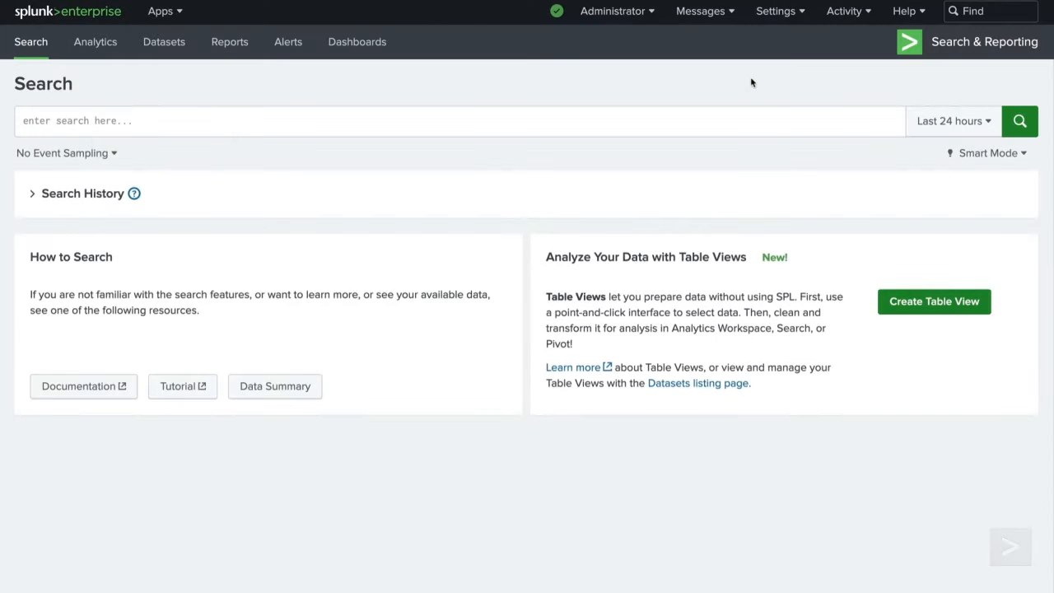
Visit the Search macros list under Settings > Advanced search
{"action": "left_click", "coordinate": [775, 11]}
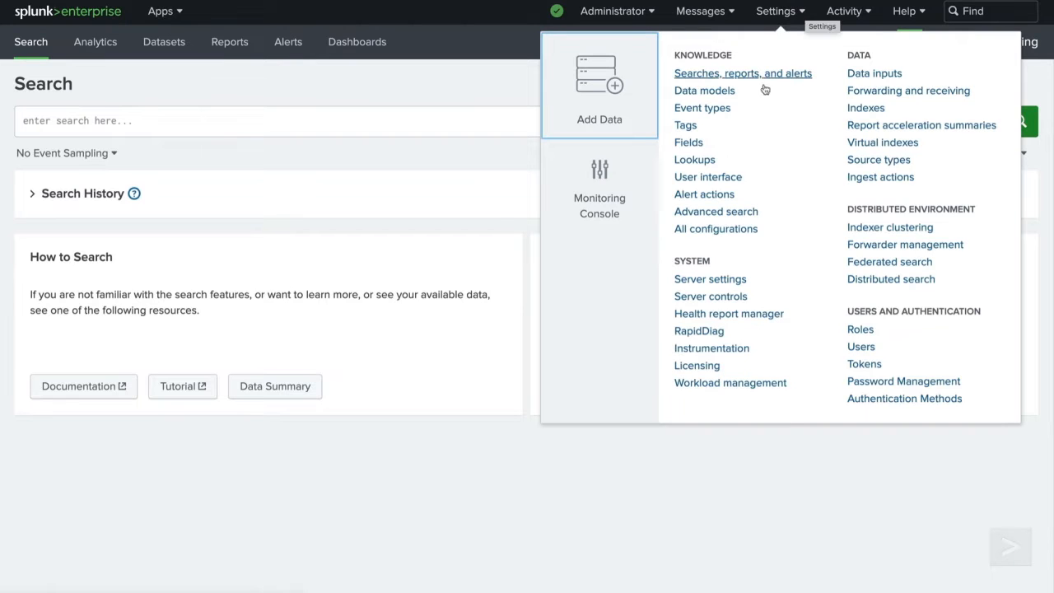
{"action": "left_click", "coordinate": [716, 212]}
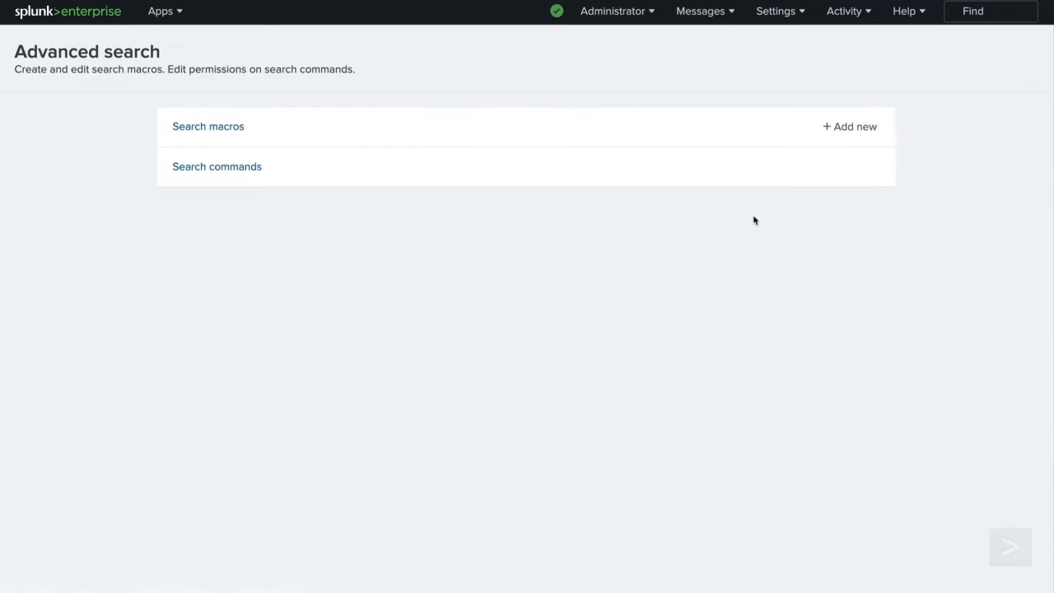
{"action": "left_click", "coordinate": [208, 126]}
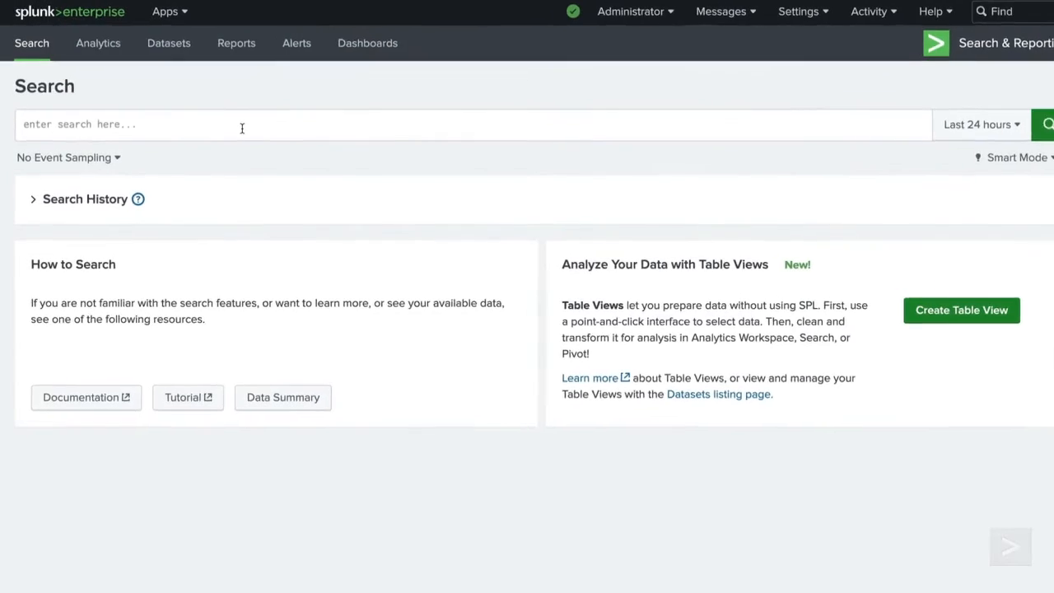
Run a stats sum by product_name with eval tostring dollar totals over the last 30 days
{"action": "type", "text": "index=sales sourcetype=vendor_sales"}
{"action": "type", "text": "| stats sum(price) as total_sales"}
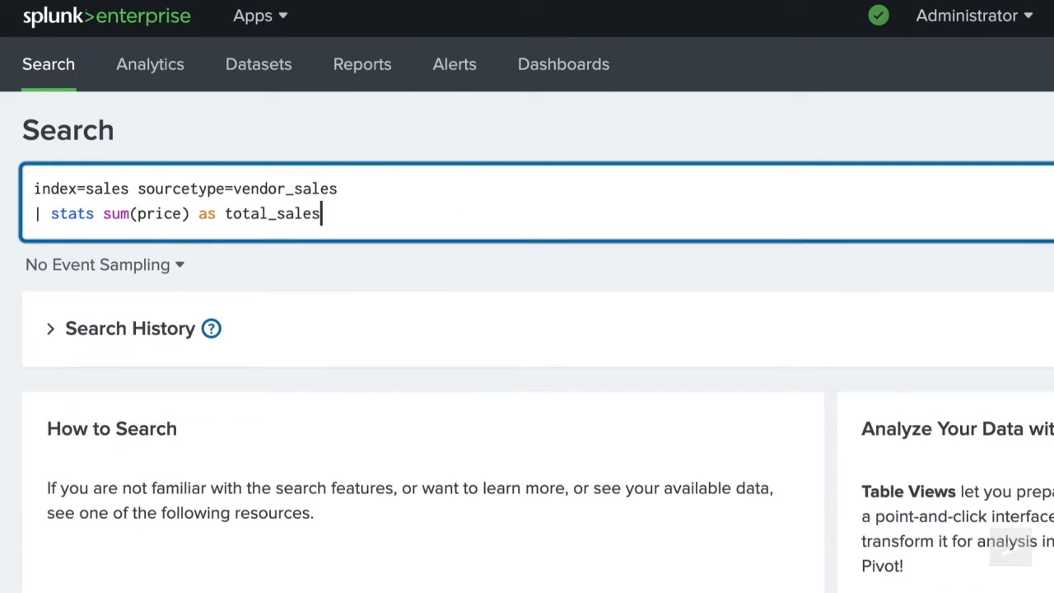
{"action": "type", "text": "by product_name"}
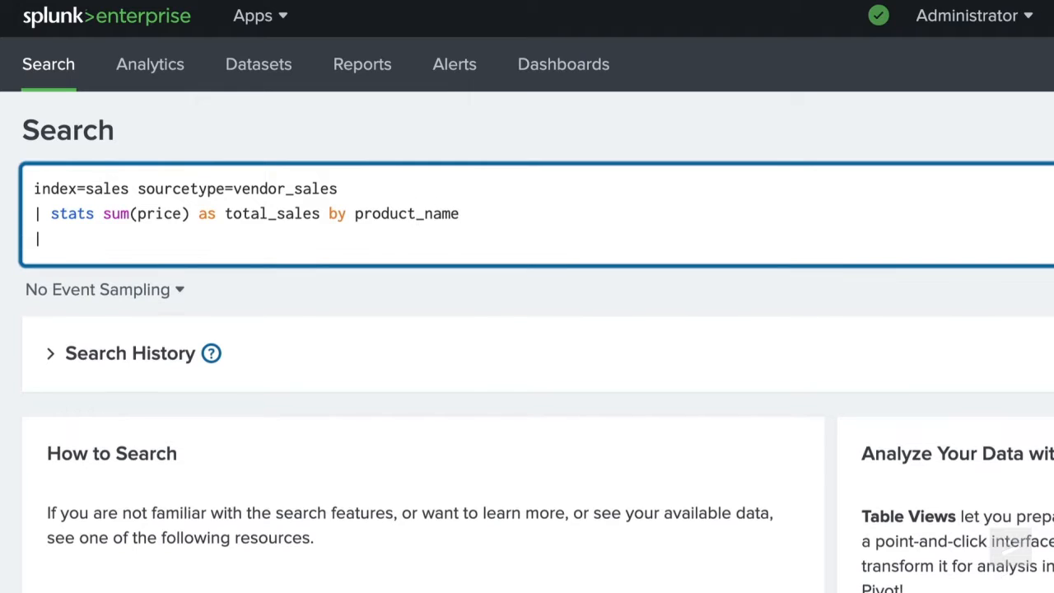
{"action": "type", "text": "eval total_sales = \"$"}
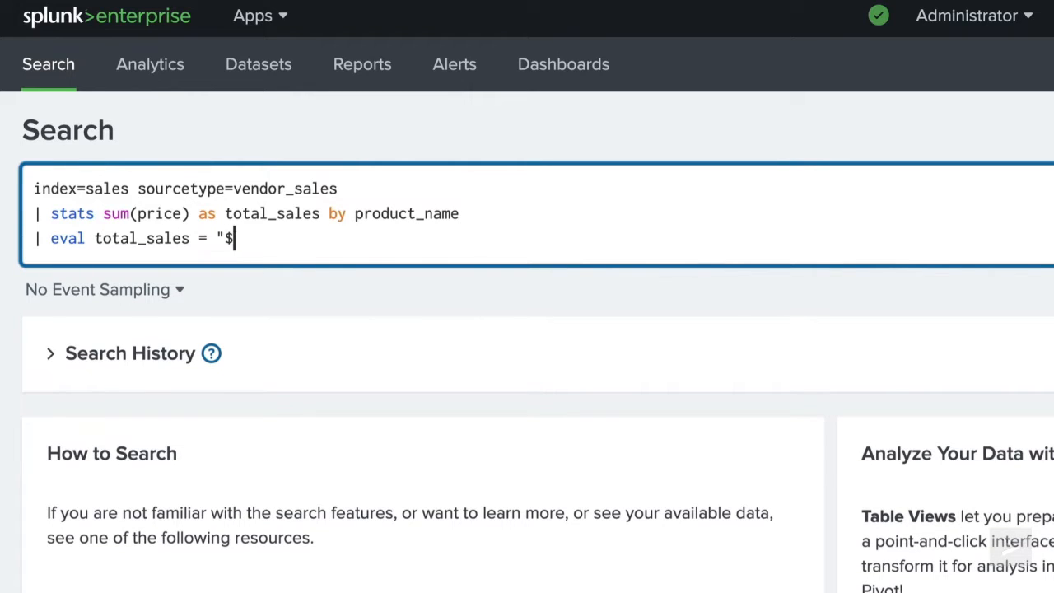
{"action": "type", "text": ".tostring(total_sales"}
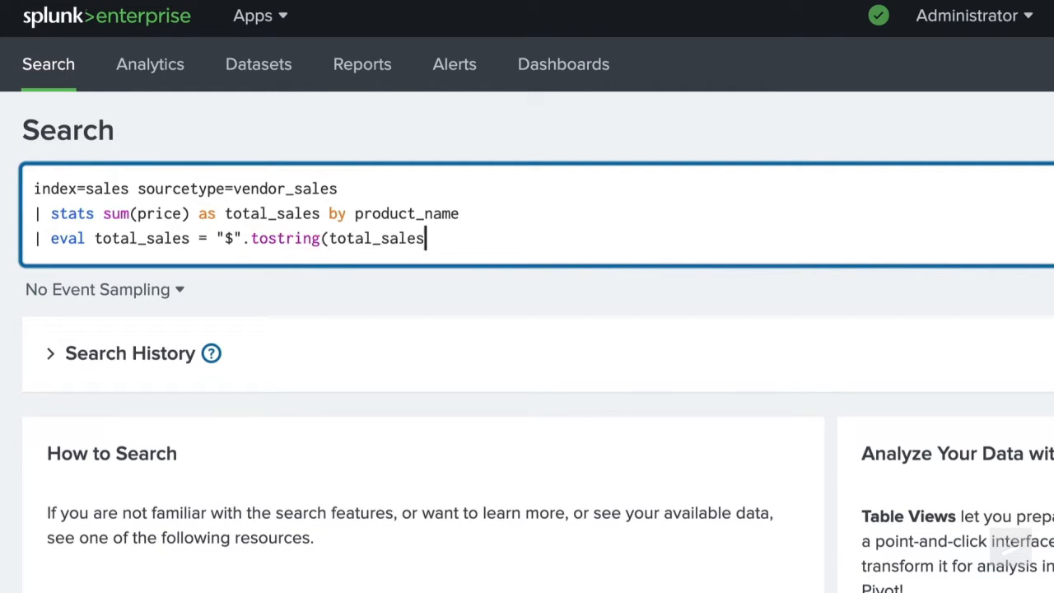
{"action": "left_click", "coordinate": [953, 120]}
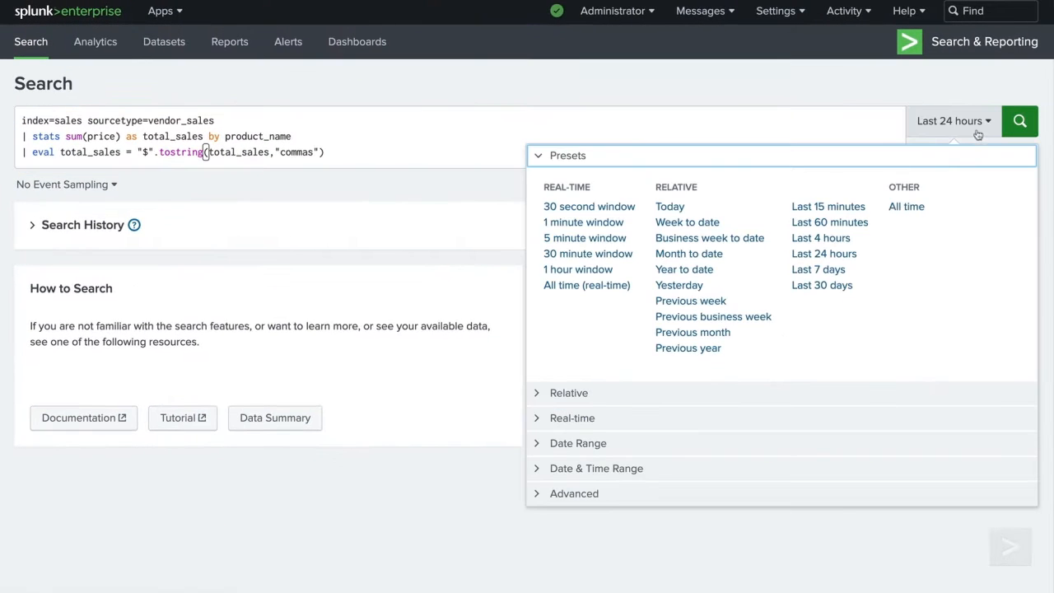
{"action": "left_click", "coordinate": [822, 285]}
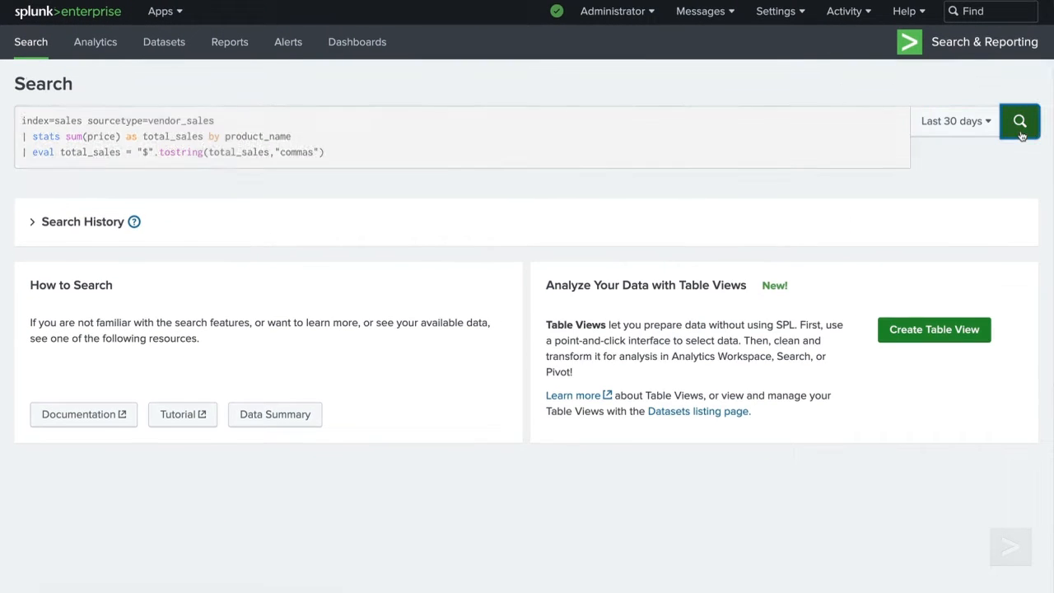
{"action": "left_click", "coordinate": [1020, 121]}
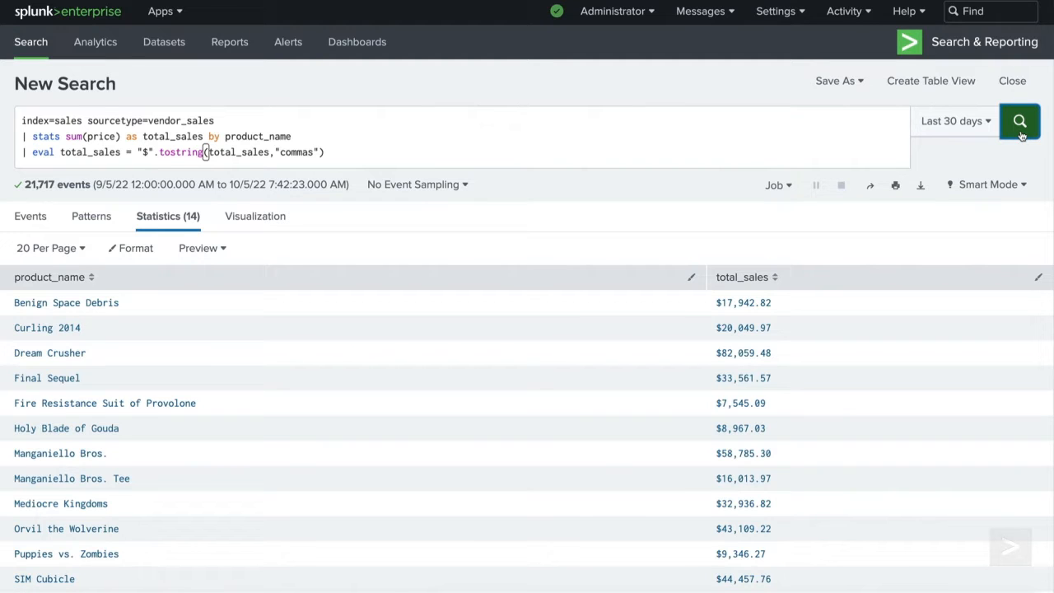
Start a new search macro from Advanced search and name it totalUSD
{"action": "left_click", "coordinate": [776, 11]}
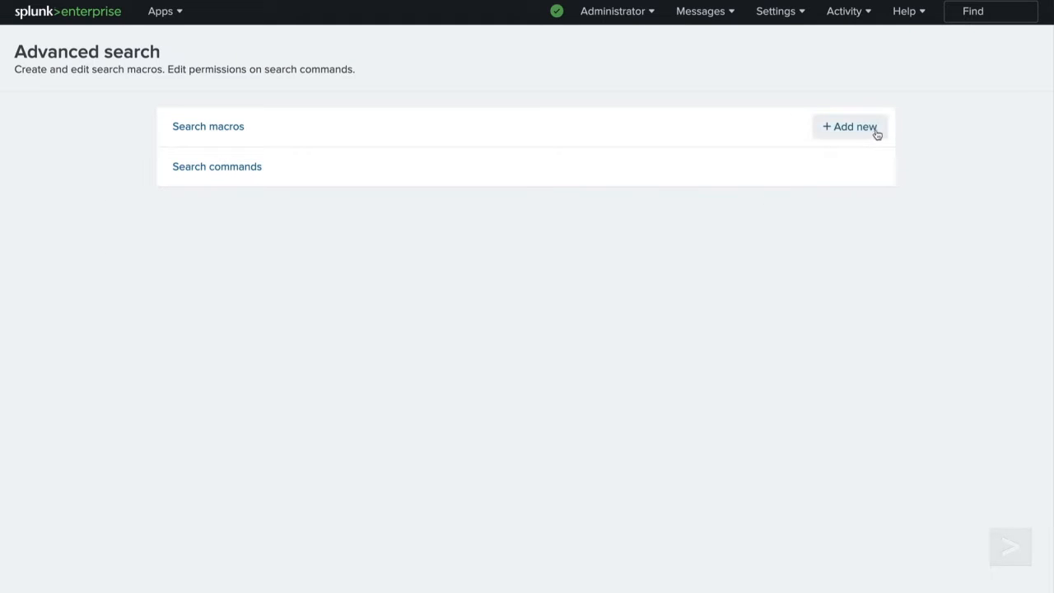
{"action": "left_click", "coordinate": [849, 126]}
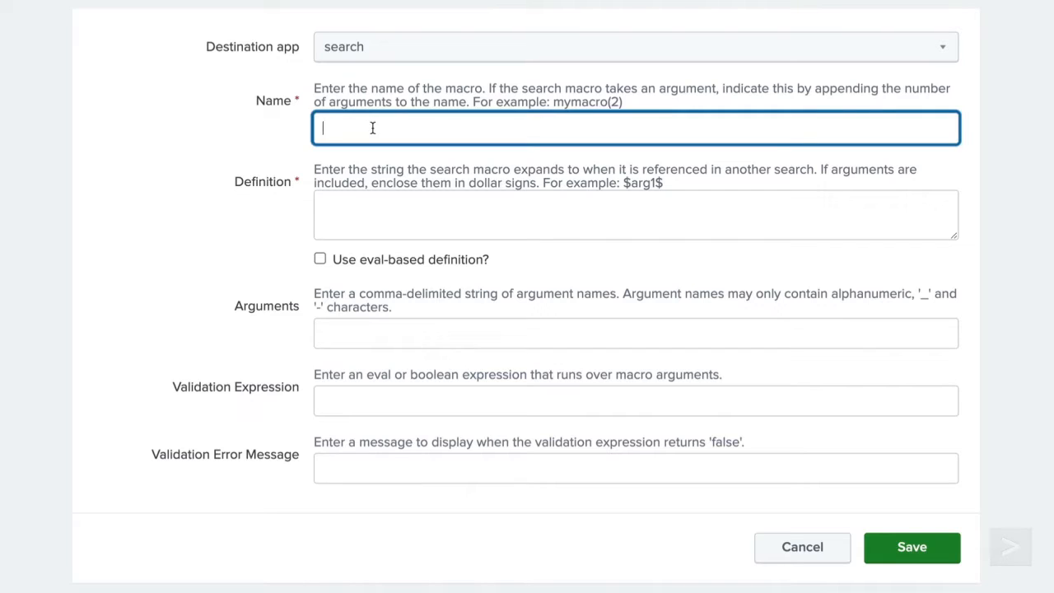
{"action": "type", "text": "total"}
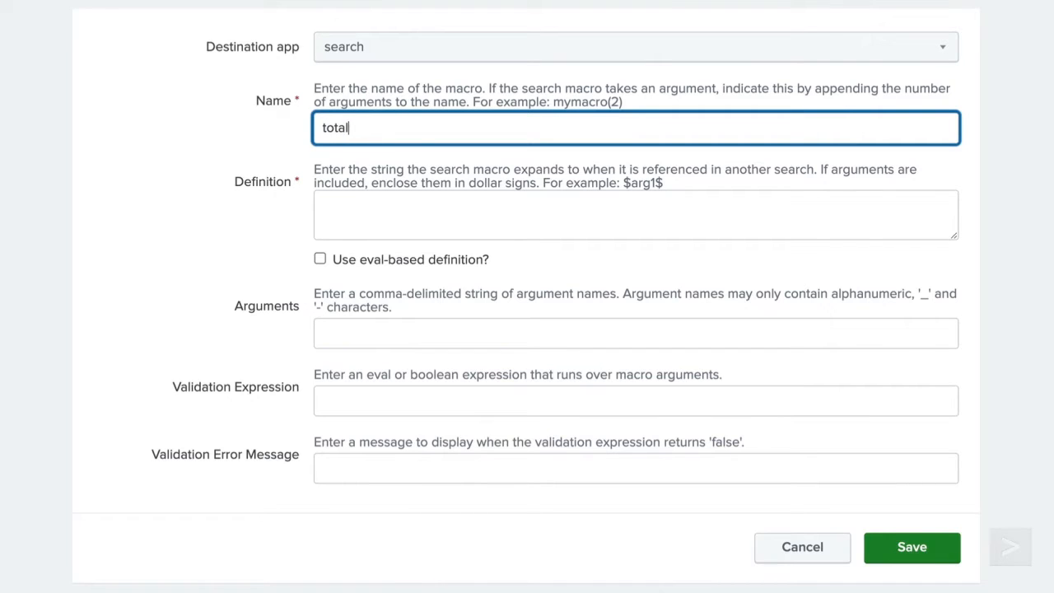
{"action": "type", "text": "USD"}
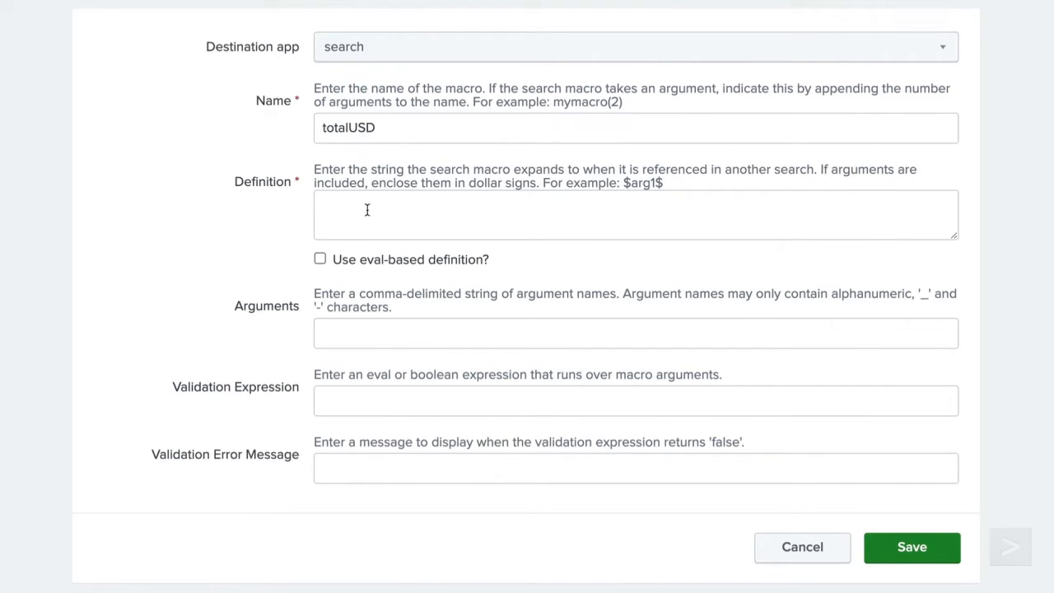
Define totalUSD as stats sum(price) by product_name with "$".tostring(total_sales,"commas") and save it
{"action": "type", "text": "stats s"}
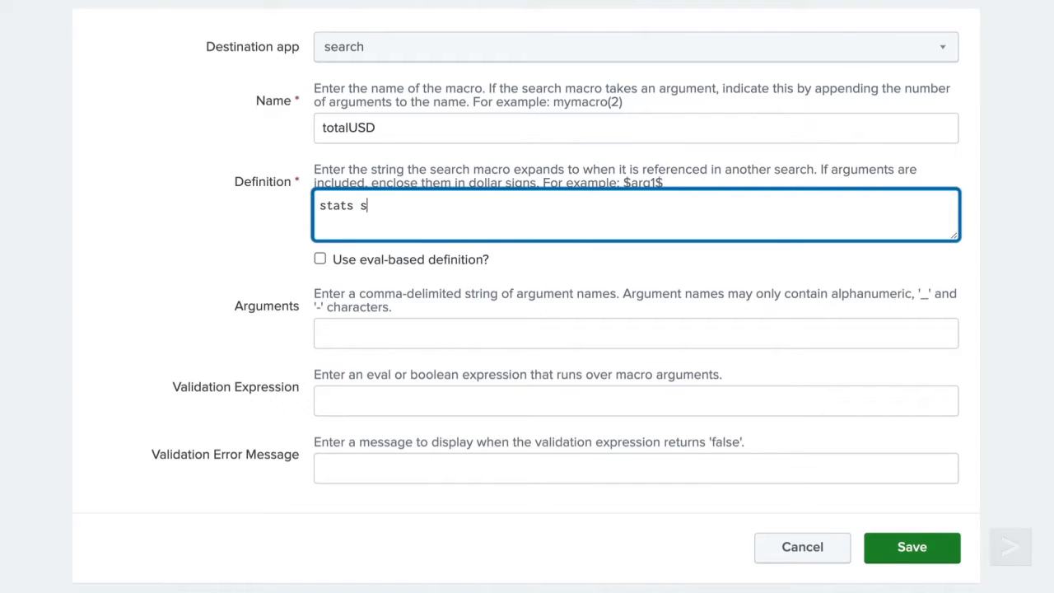
{"action": "type", "text": "um(price) as total_sales by"}
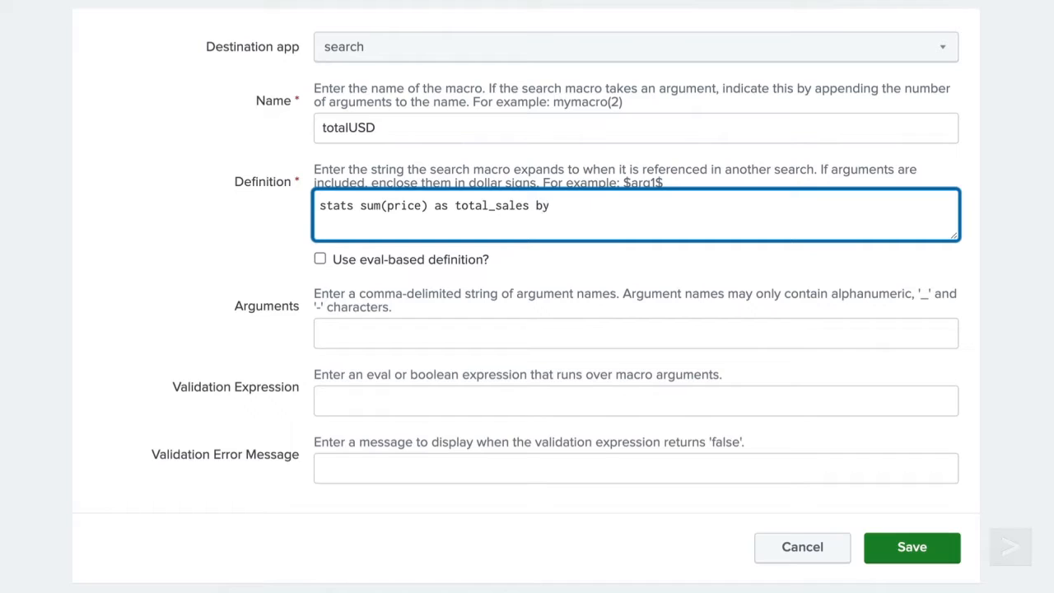
{"action": "type", "text": "product_name"}
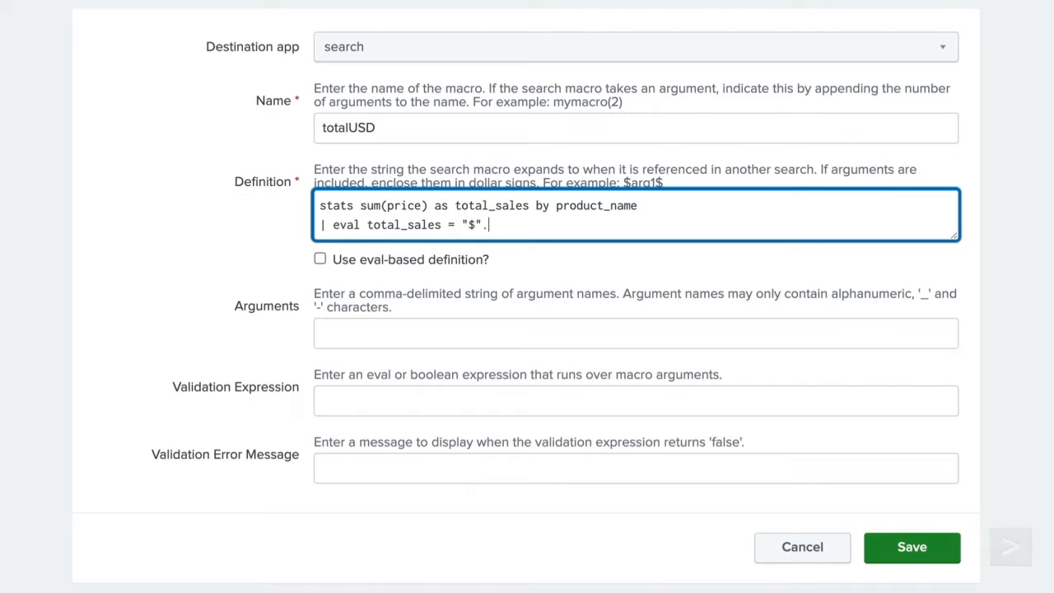
{"action": "type", "text": "tostring("}
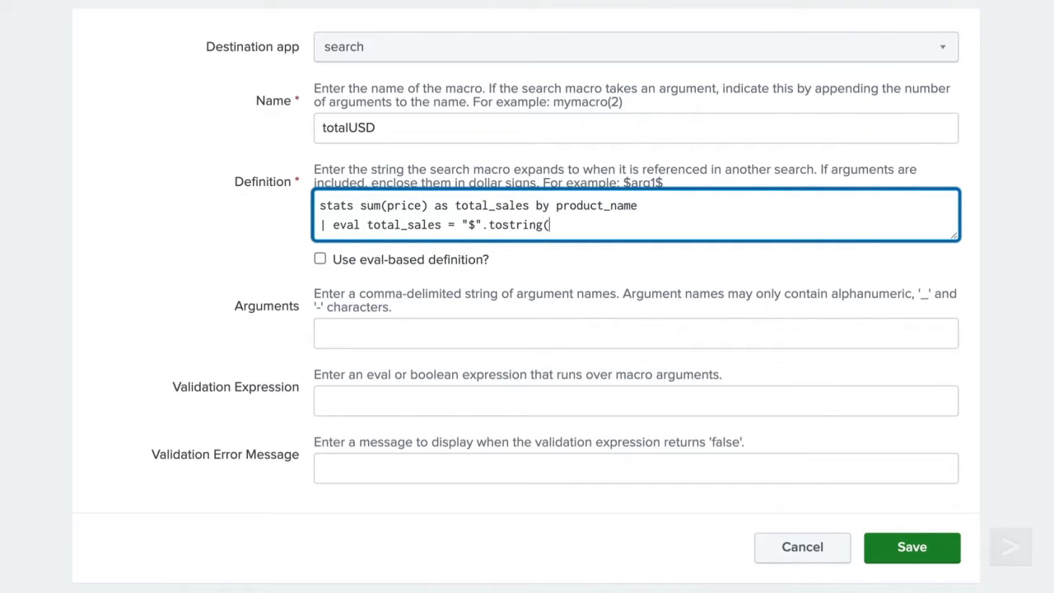
{"action": "type", "text": "total_sales"}
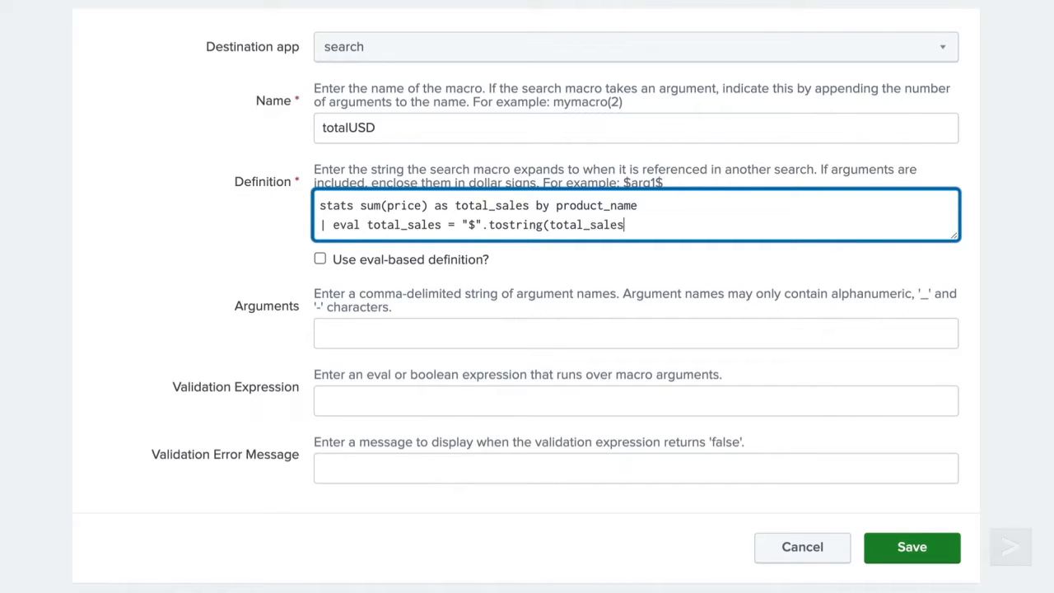
{"action": "type", "text": ",\"commas\")"}
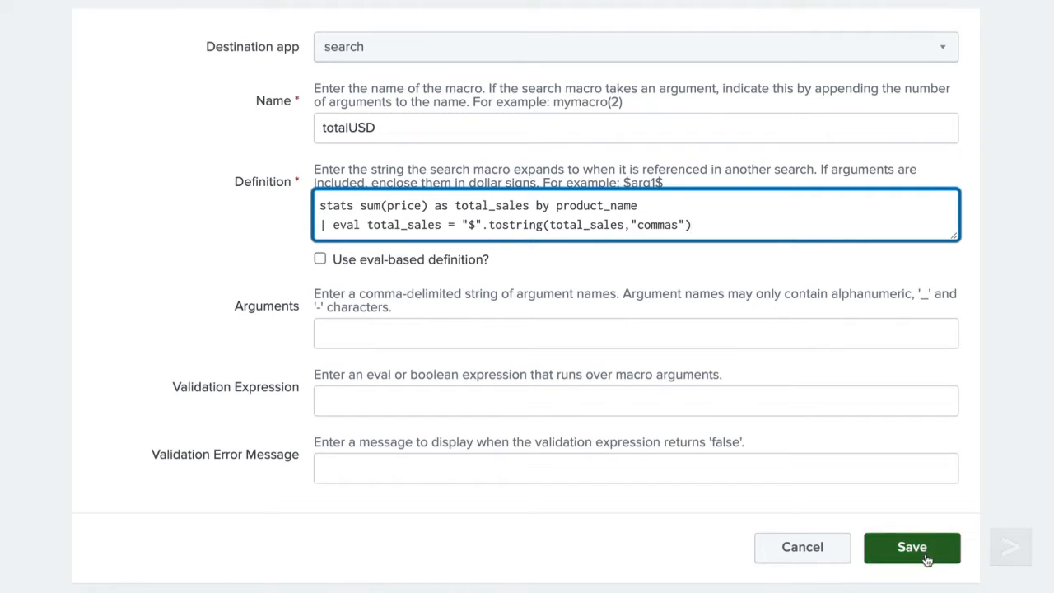
{"action": "left_click", "coordinate": [912, 547]}
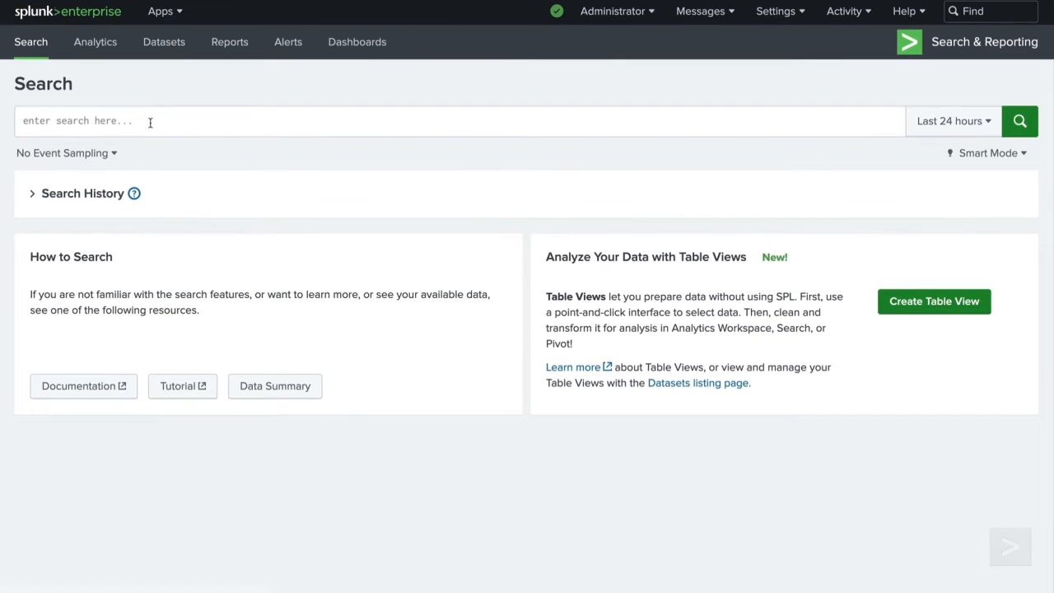
Run index=sales sourcetype=vendor_sales | `totalUSD` over the last 30 days
{"action": "type", "text": "index=sales sourcetype=vendor_sales"}
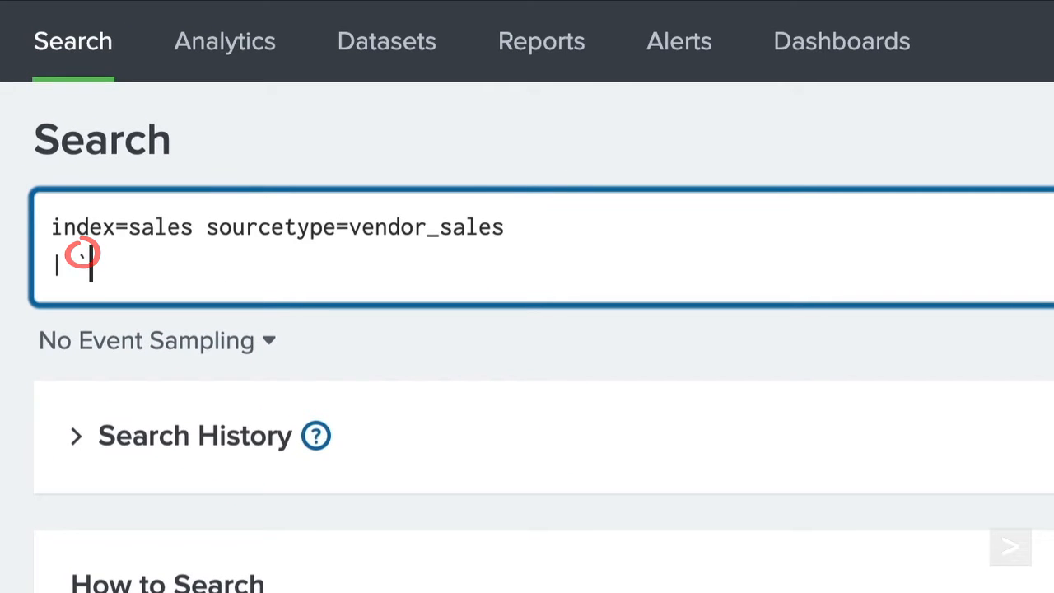
{"action": "type", "text": "`totalUSD"}
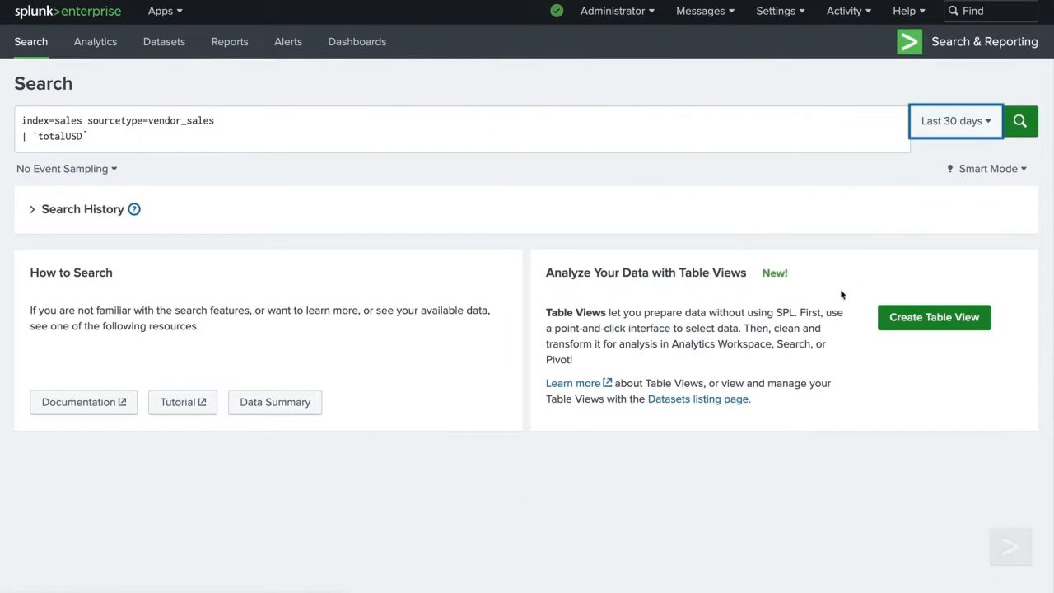
{"action": "left_click", "coordinate": [1020, 121]}
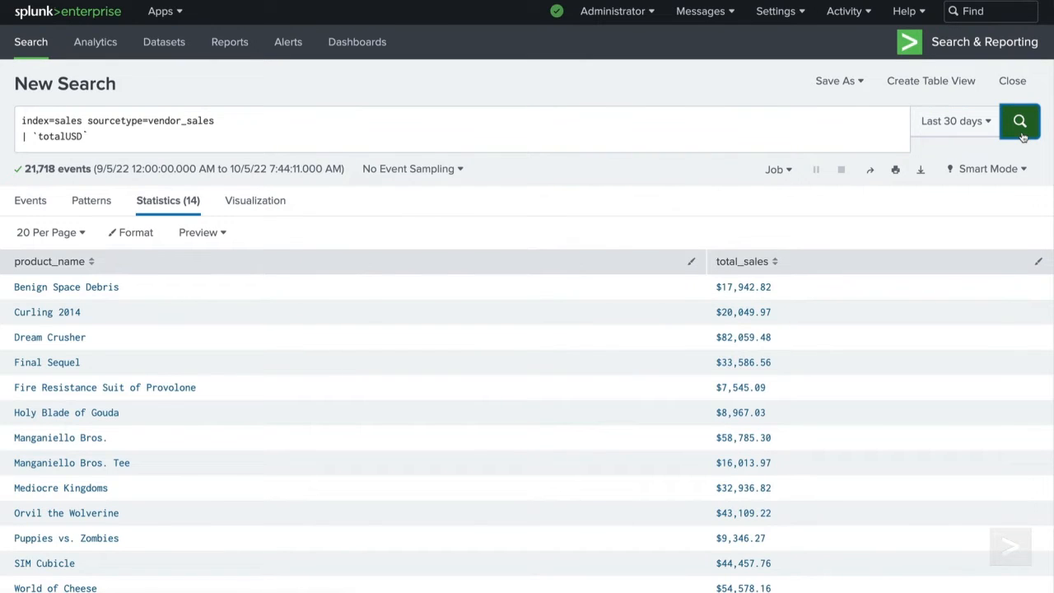
{"action": "left_click", "coordinate": [1020, 121]}
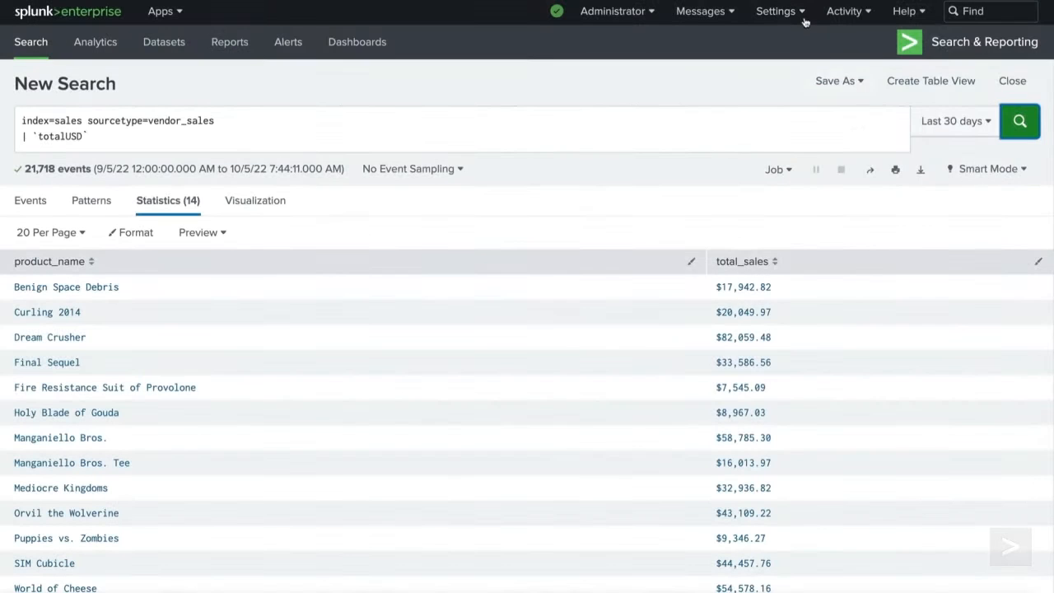
Start another new search macro from Advanced search, named totalUSD(2)
{"action": "left_click", "coordinate": [776, 11]}
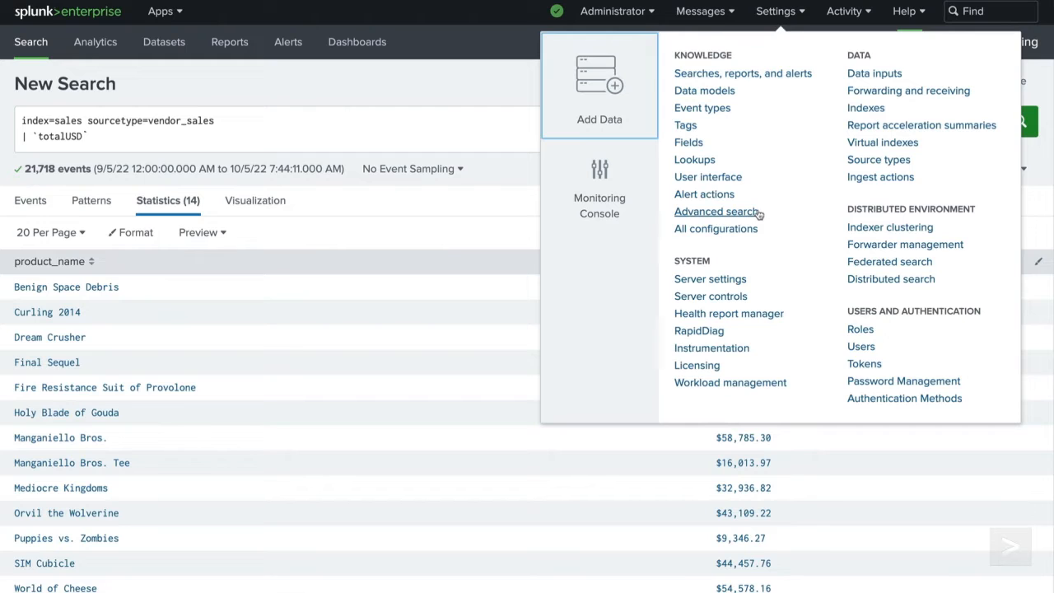
{"action": "left_click", "coordinate": [717, 211]}
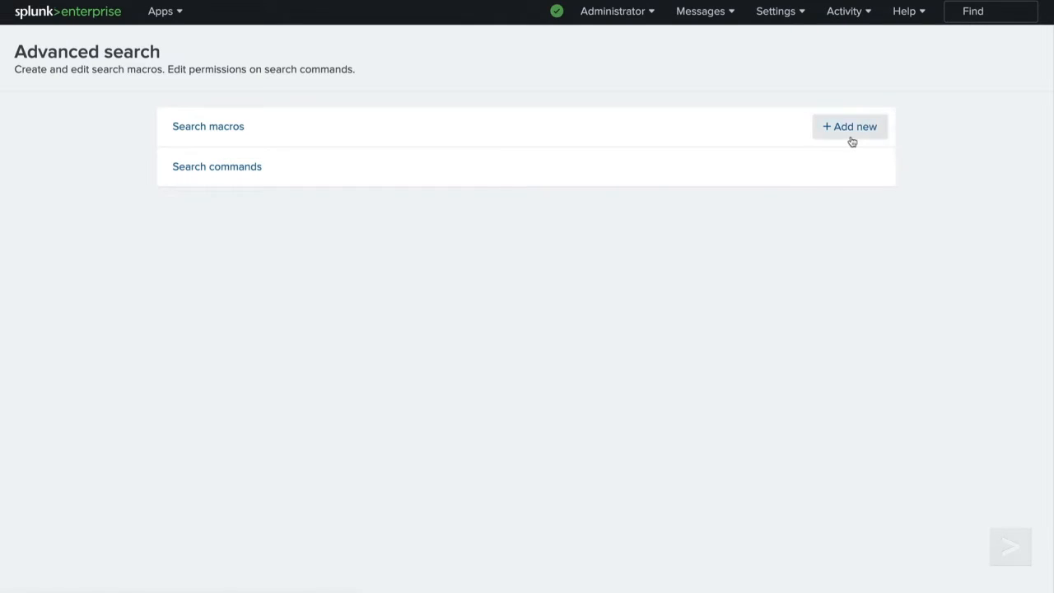
{"action": "left_click", "coordinate": [849, 126]}
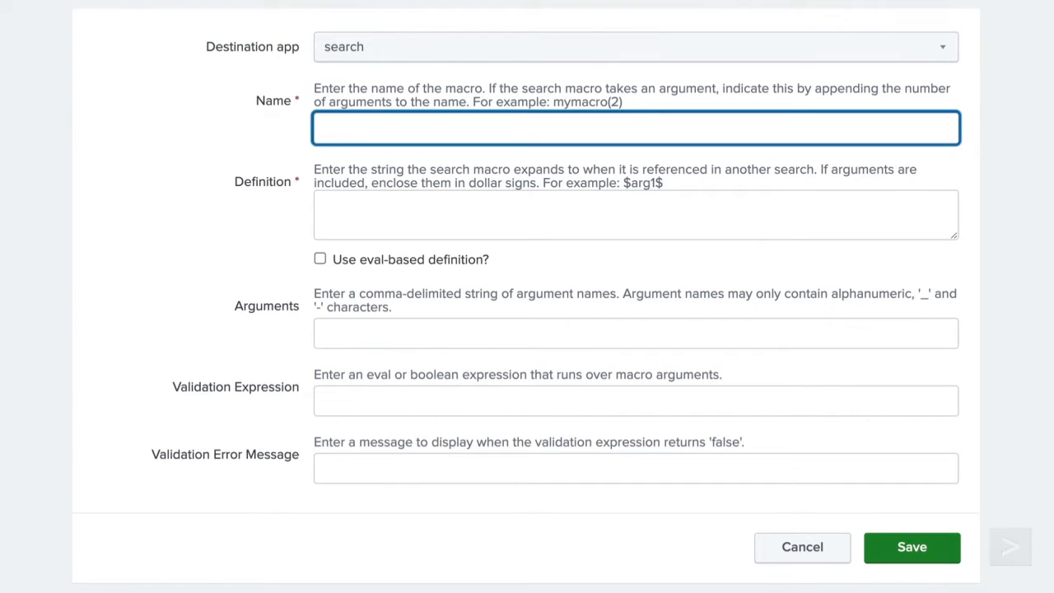
{"action": "type", "text": "totalUSD(2"}
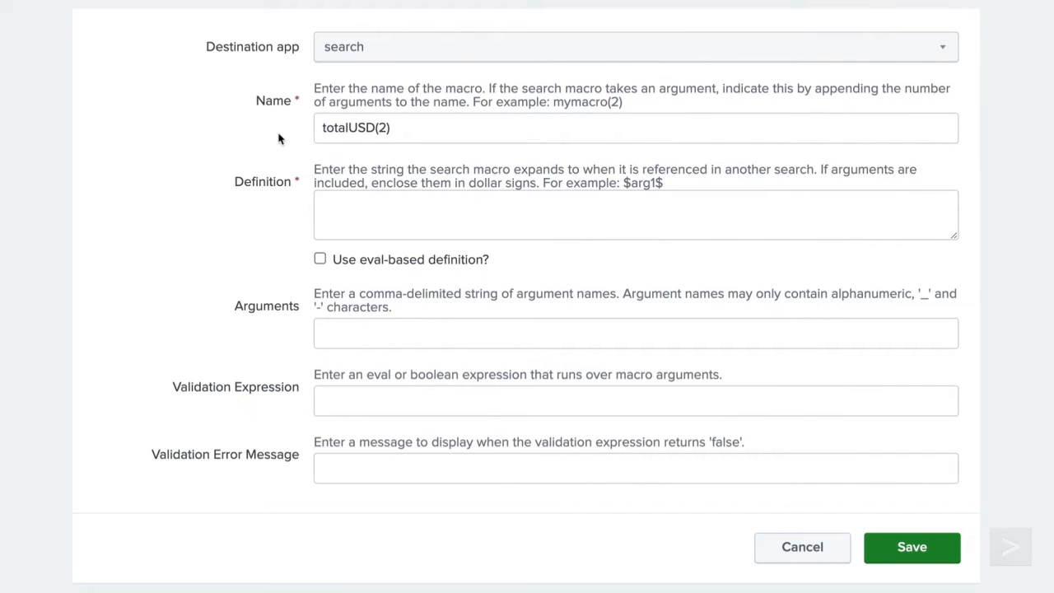
Define it as stats $function$(price) as $newName$ by product_name with "$".tostring($newName$)
{"action": "type", "text": "s"}
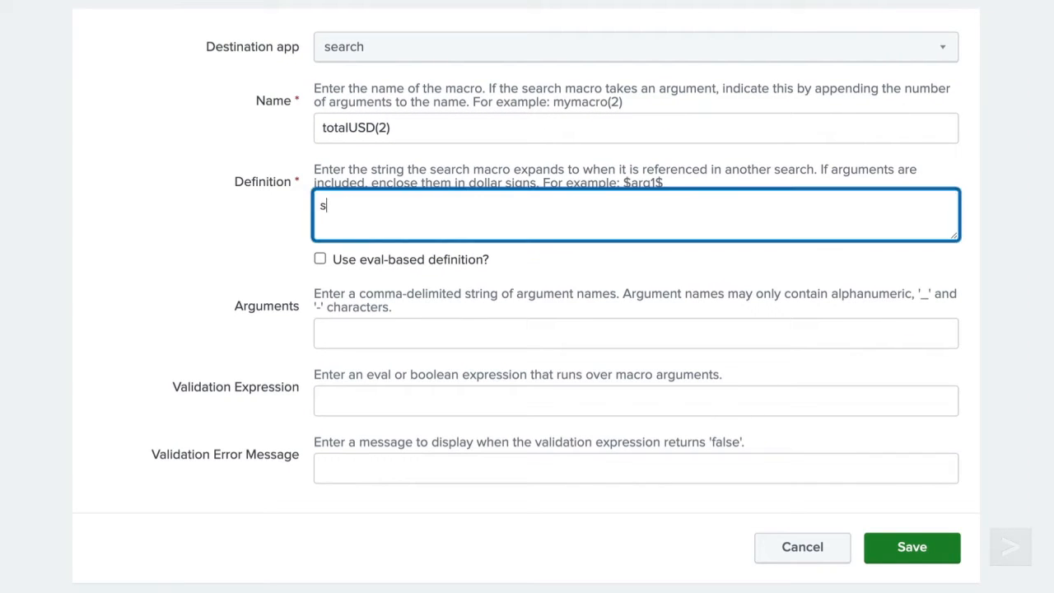
{"action": "type", "text": "tats"}
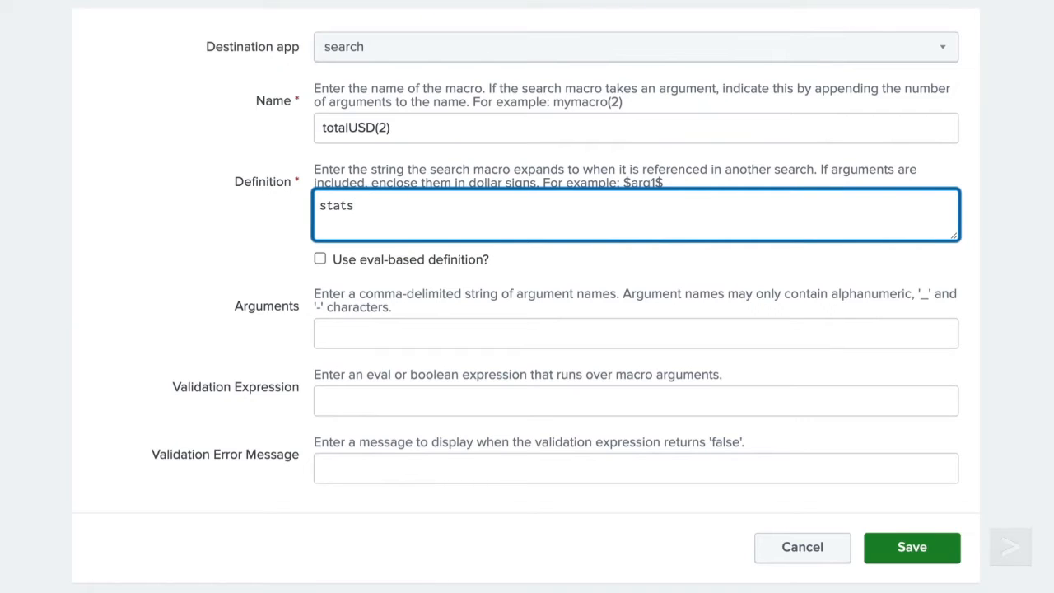
{"action": "type", "text": "$func"}
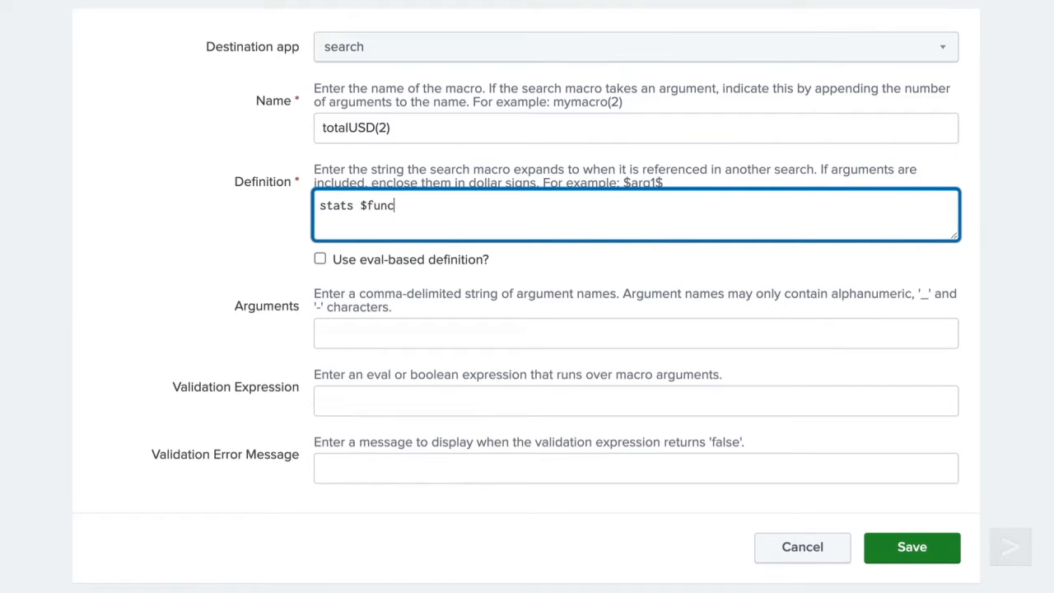
{"action": "type", "text": "tion$"}
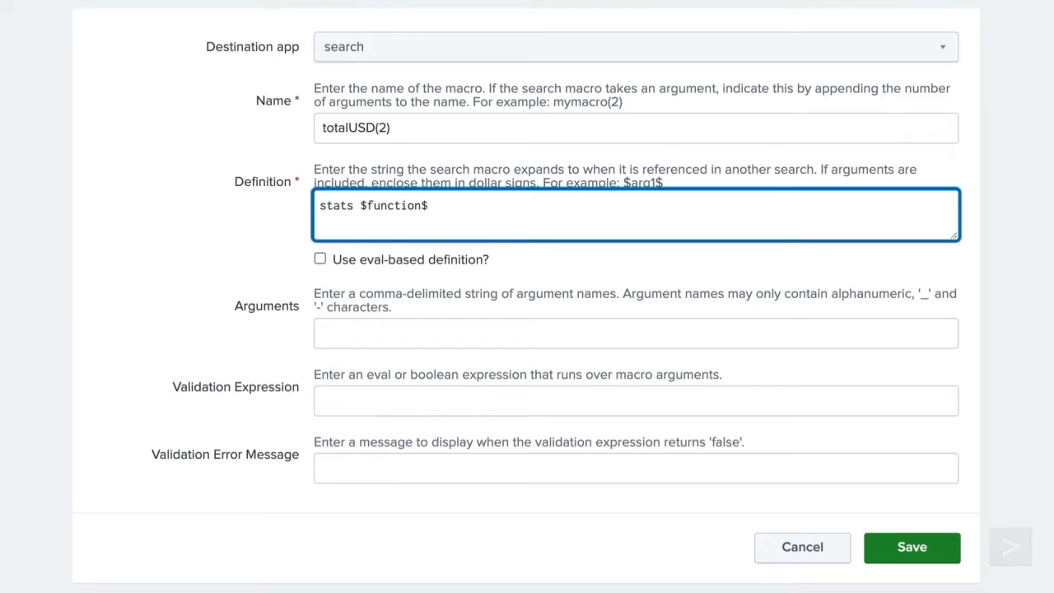
{"action": "type", "text": "(price)"}
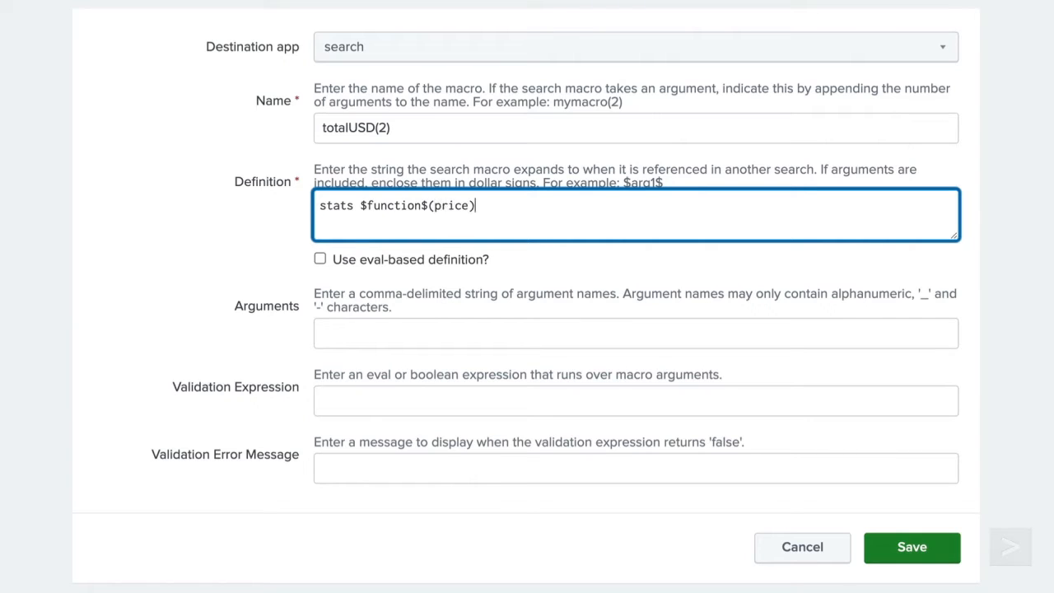
{"action": "type", "text": "as $"}
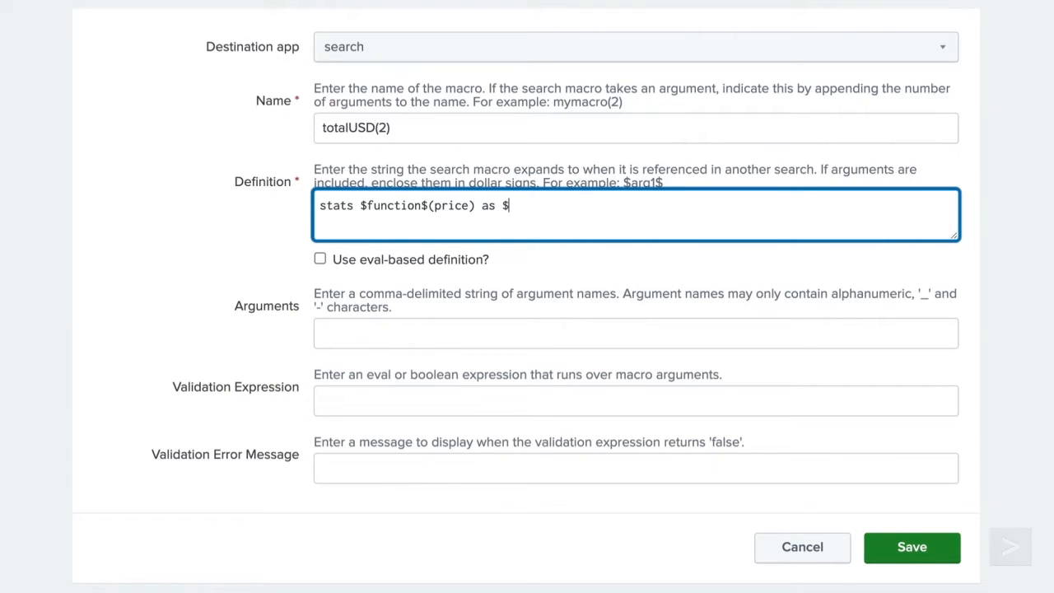
{"action": "type", "text": "newName$ by"}
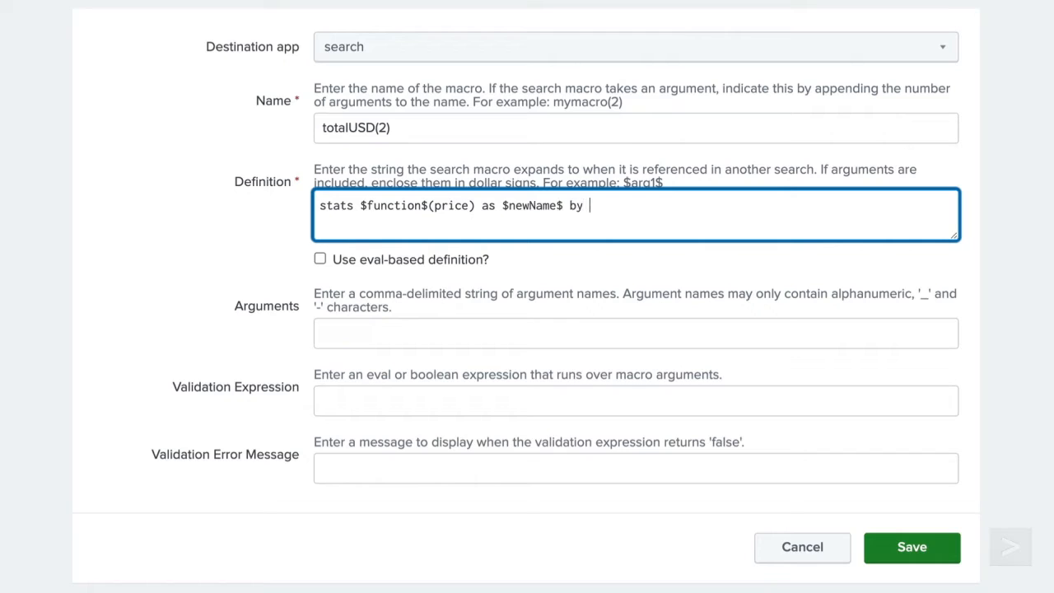
{"action": "type", "text": "product_name"}
{"action": "type", "text": "| eval $newName$"}
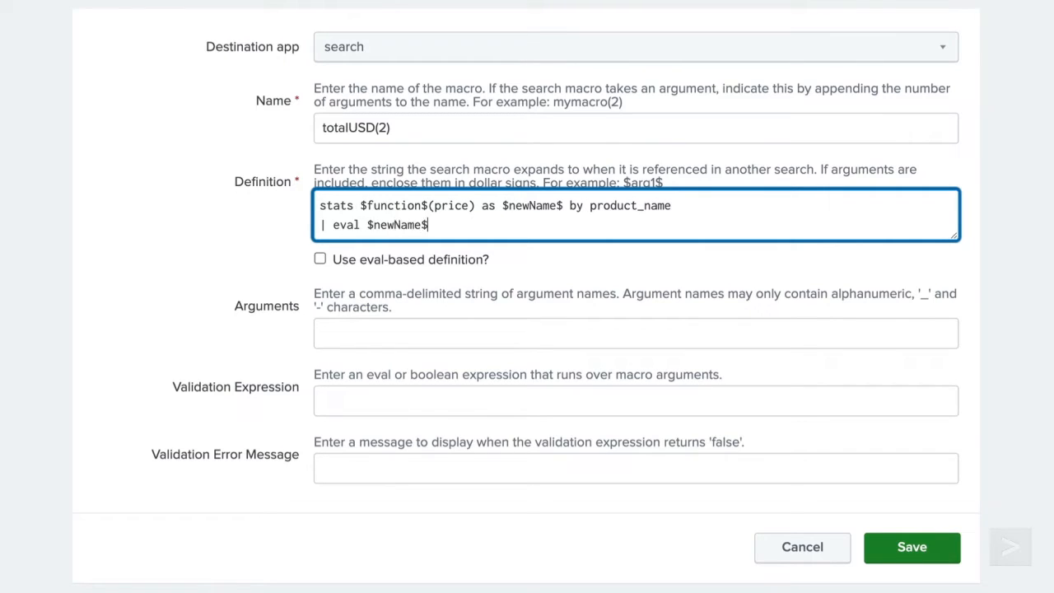
{"action": "type", "text": "= \"$\".tostring($newName$,\"commas"}
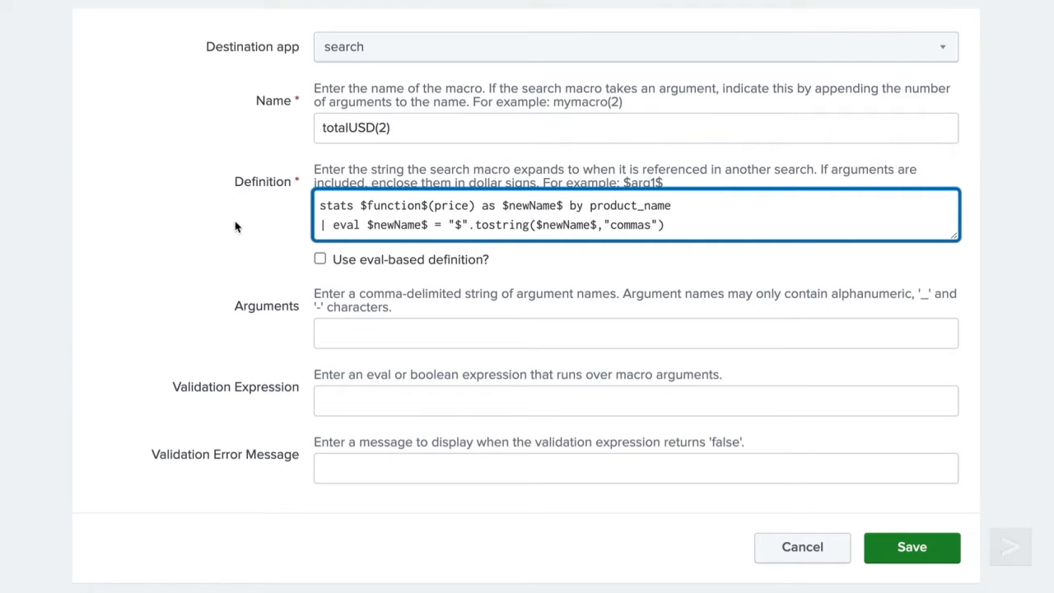
Set the macro arguments to function, newName
{"action": "type", "text": "function"}
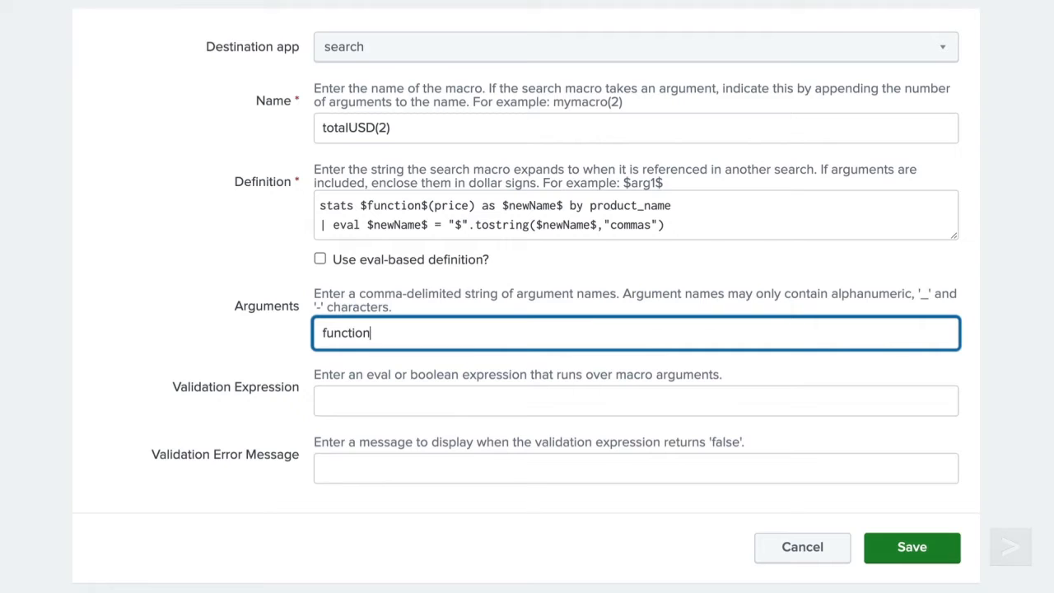
{"action": "type", "text": ", newName"}
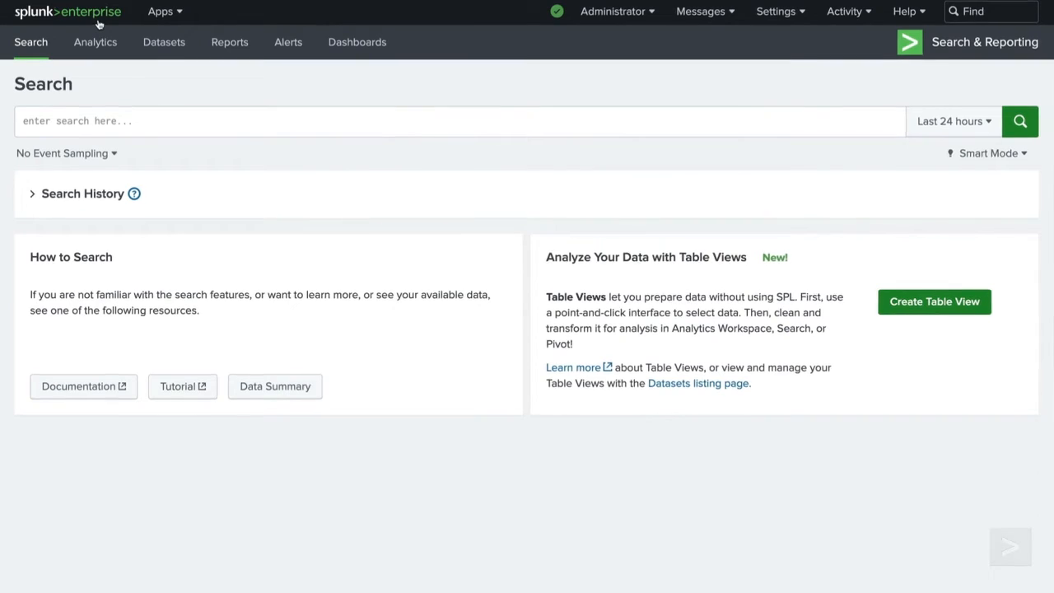
Run the vendor_sales search with `totalUSD(avg,Average_sales)` sorted by Average_sales
{"action": "type", "text": "index=sales sourcetype=vendor_sales"}
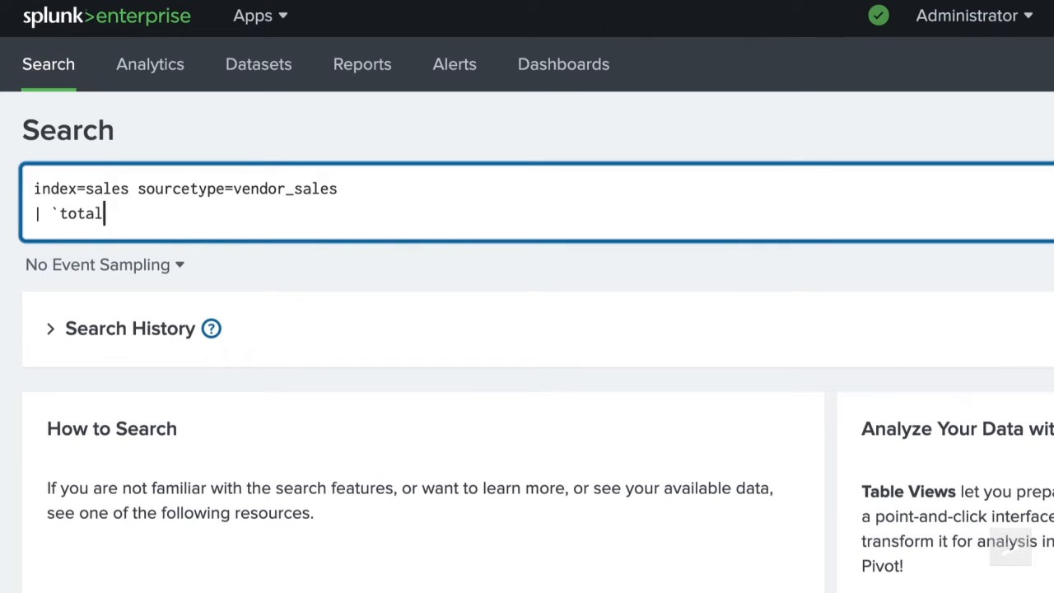
{"action": "type", "text": "USD(avg,Average"}
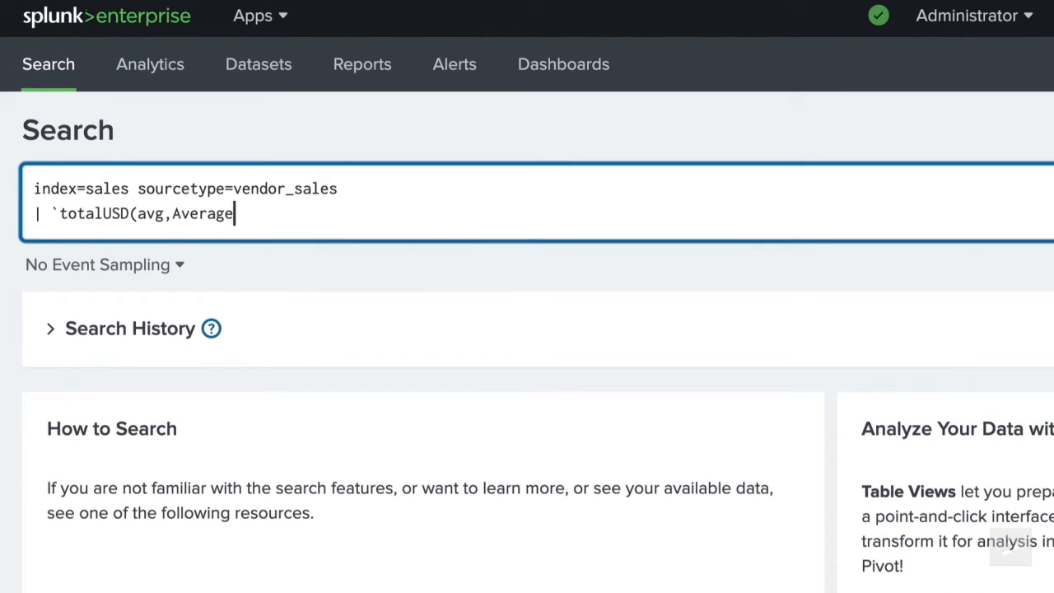
{"action": "type", "text": "_sales)`"}
{"action": "type", "text": "| sort"}
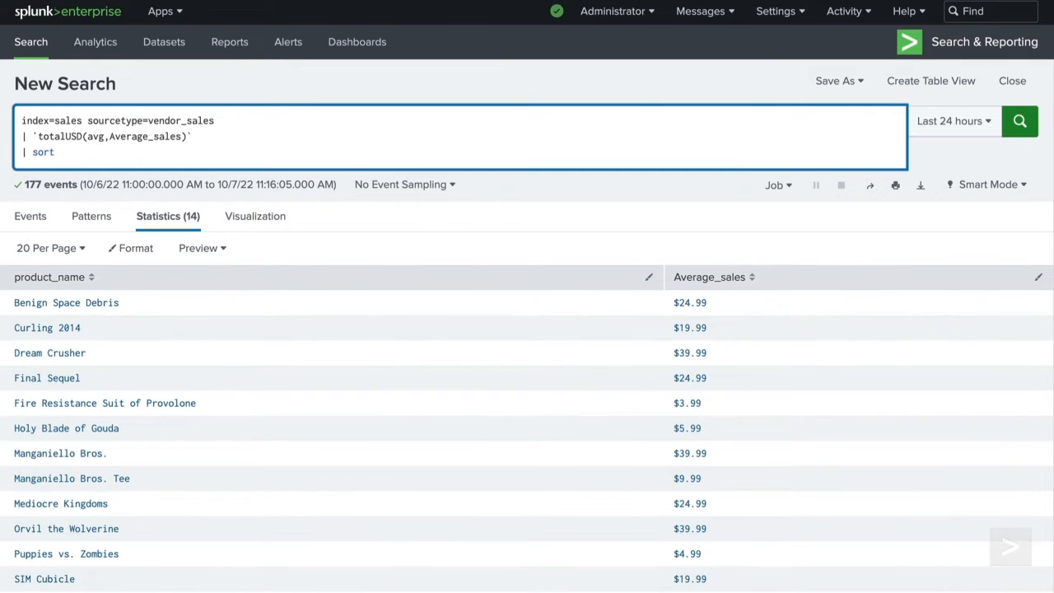
{"action": "type", "text": "Average_sales"}
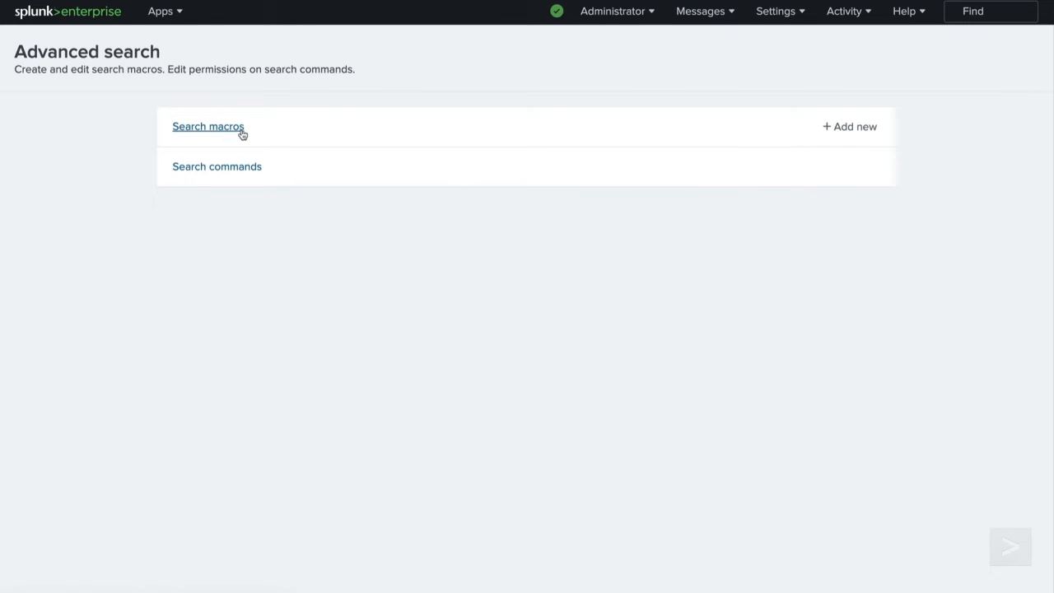
Filter Search macros to adminuser and clone the totalUSD(2) macro
{"action": "left_click", "coordinate": [207, 126]}
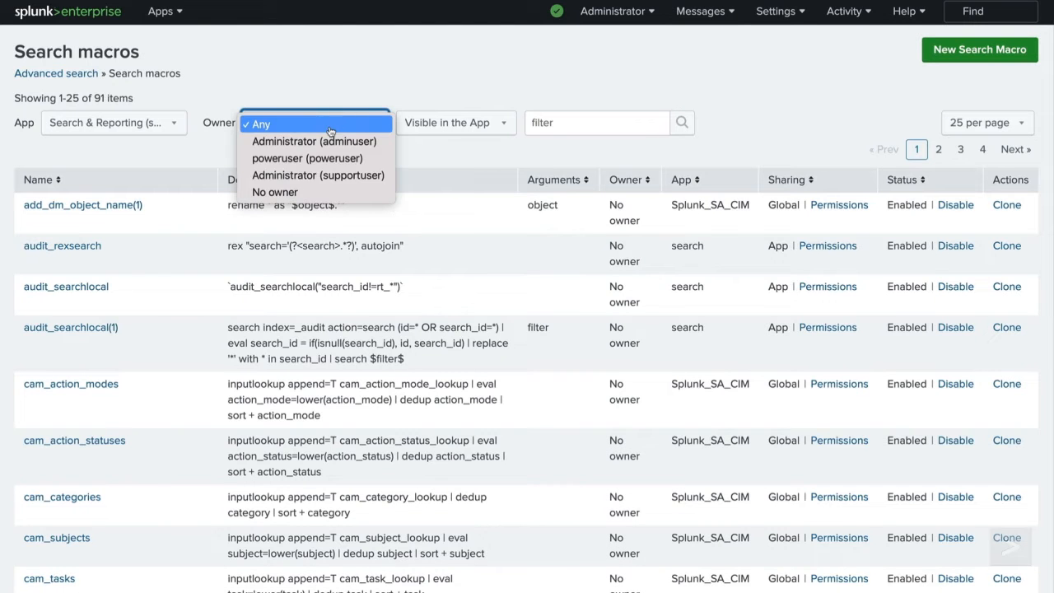
{"action": "left_click", "coordinate": [315, 141]}
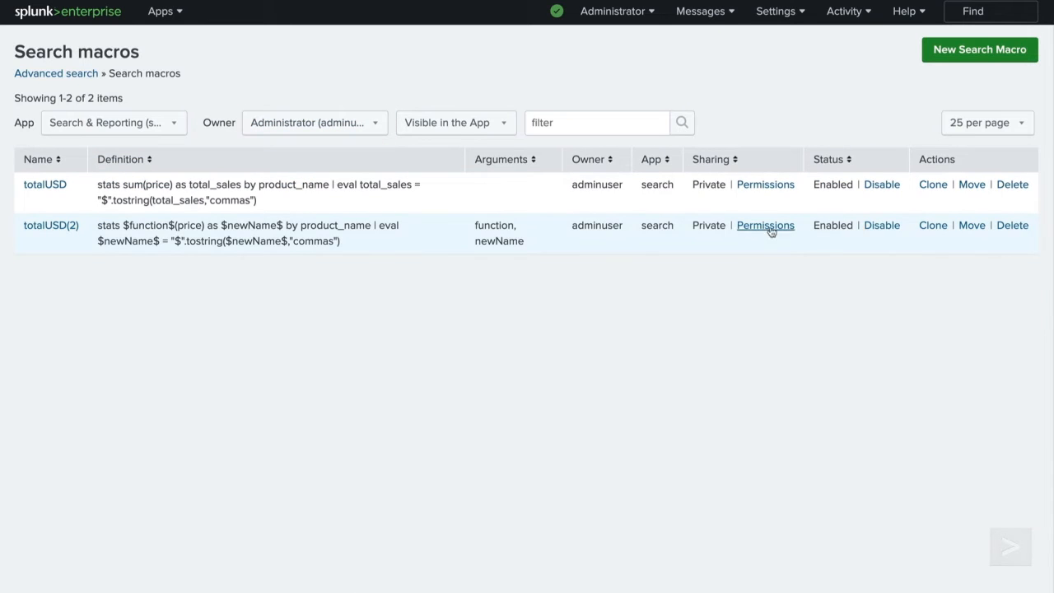
{"action": "left_click", "coordinate": [933, 225]}
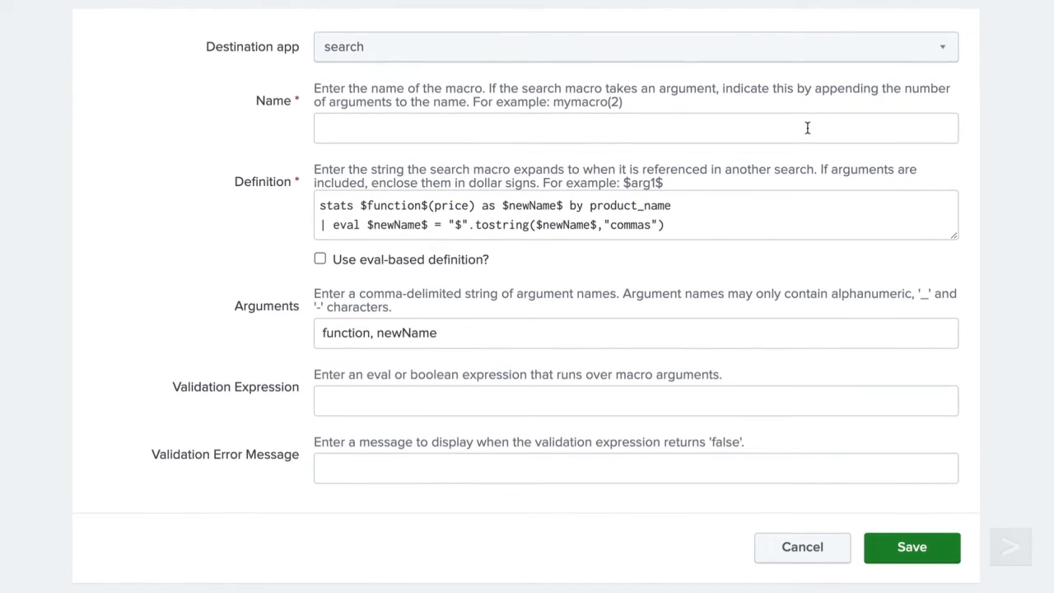
Name the clone totalUSD(3), replace eval with $cmd$ in the definition, and add cmd as an argument
{"action": "type", "text": "totalUSD"}
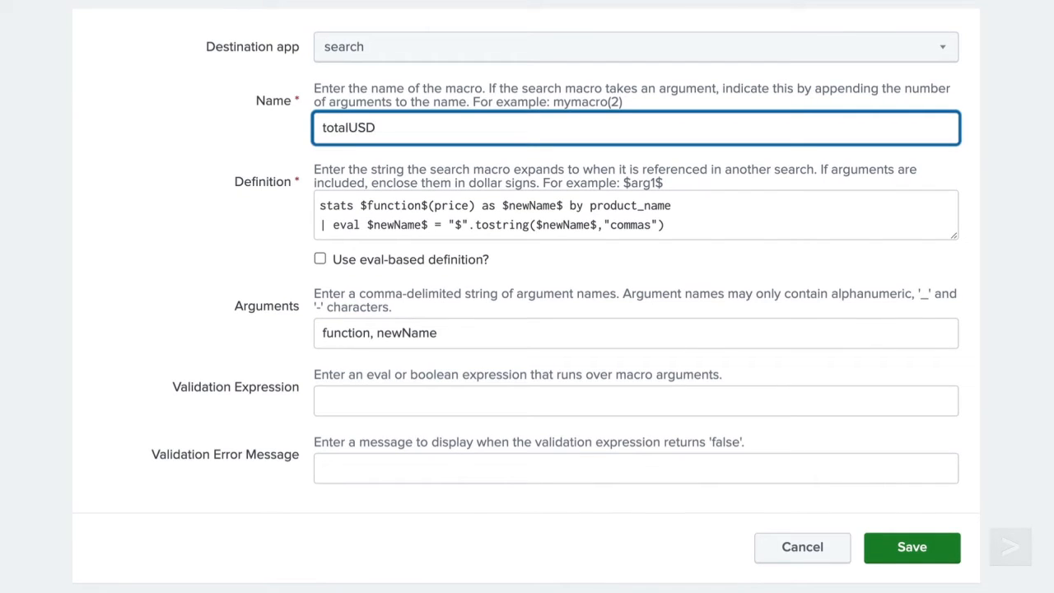
{"action": "type", "text": "(3)"}
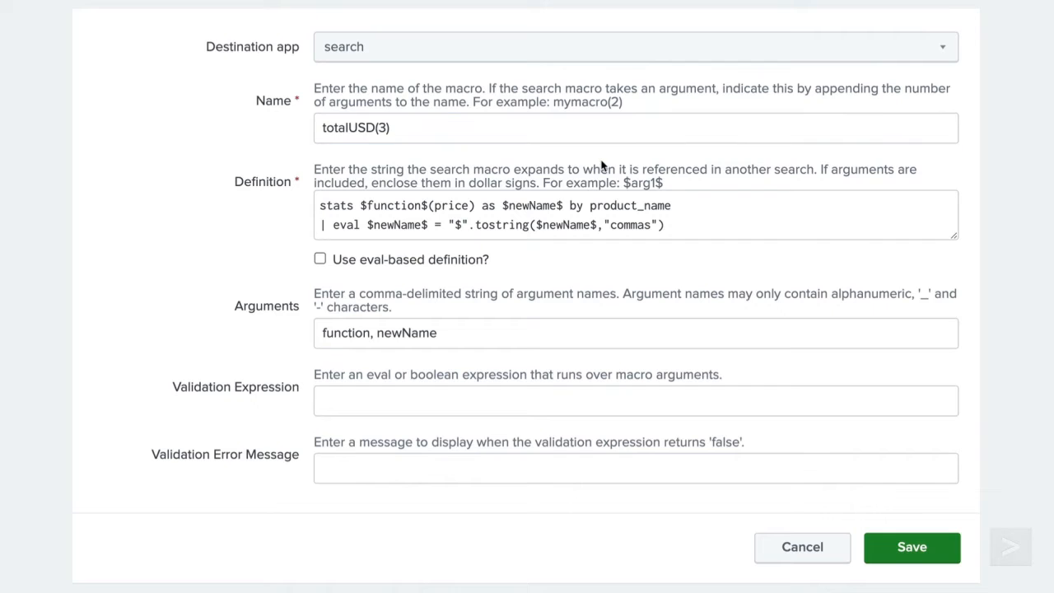
{"action": "scroll", "scroll_direction": "down", "scroll_amount": 3}
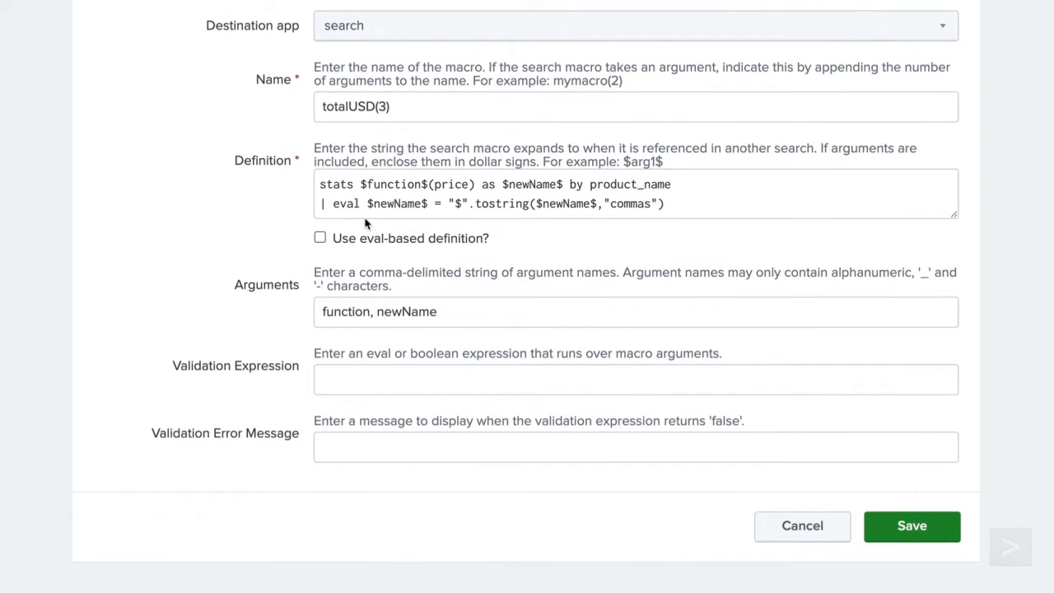
{"action": "double_click", "coordinate": [345, 203]}
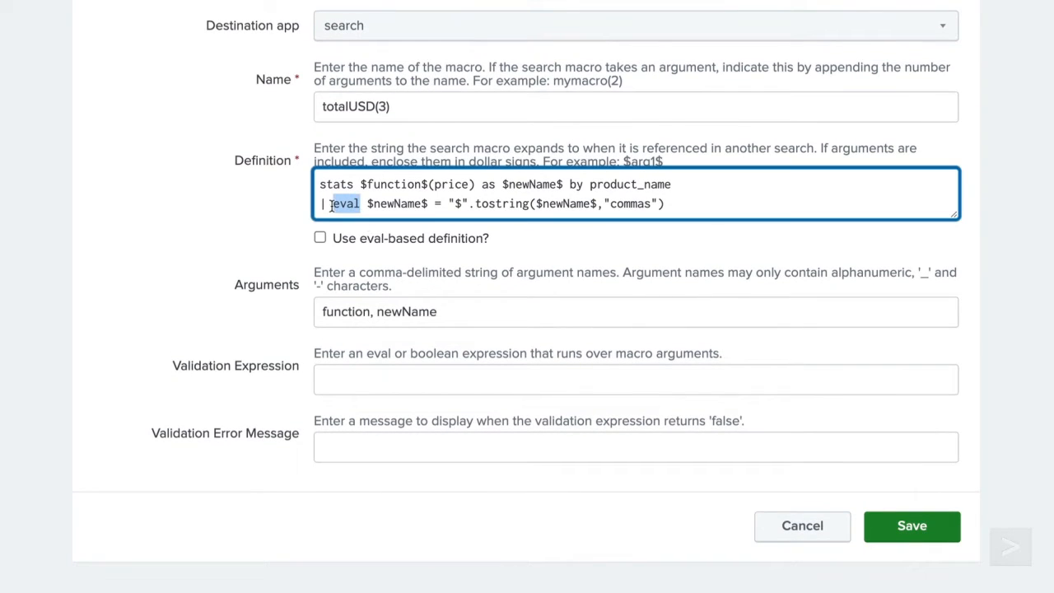
{"action": "type", "text": "$cmd$"}
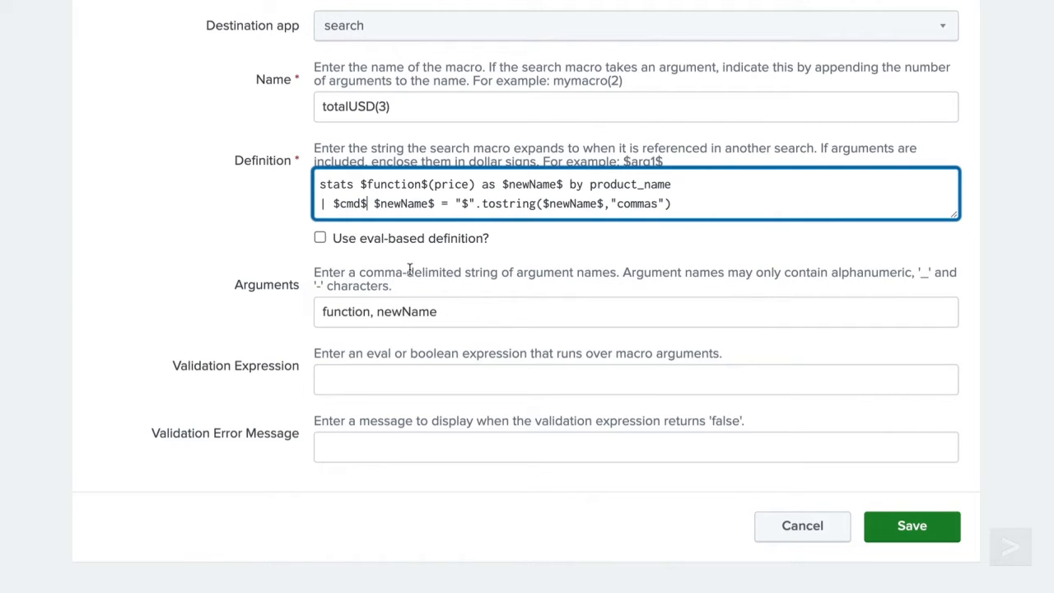
{"action": "type", "text": ","}
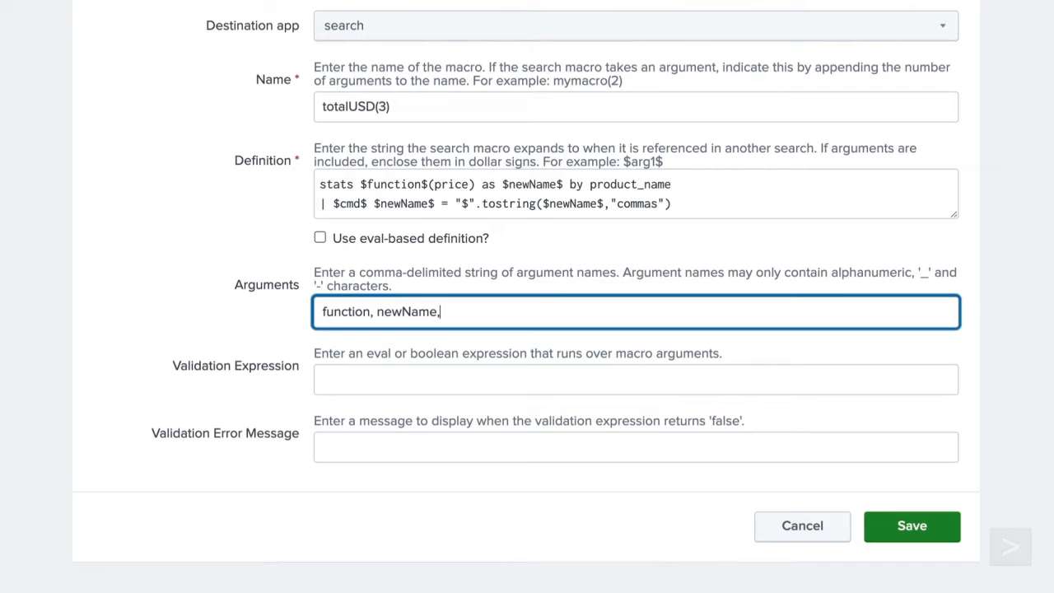
{"action": "type", "text": "cmd"}
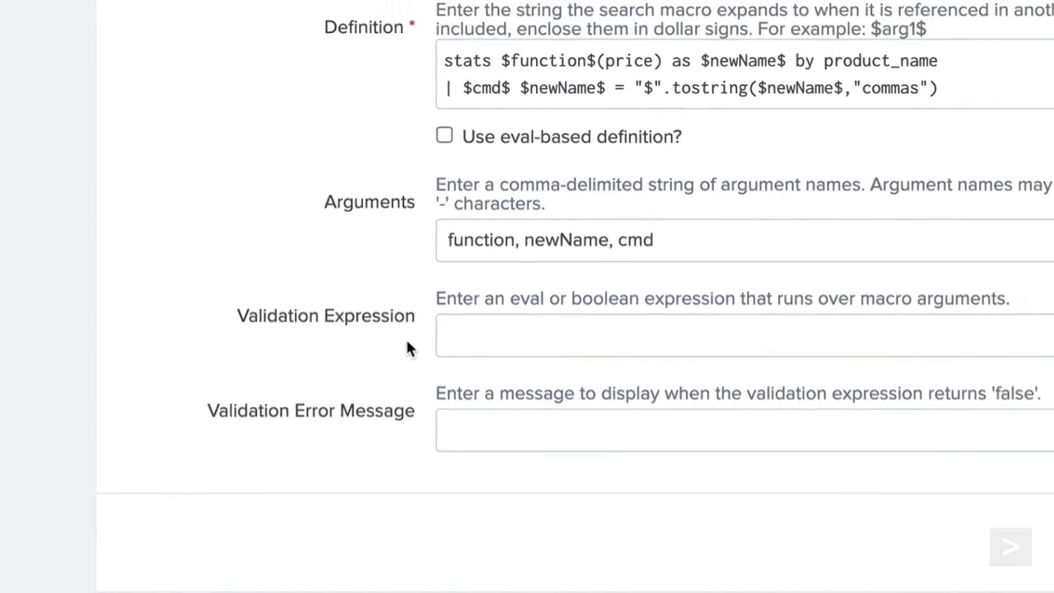
Enter the validation expression allowing $cmd$ to be "fieldformat" or "eval"
{"action": "type", "text": "$cmd$"}
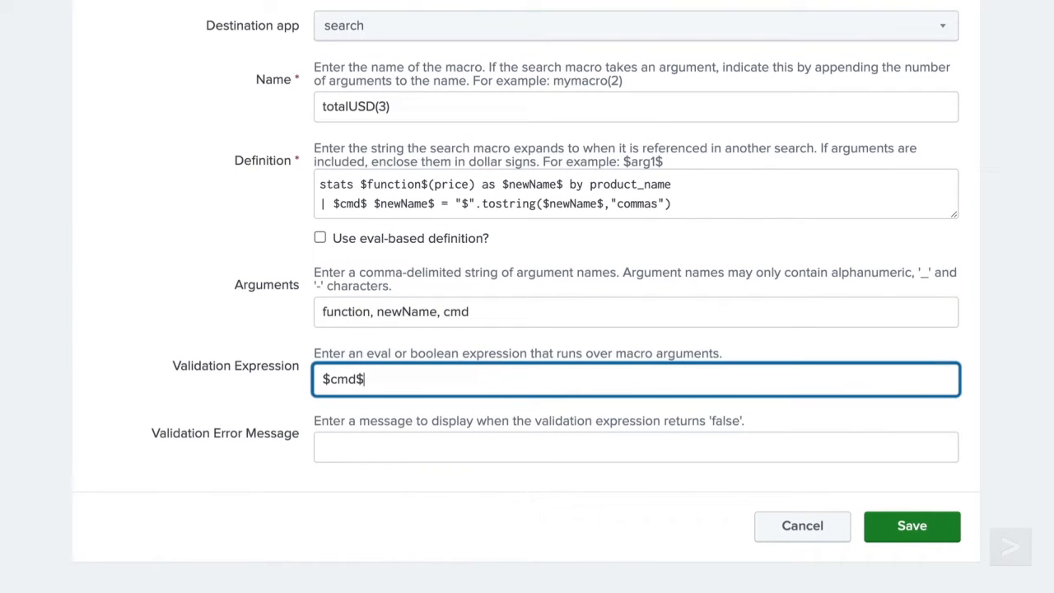
{"action": "type", "text": "=\"fieldformat\" OR $cmd$="}
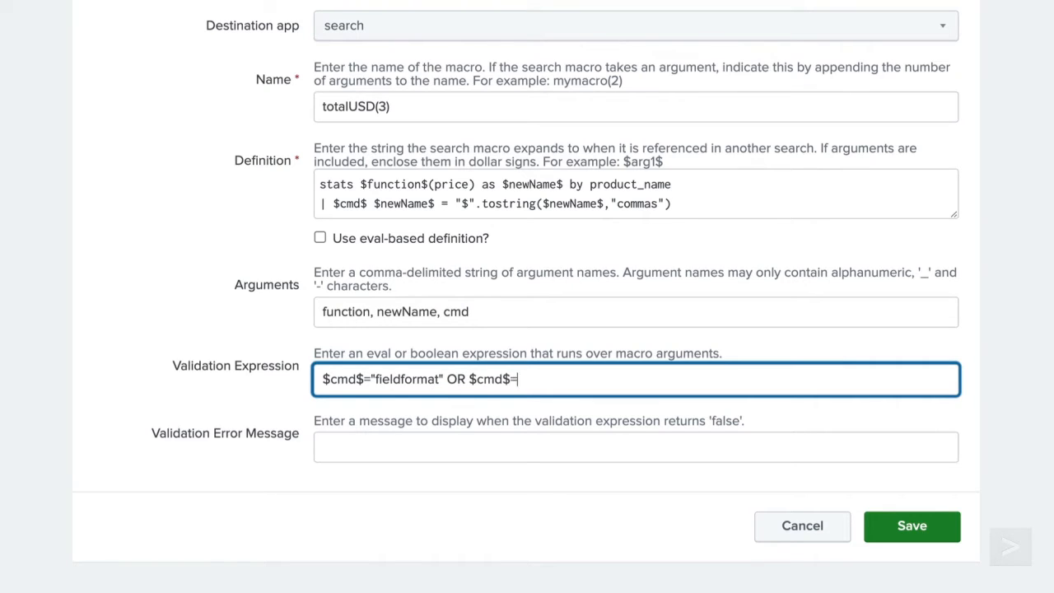
{"action": "type", "text": "\"eval\""}
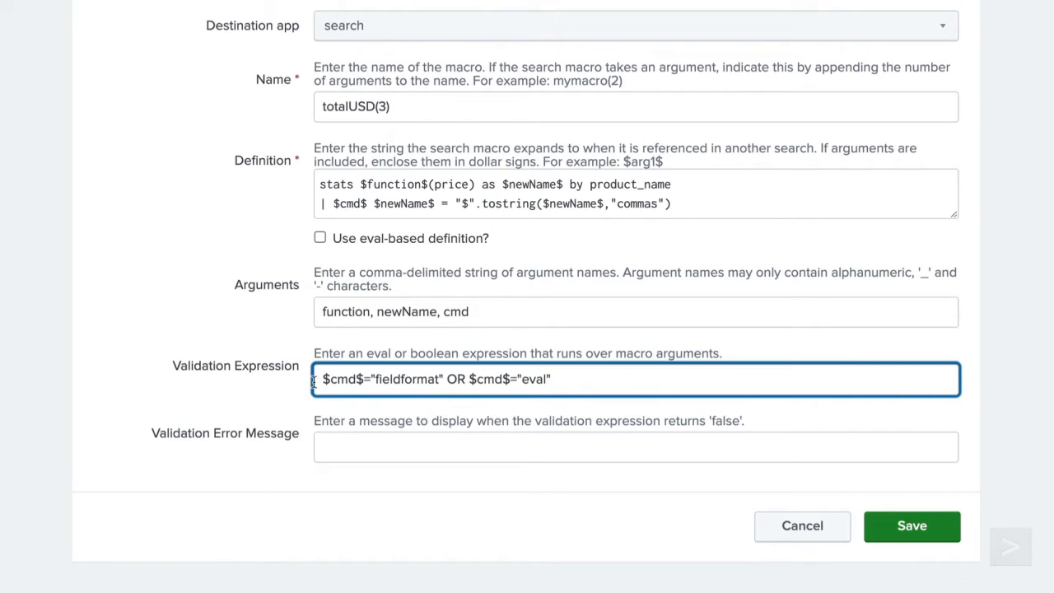
{"action": "mouse_move", "coordinate": [299, 387]}
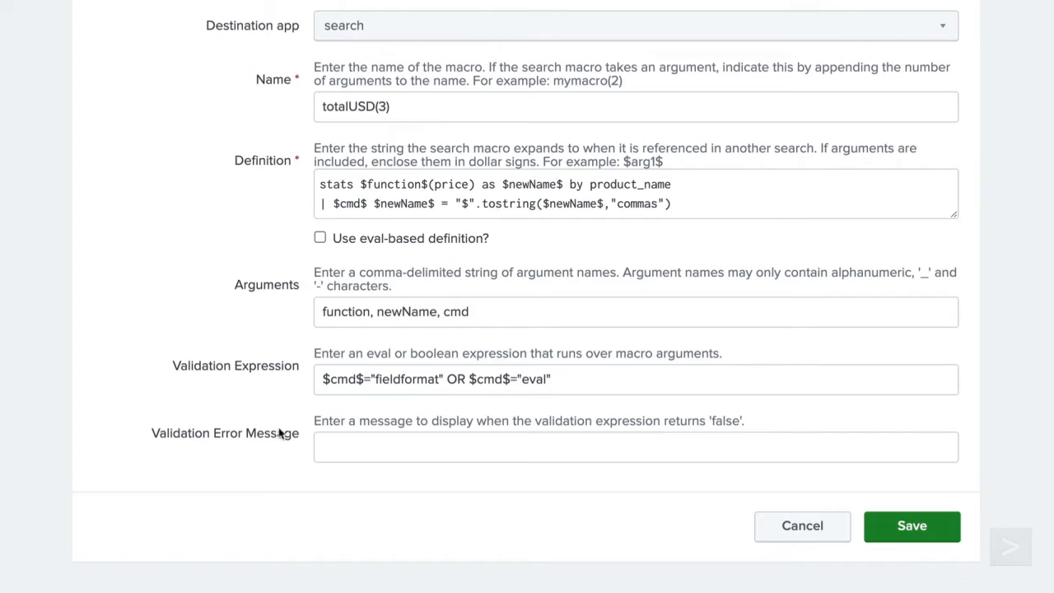
{"action": "mouse_move", "coordinate": [278, 456]}
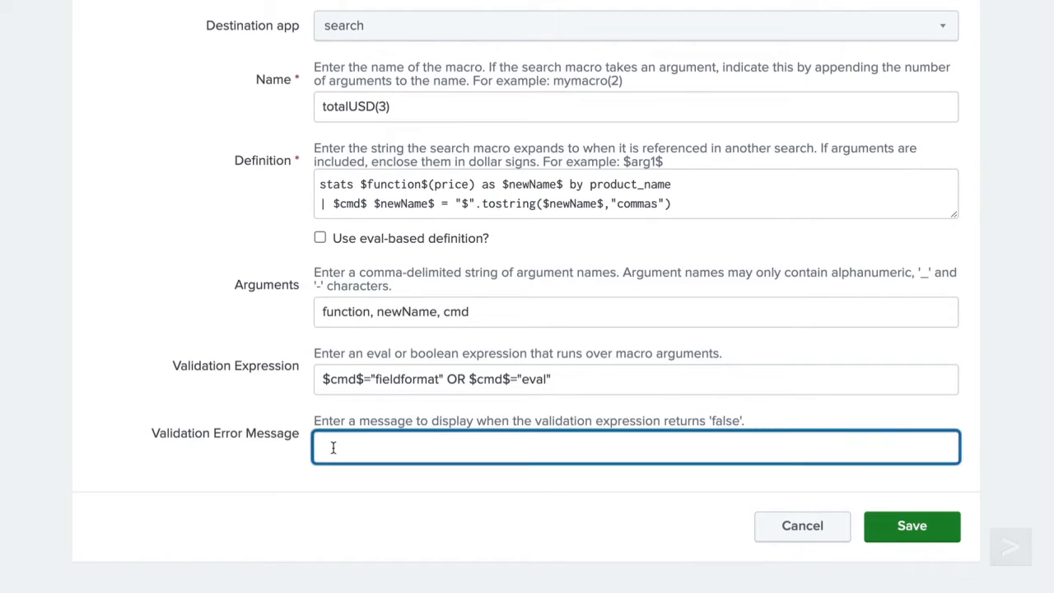
Write the totalUSD(3) error message about stats function, field name and cmd, then save
{"action": "type", "text": "totalUSD(3)"}
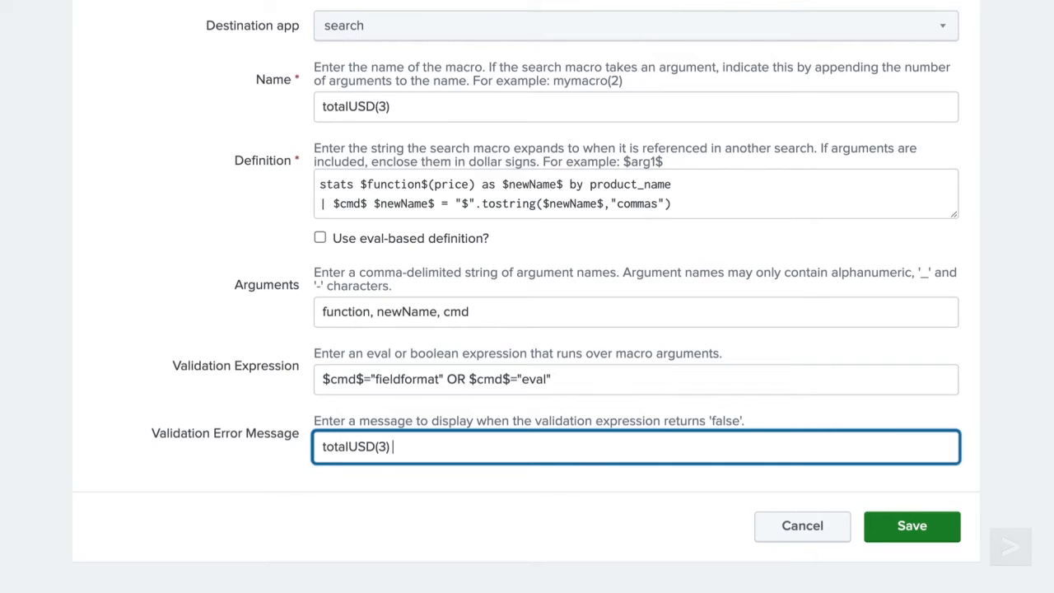
{"action": "type", "text": "must incl"}
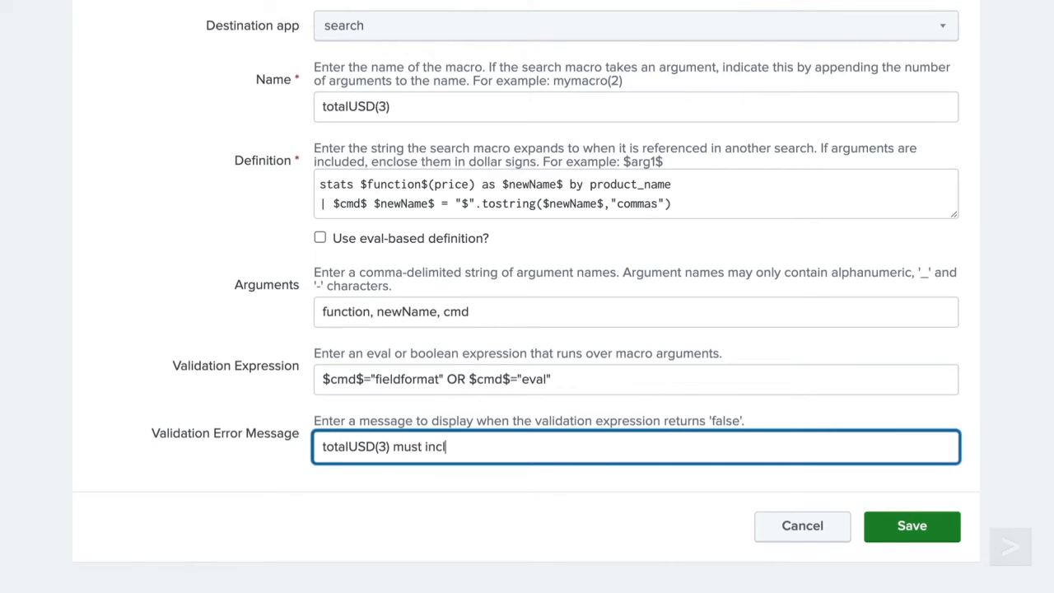
{"action": "type", "text": "ude a stats functio"}
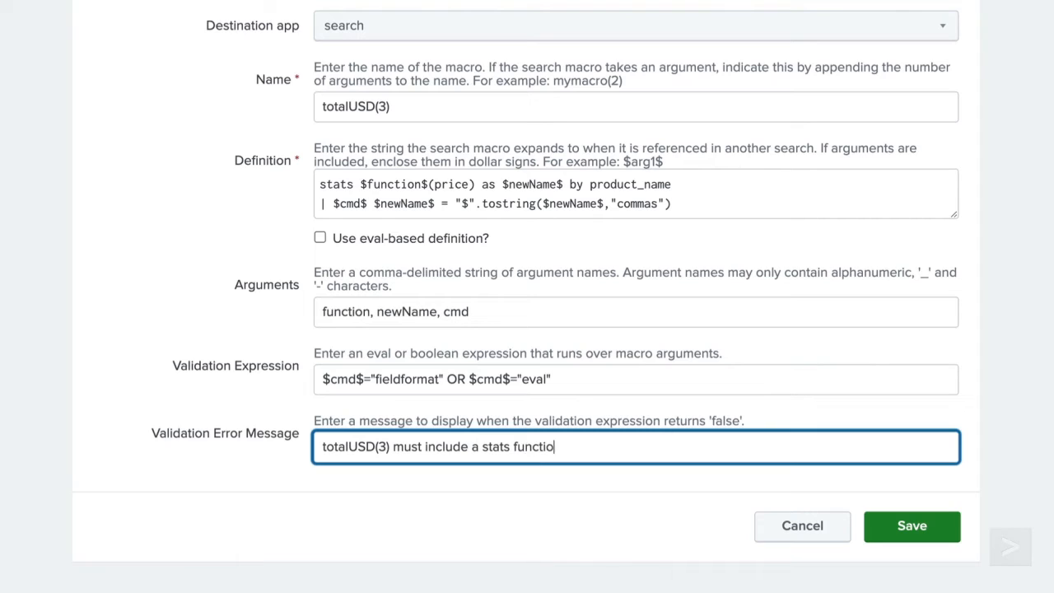
{"action": "type", "text": "n, a field name for th"}
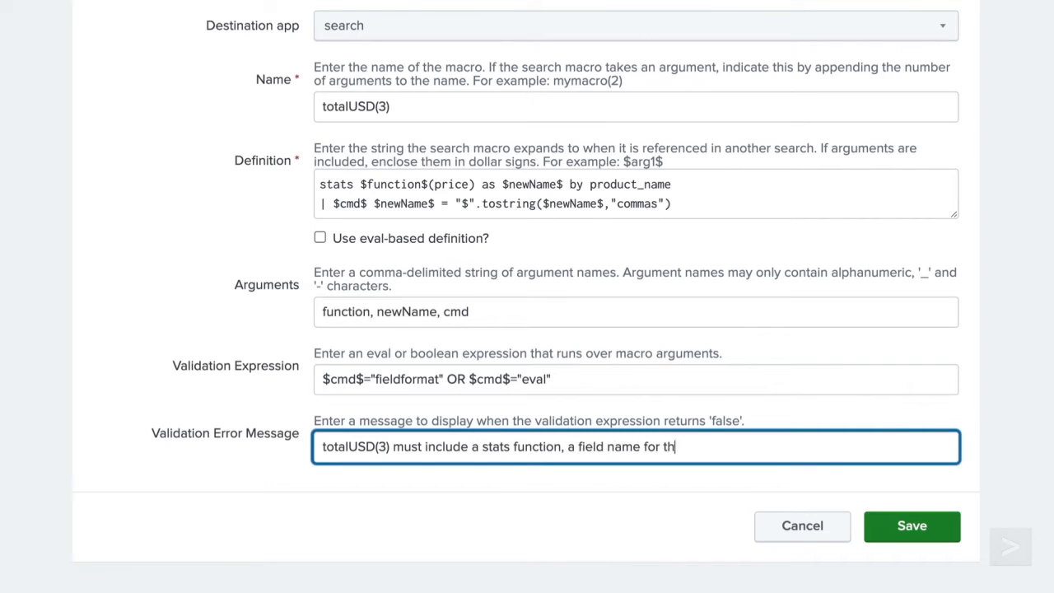
{"action": "type", "text": "e new value, and a"}
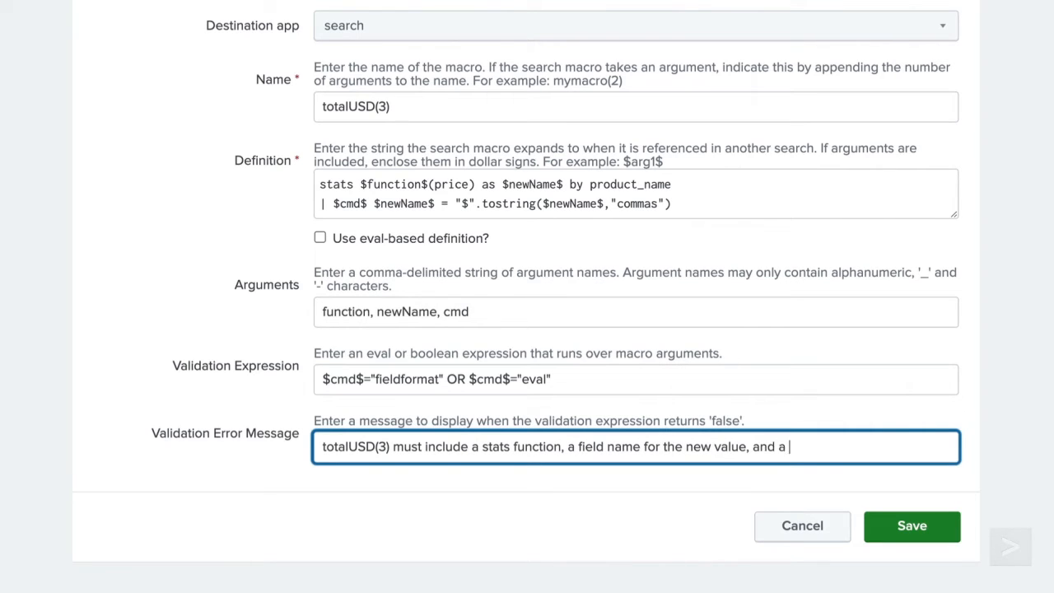
{"action": "type", "text": "cmd argumen"}
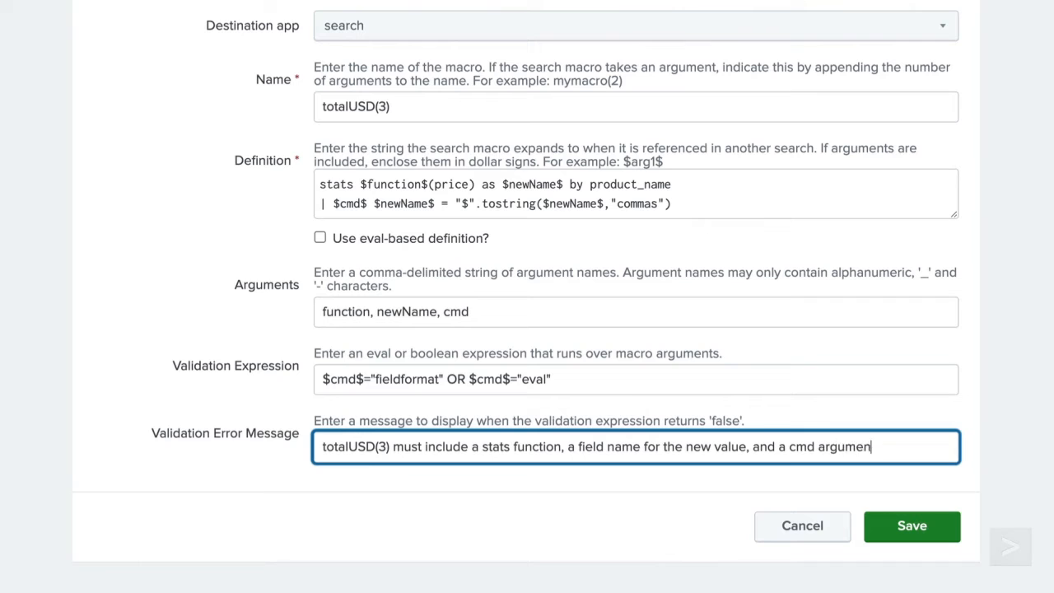
{"action": "type", "text": "of fieldforma"}
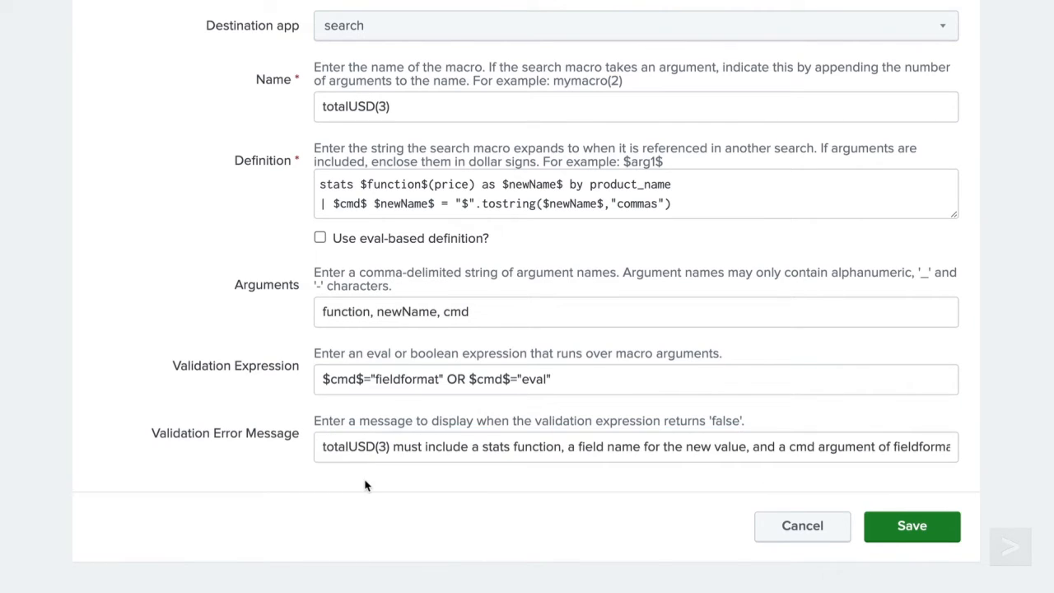
{"action": "left_click", "coordinate": [912, 526]}
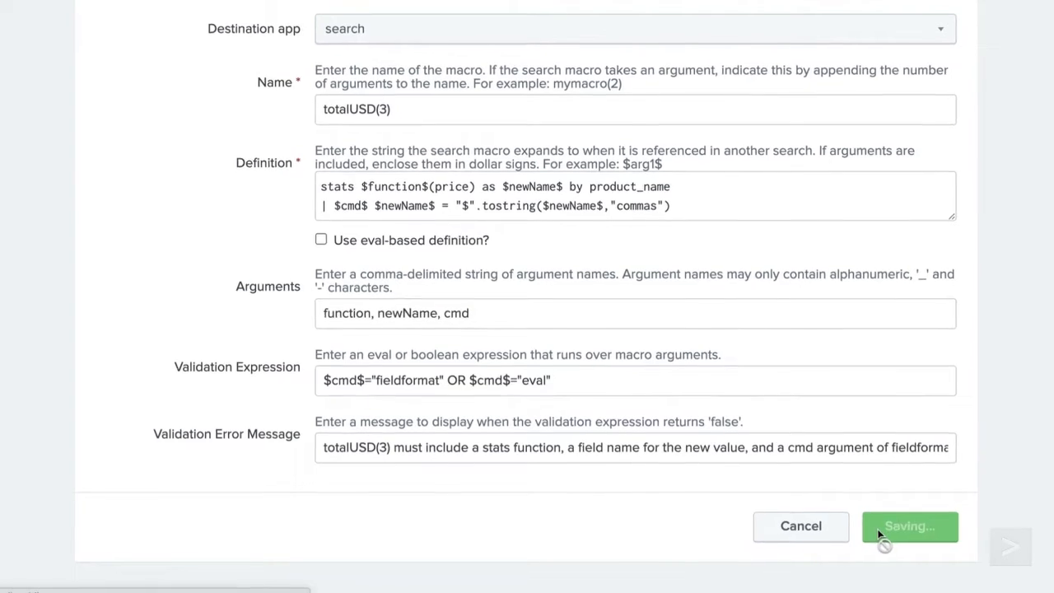
{"action": "left_click", "coordinate": [910, 525]}
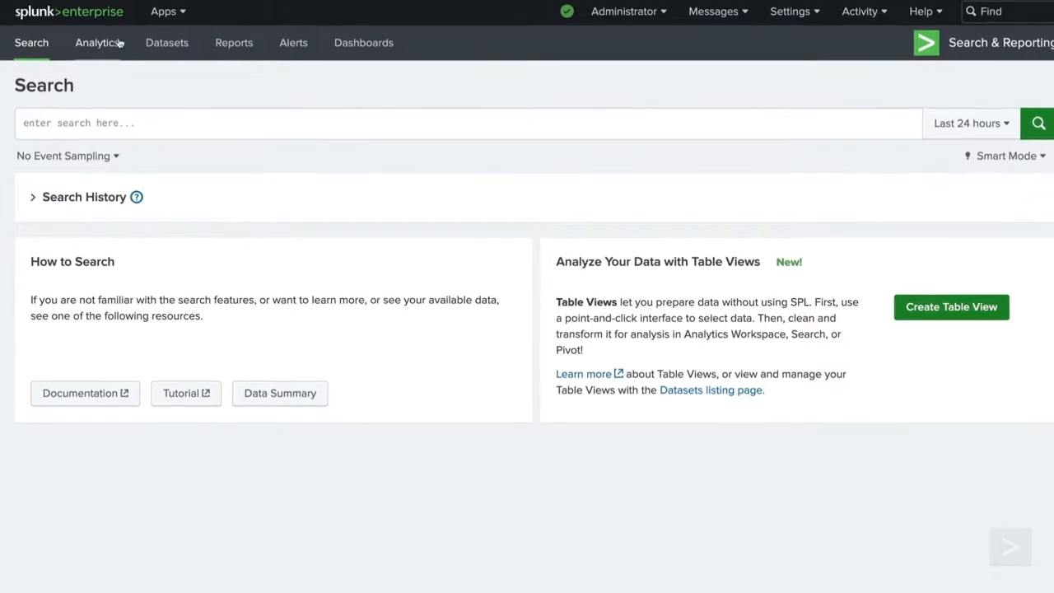
Run vendor_sales with `totalUSD(avg,Average_sales,fieldformat)` sorted descending, then rerun with a changed cmd
{"action": "type", "text": "index=sales sourcetype=vendor_sales"}
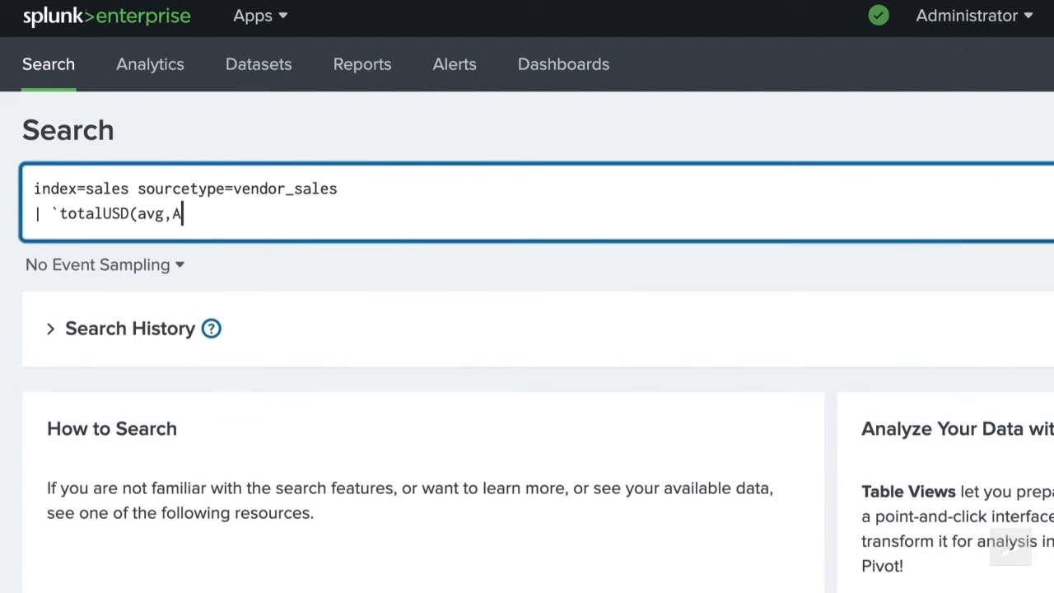
{"action": "type", "text": "verage_sales,fieldformat)`"}
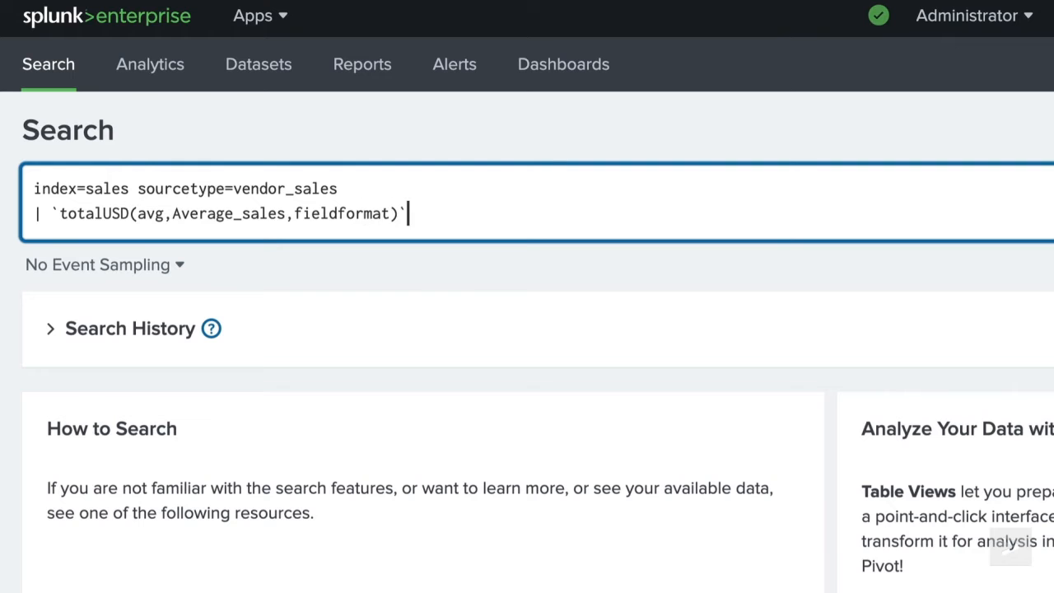
{"action": "type", "text": "| sort - \"Average_sales"}
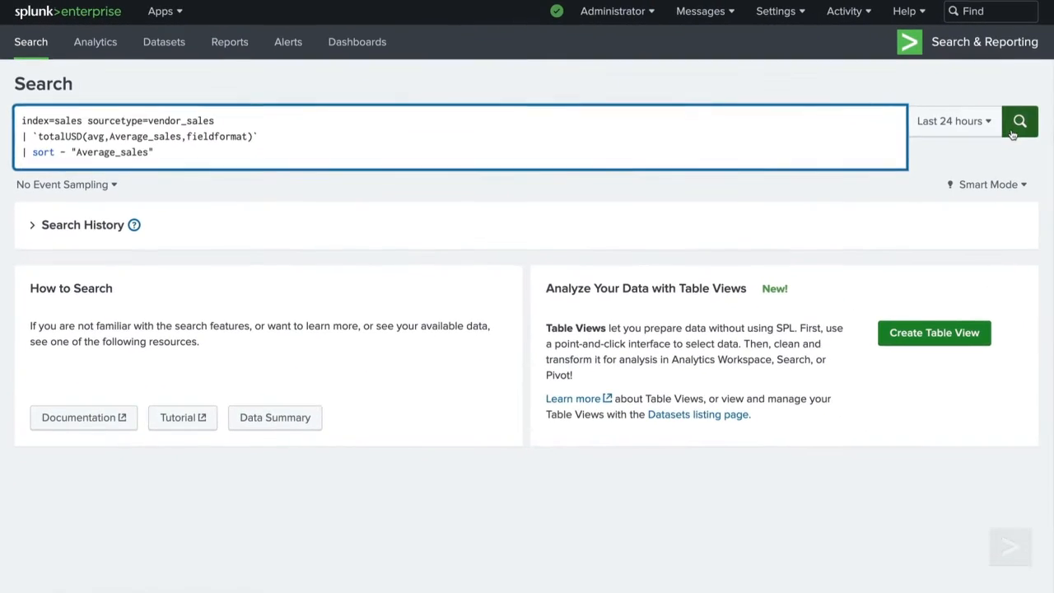
{"action": "left_click", "coordinate": [1020, 122]}
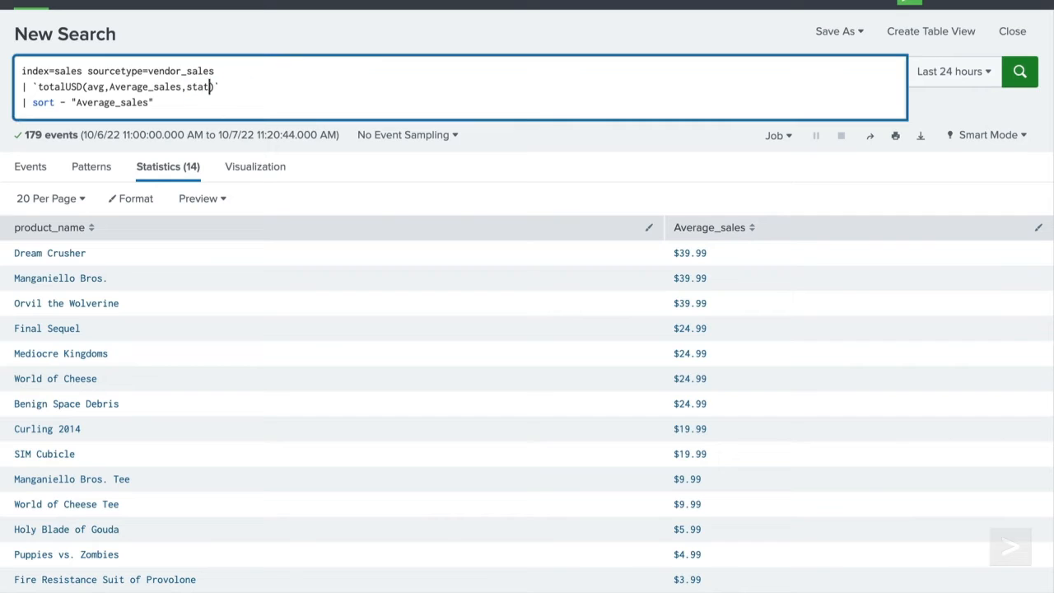
{"action": "left_click", "coordinate": [1020, 71]}
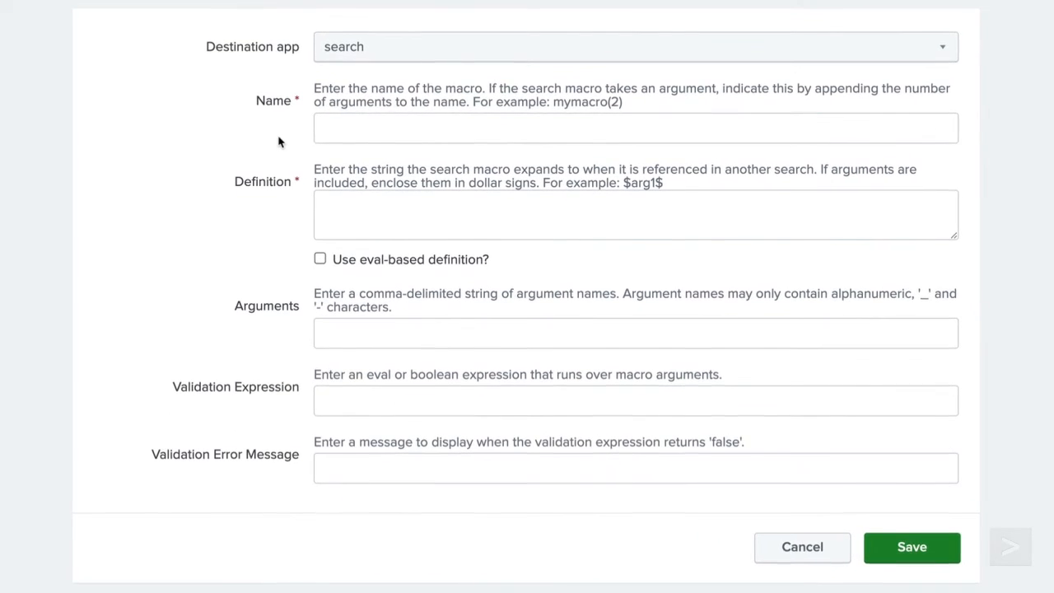
Name the new macro APACsales and begin its index=sales sourcetype=vendor_sales definition
{"action": "type", "text": "A"}
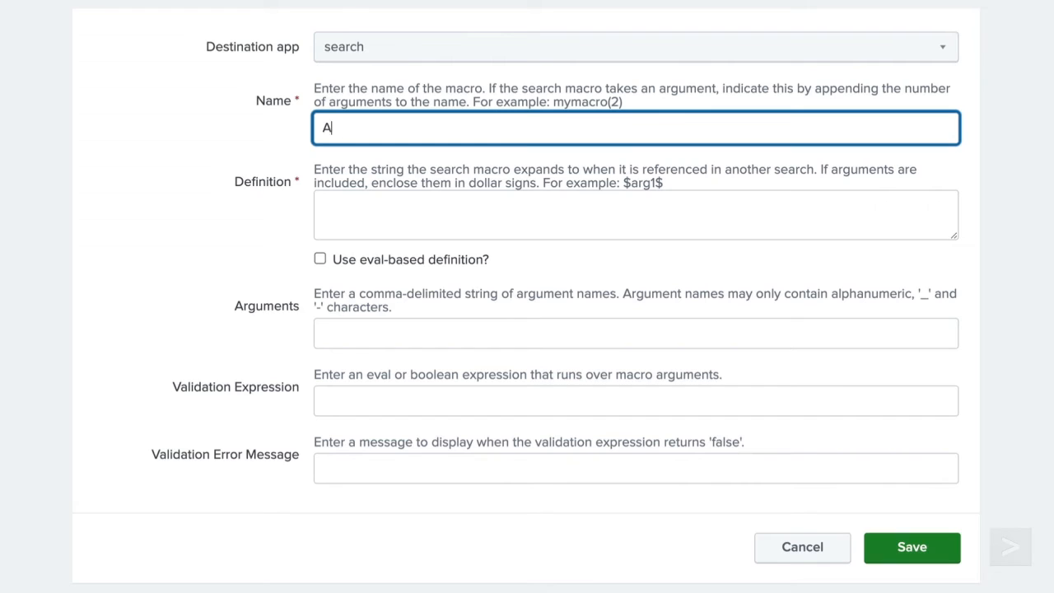
{"action": "type", "text": "PACsales"}
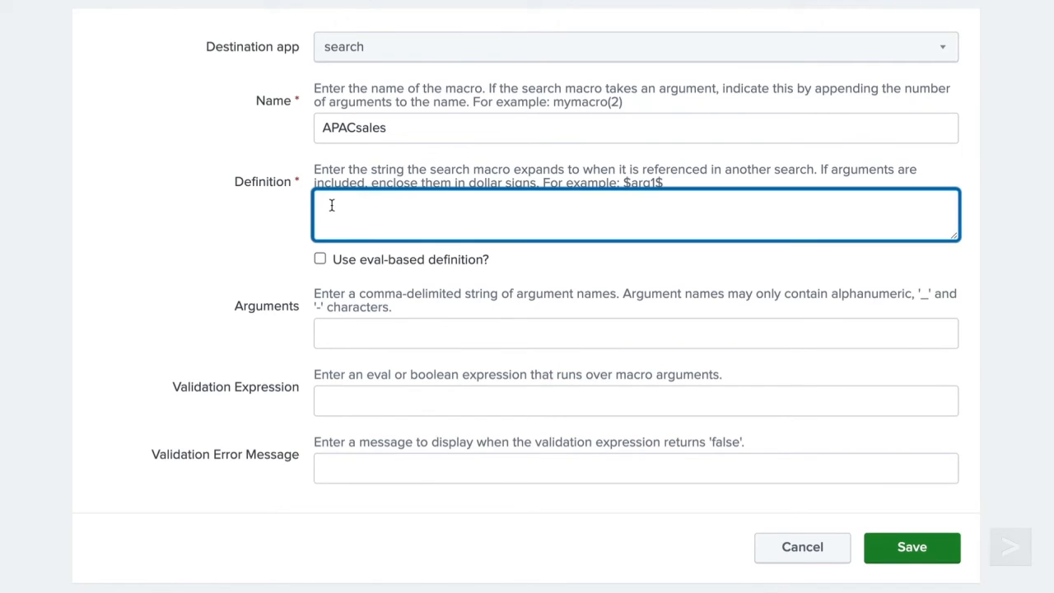
{"action": "type", "text": "index=sales sourcetype=vendor"}
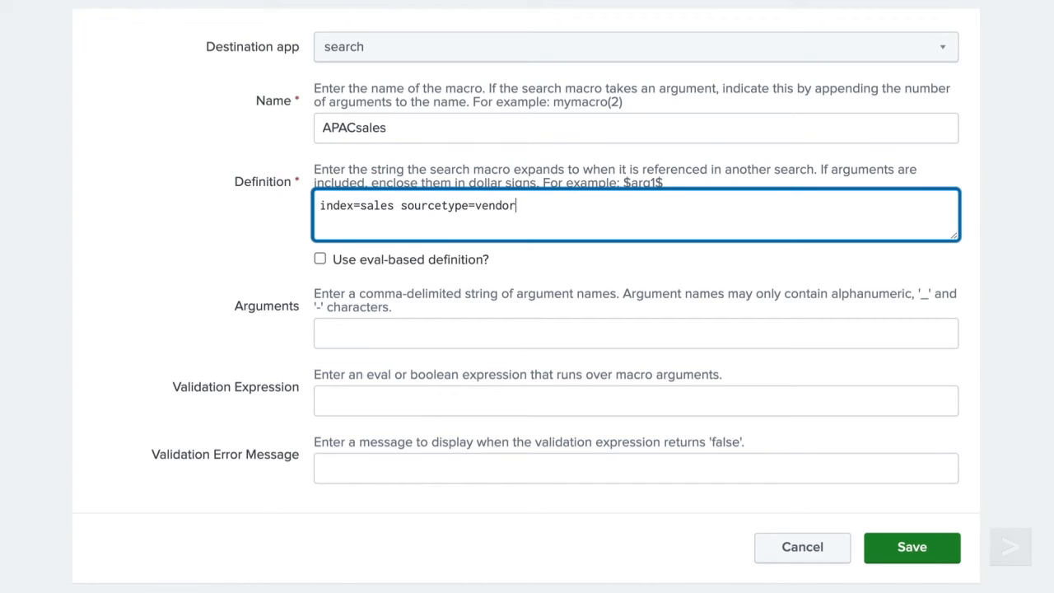
{"action": "type", "text": "_sales"}
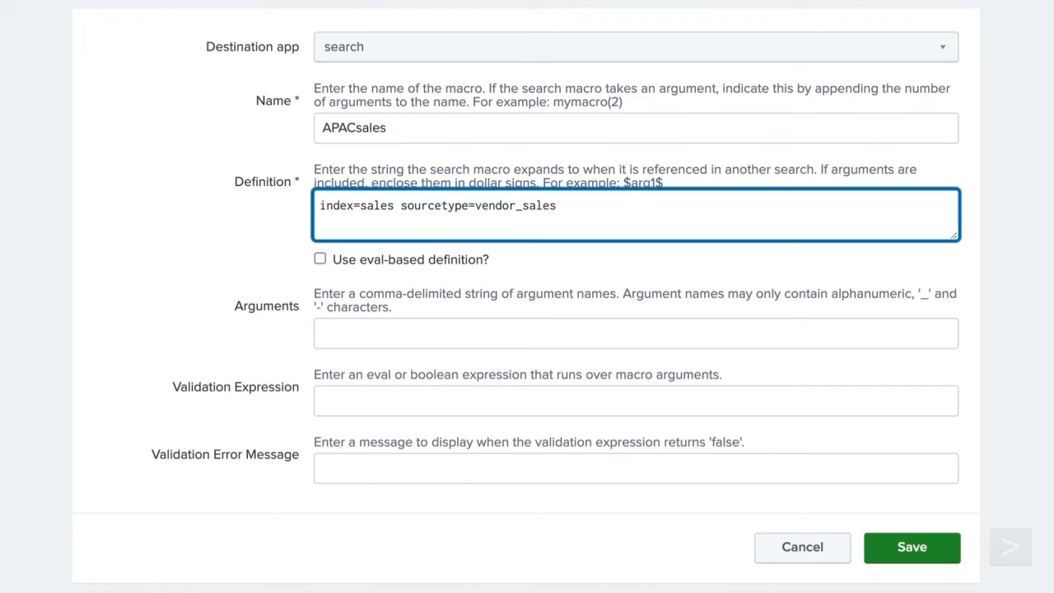
Restrict to VendorID 7000–8999, pipe into `totalUSD`, and save APACsales
{"action": "type", "text": "VendorID>"}
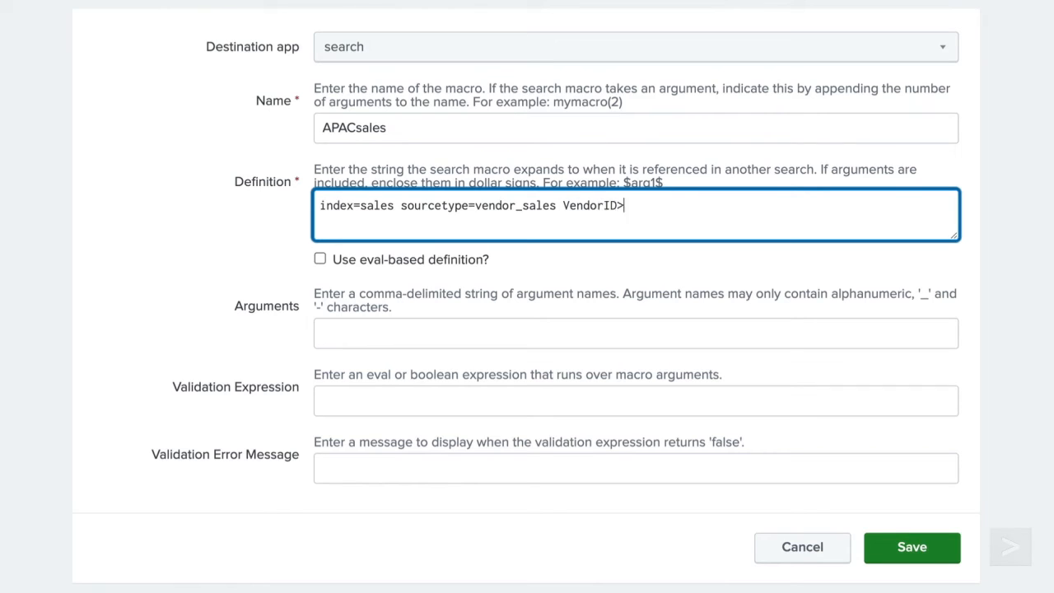
{"action": "type", "text": "=7000 AND VendorID<=8999"}
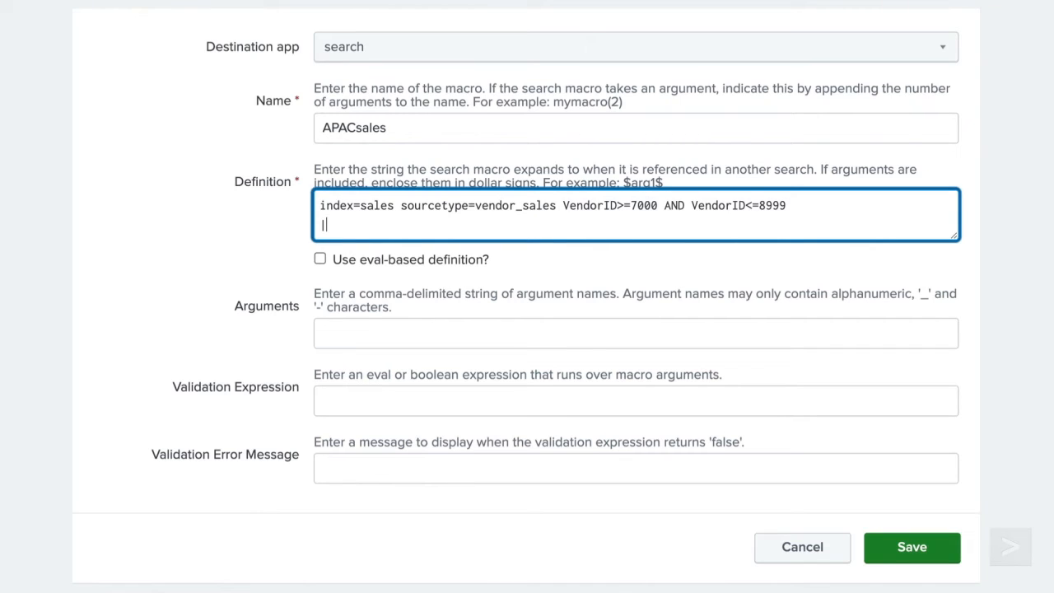
{"action": "type", "text": "`totalUSD`"}
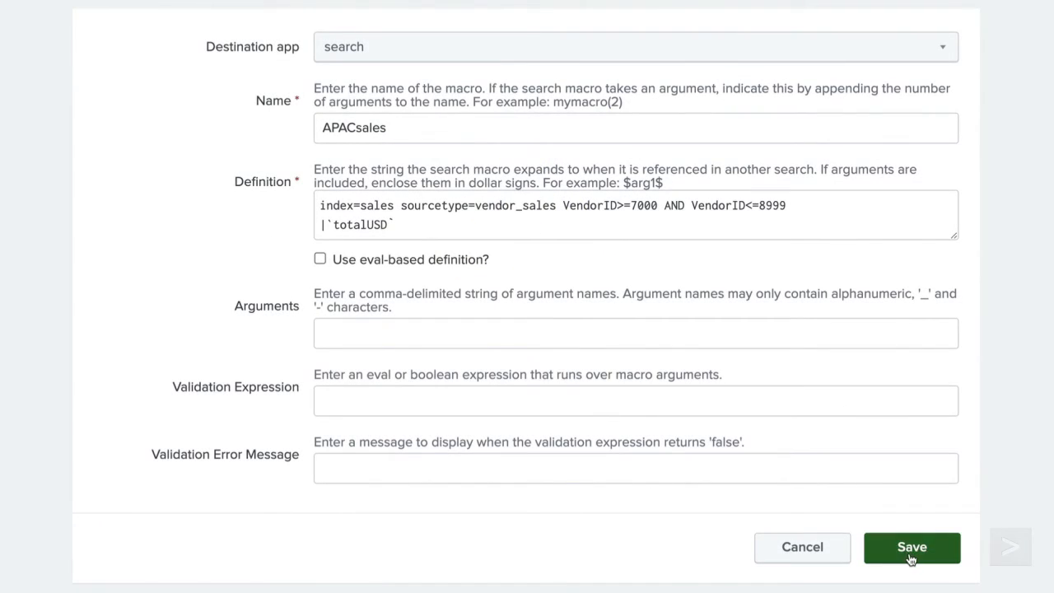
{"action": "left_click", "coordinate": [912, 547]}
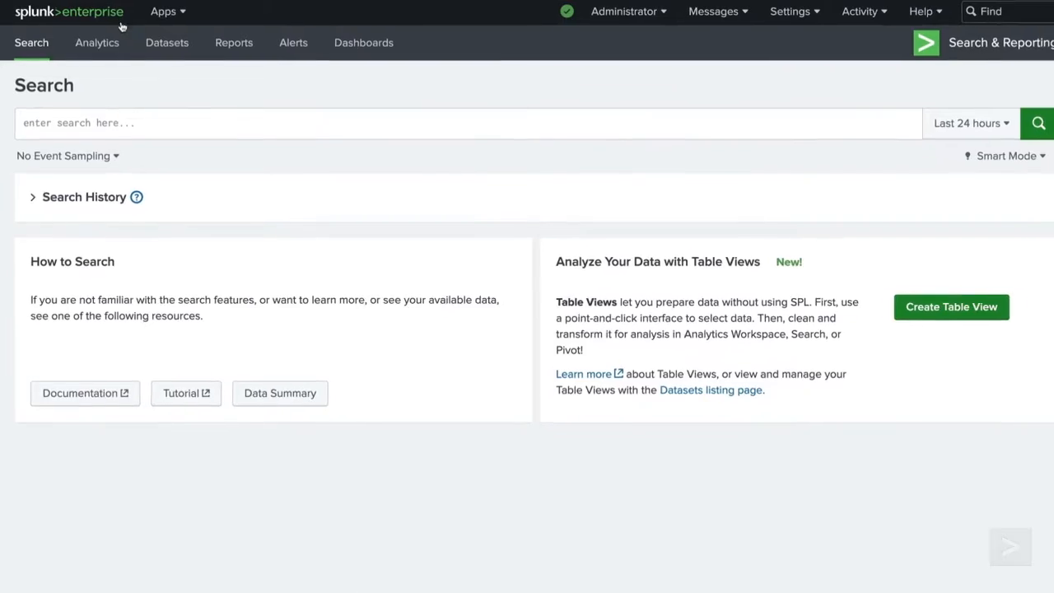
Run the `APACsales` macro search to list total sales for eight products
{"action": "type", "text": "`APACsales"}
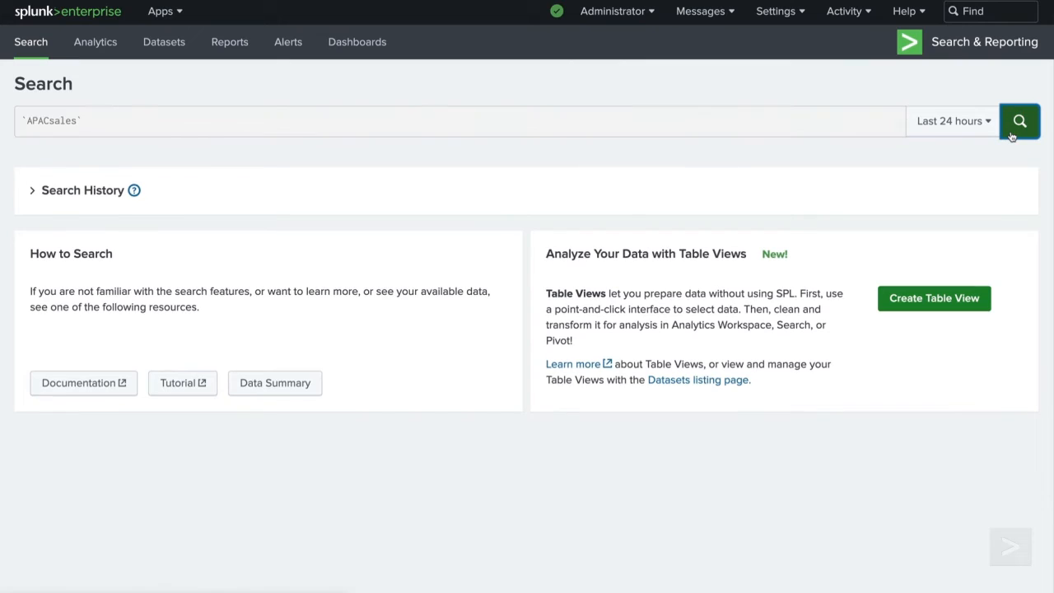
{"action": "left_click", "coordinate": [1020, 121]}
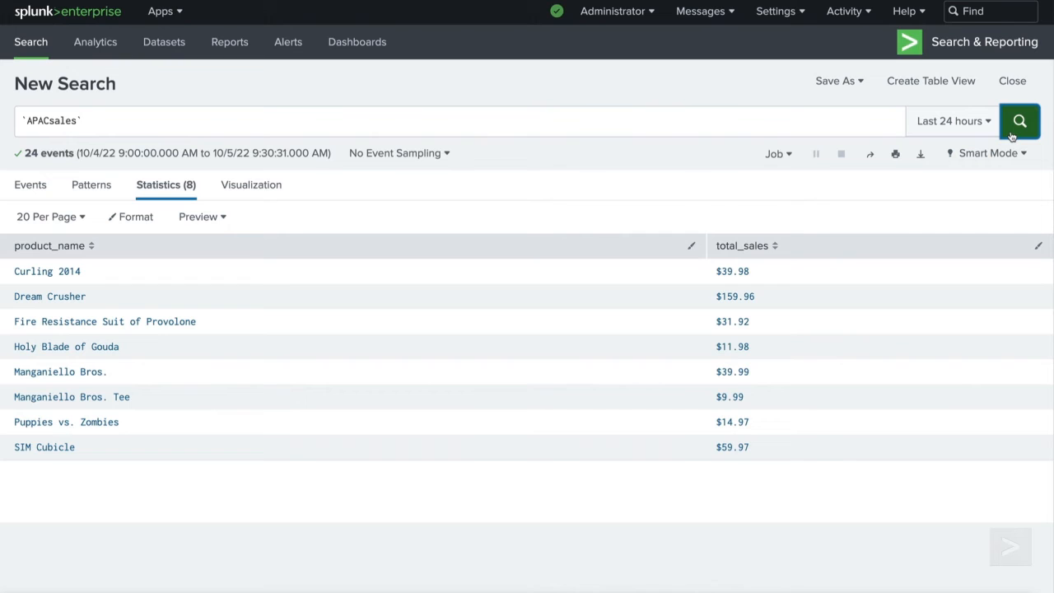
{"action": "mouse_move", "coordinate": [958, 133]}
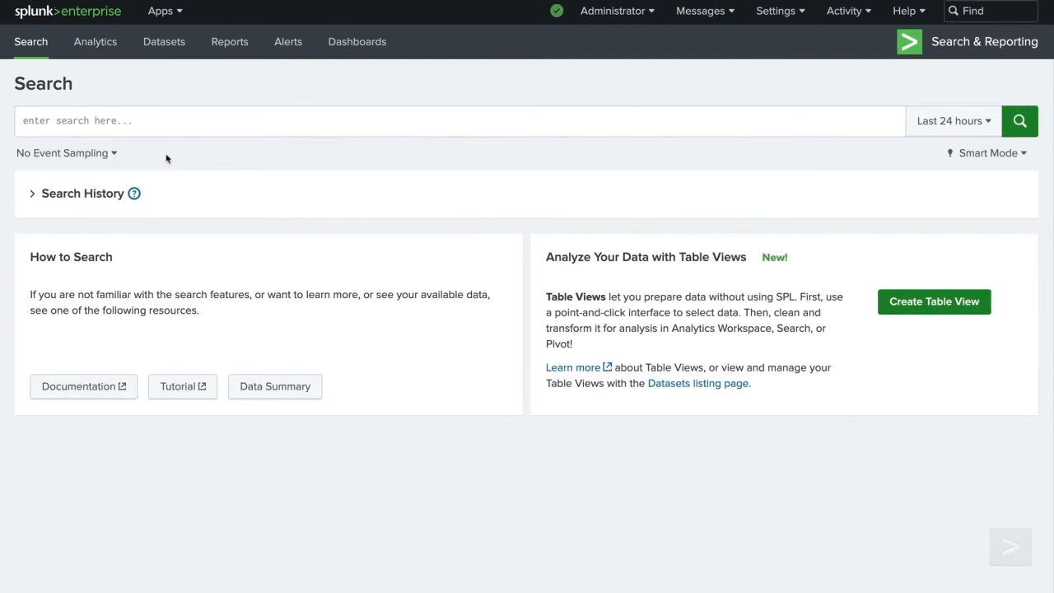
Search index=web sourcetype=access_combined status>=400 action=purchase, returning 68 events, and start saving it
{"action": "type", "text": "index=web"}
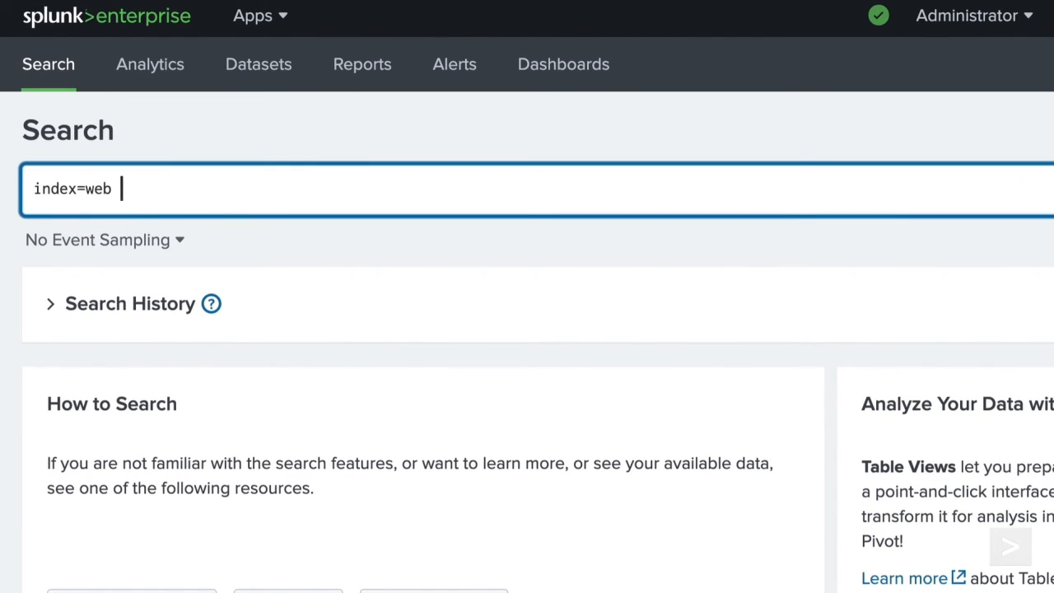
{"action": "type", "text": "sourcetype=access_combined"}
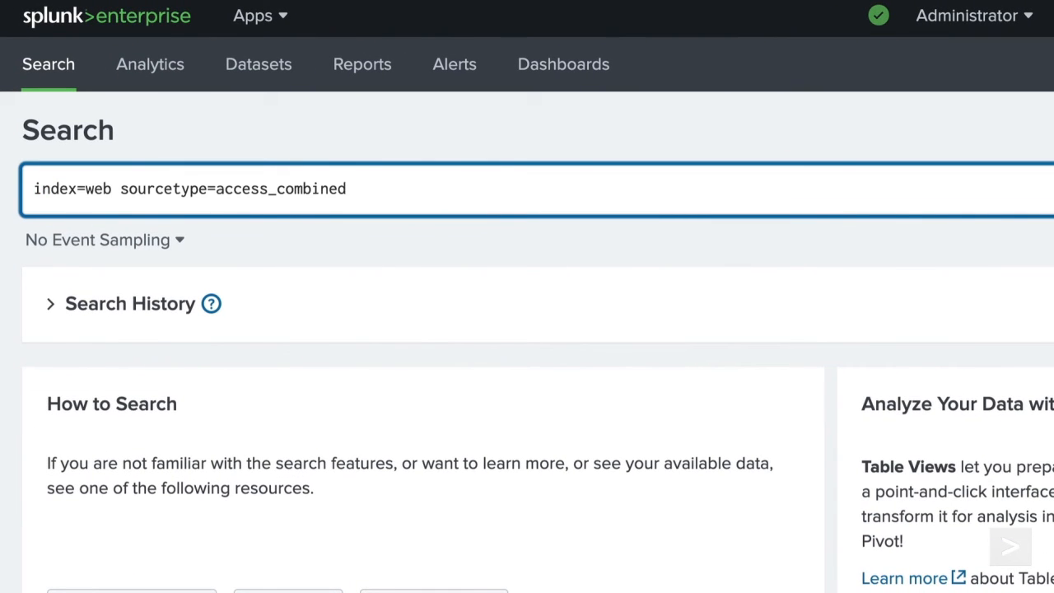
{"action": "type", "text": "status>=400 a"}
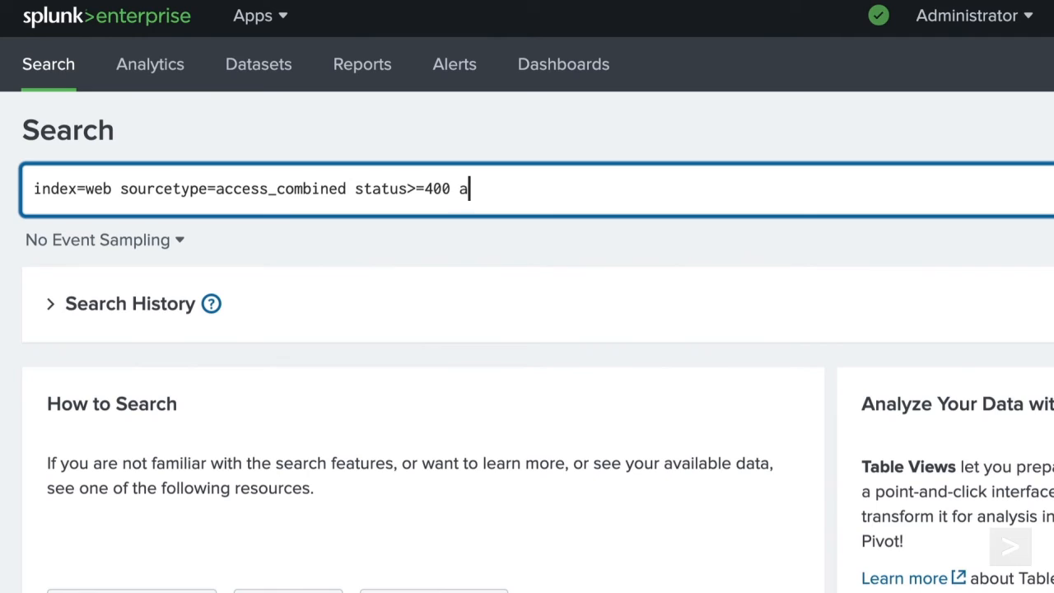
{"action": "type", "text": "ction=purchase"}
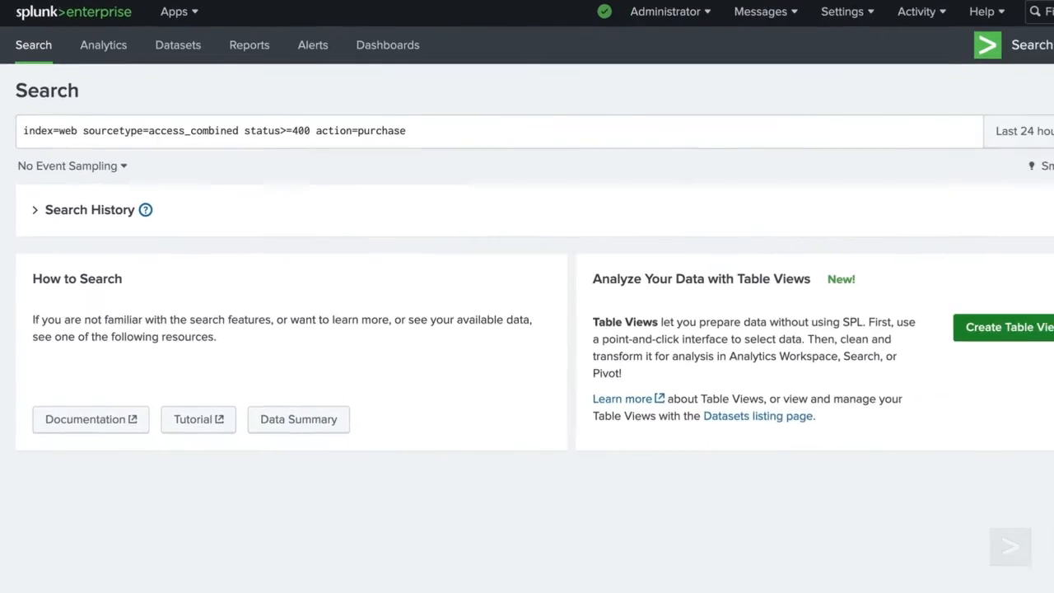
{"action": "left_click", "coordinate": [1019, 120]}
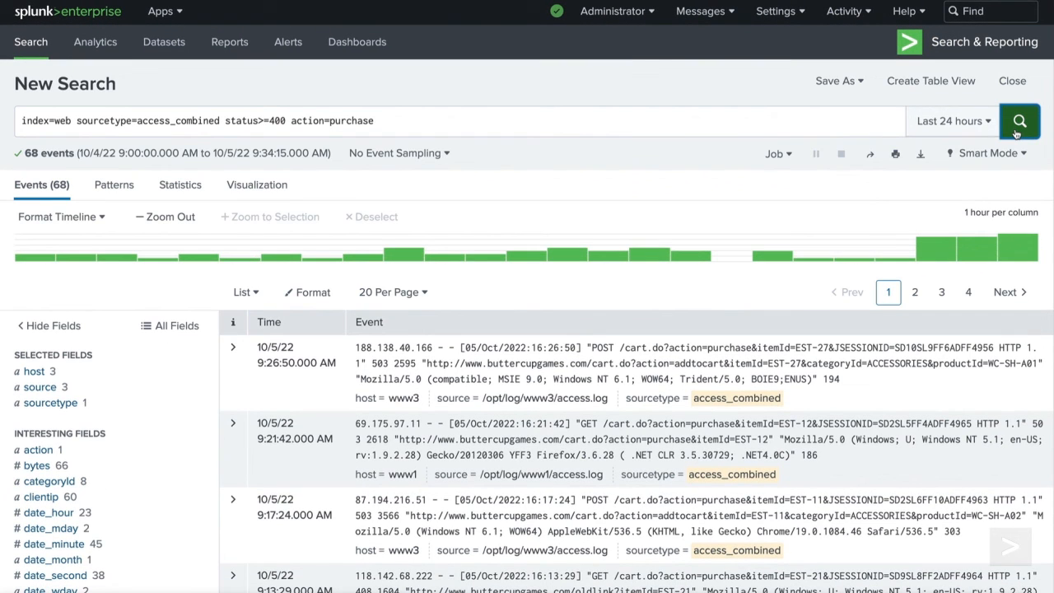
{"action": "left_click", "coordinate": [834, 80]}
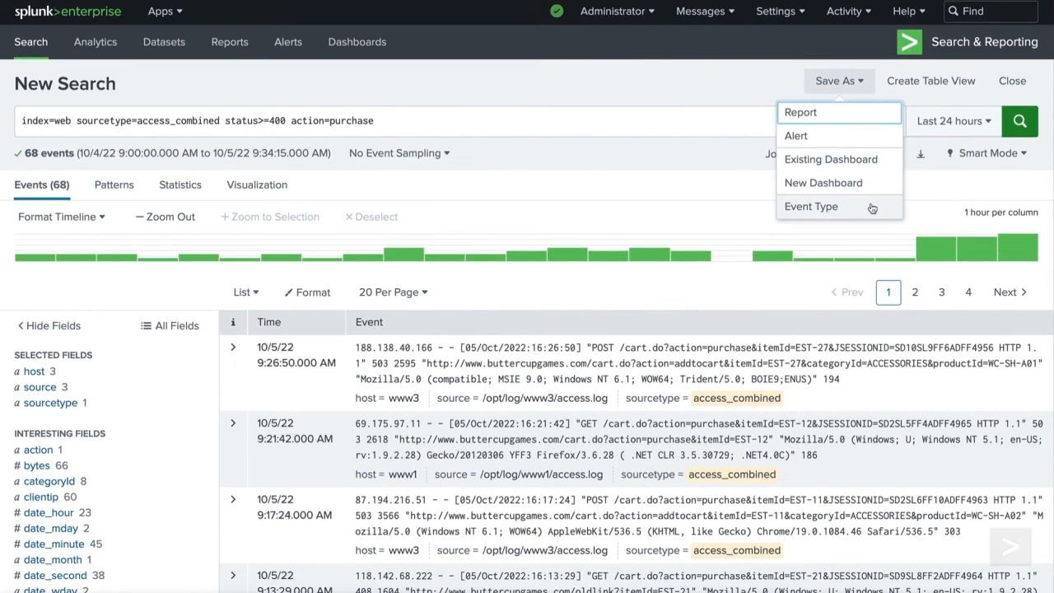
Save the search as a new event type named failedWeb_purchases
{"action": "left_click", "coordinate": [811, 206]}
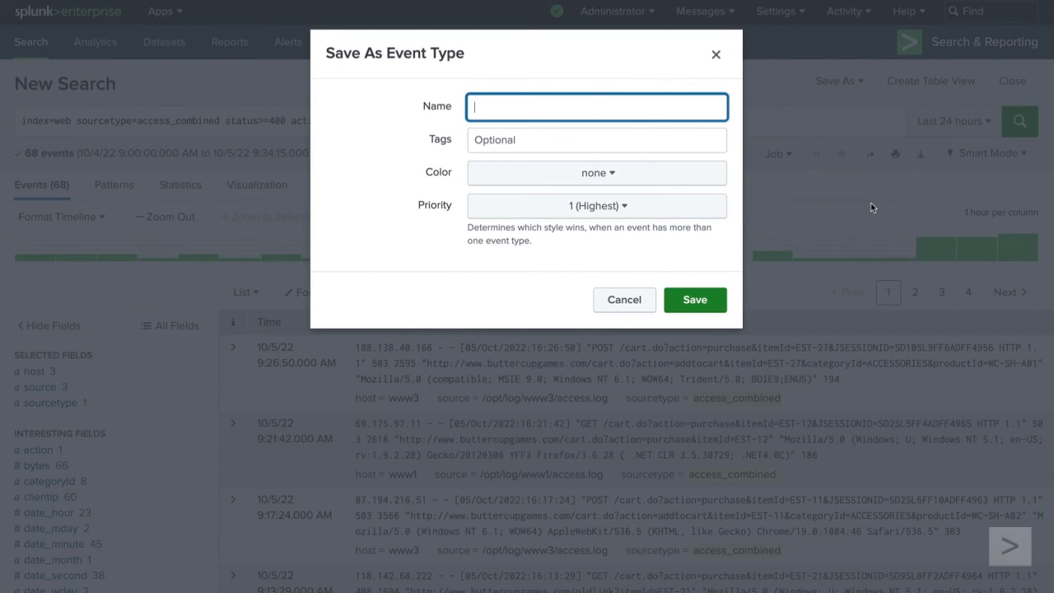
{"action": "type", "text": "failed"}
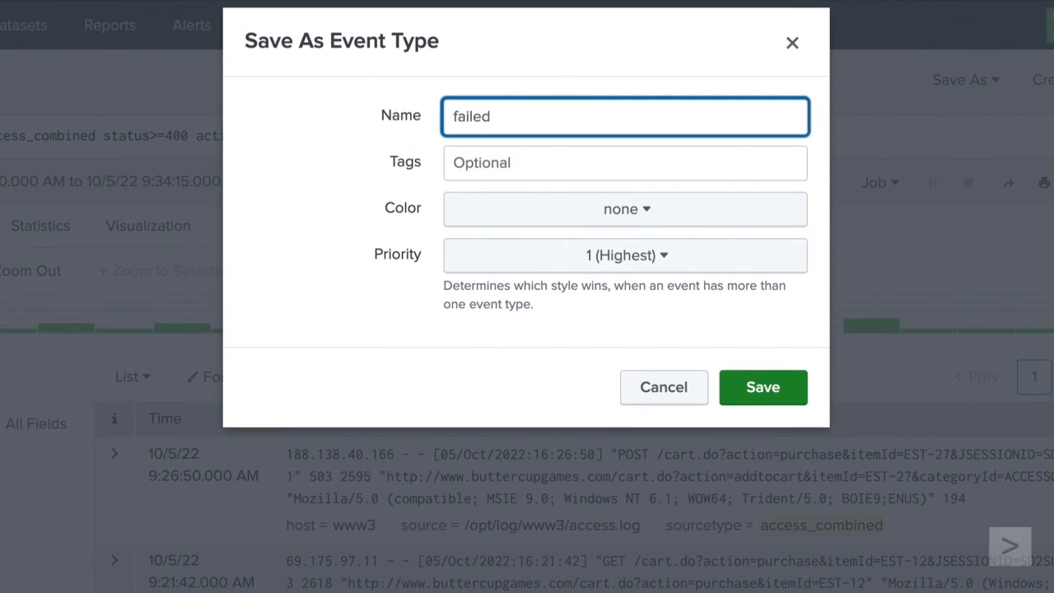
{"action": "type", "text": "Web_purchases"}
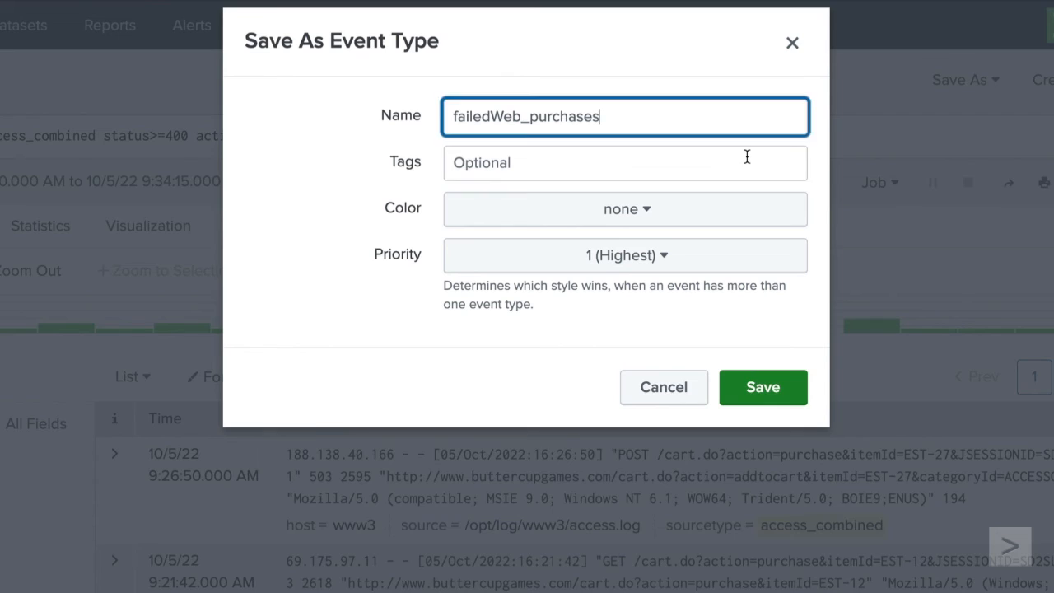
{"action": "left_click", "coordinate": [625, 163]}
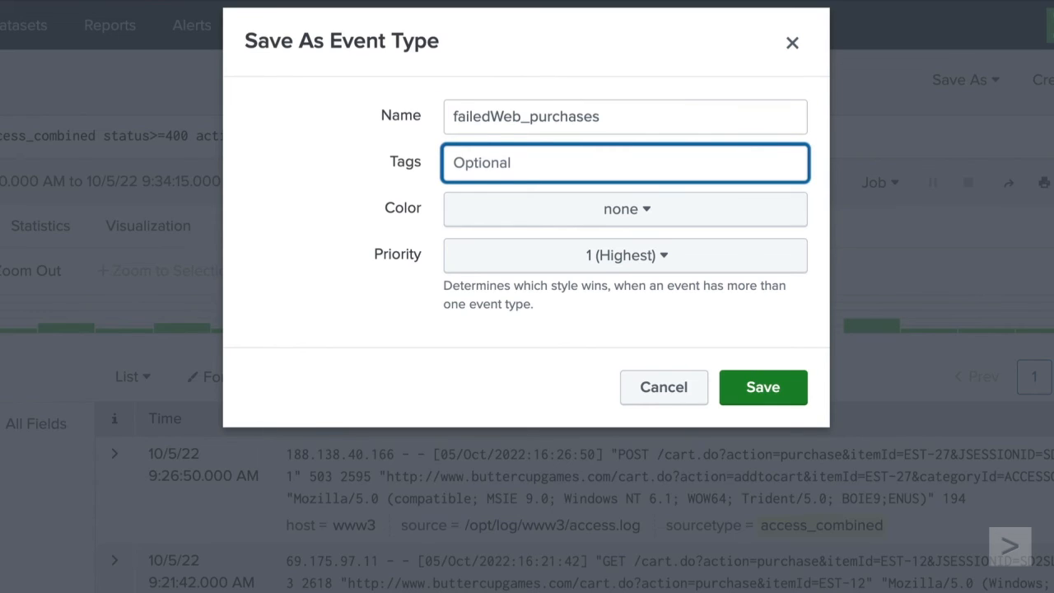
Keep priority 1 (Highest), save the failedWeb_purchases event type and dismiss the confirmation
{"action": "left_click", "coordinate": [625, 208]}
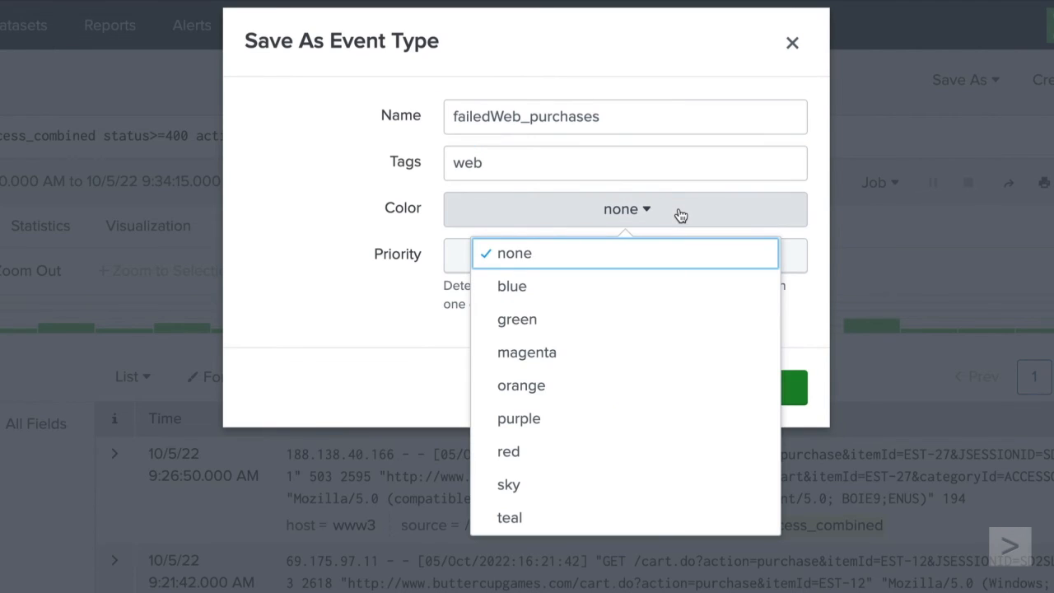
{"action": "left_click", "coordinate": [624, 254]}
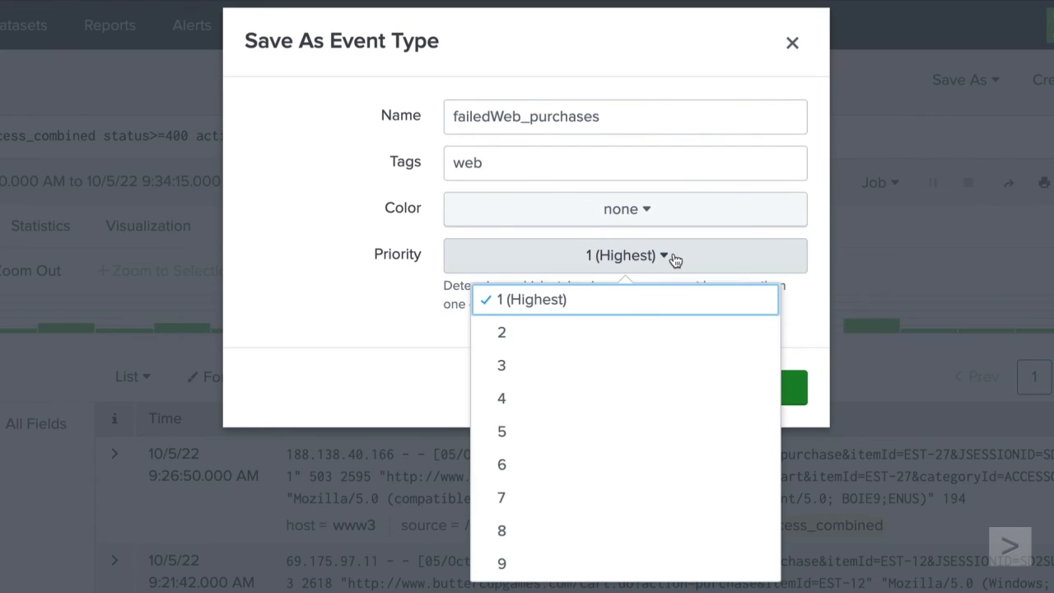
{"action": "left_click", "coordinate": [519, 299]}
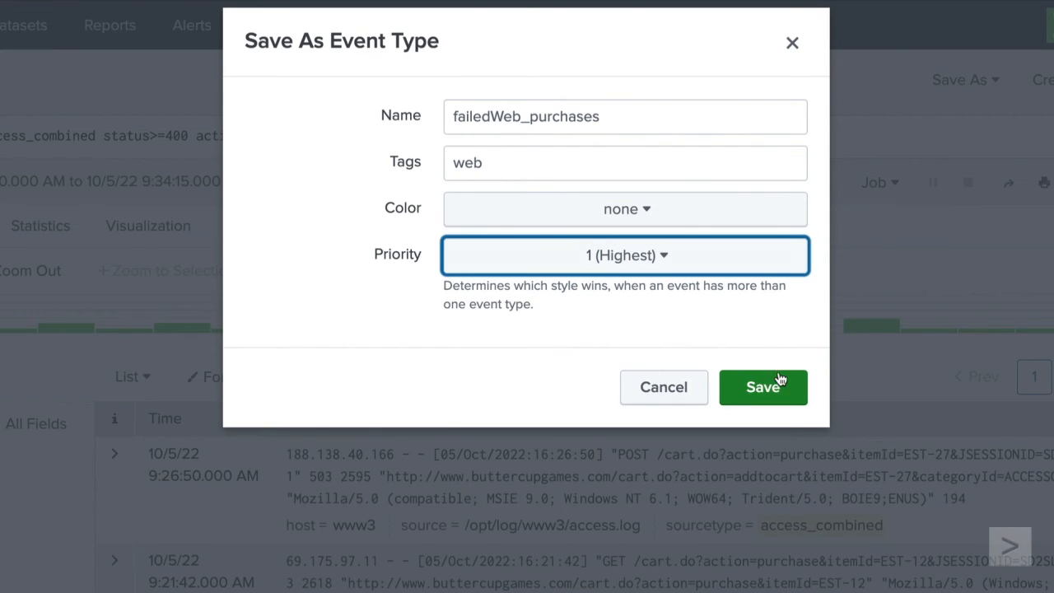
{"action": "left_click", "coordinate": [763, 388]}
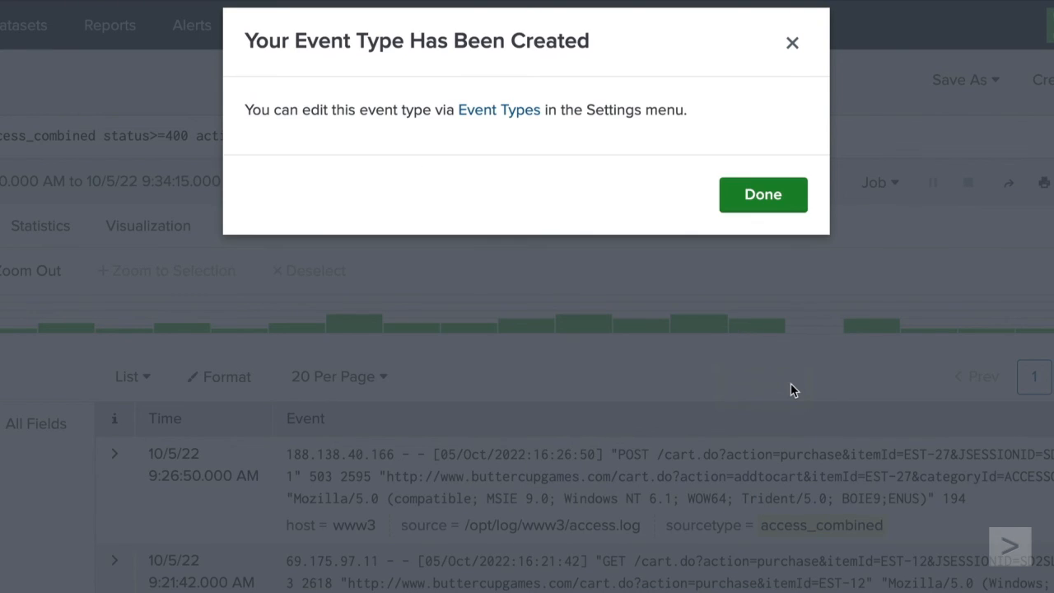
{"action": "left_click", "coordinate": [762, 194]}
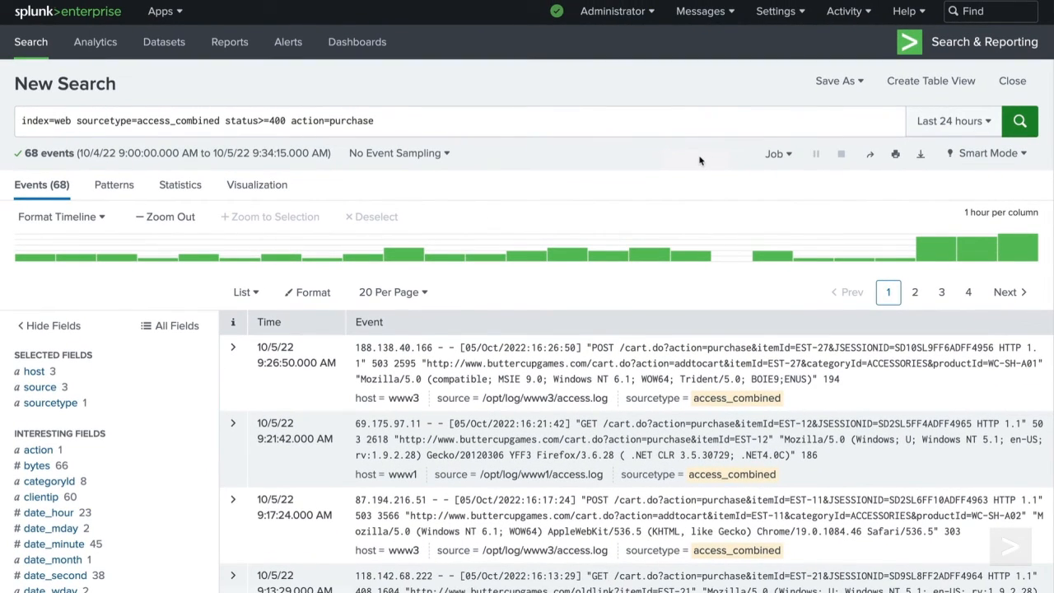
Go to the Search macros settings page from the Settings menu
{"action": "left_click", "coordinate": [776, 11]}
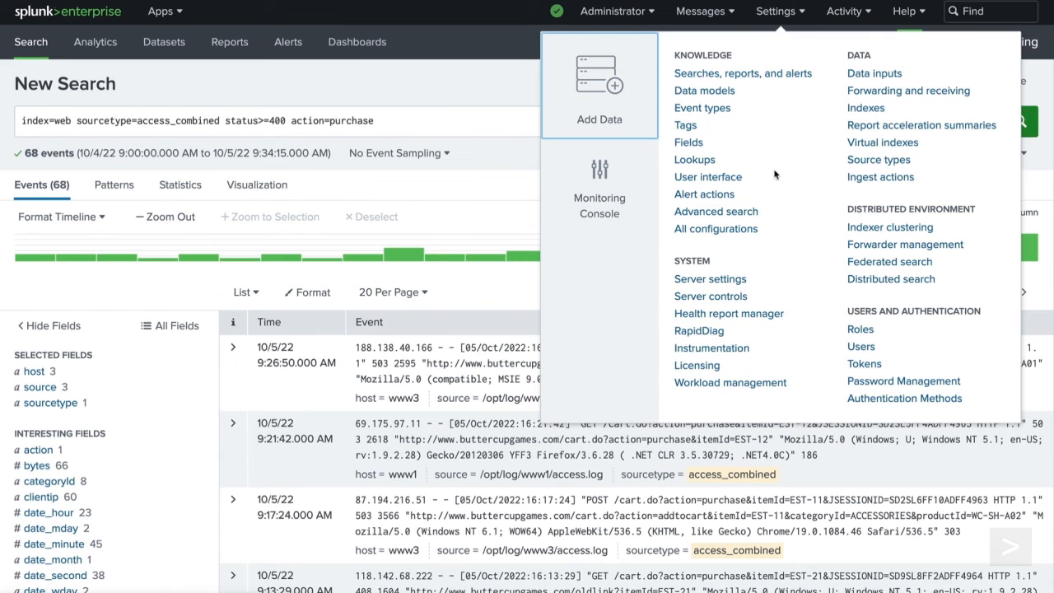
{"action": "left_click", "coordinate": [716, 211]}
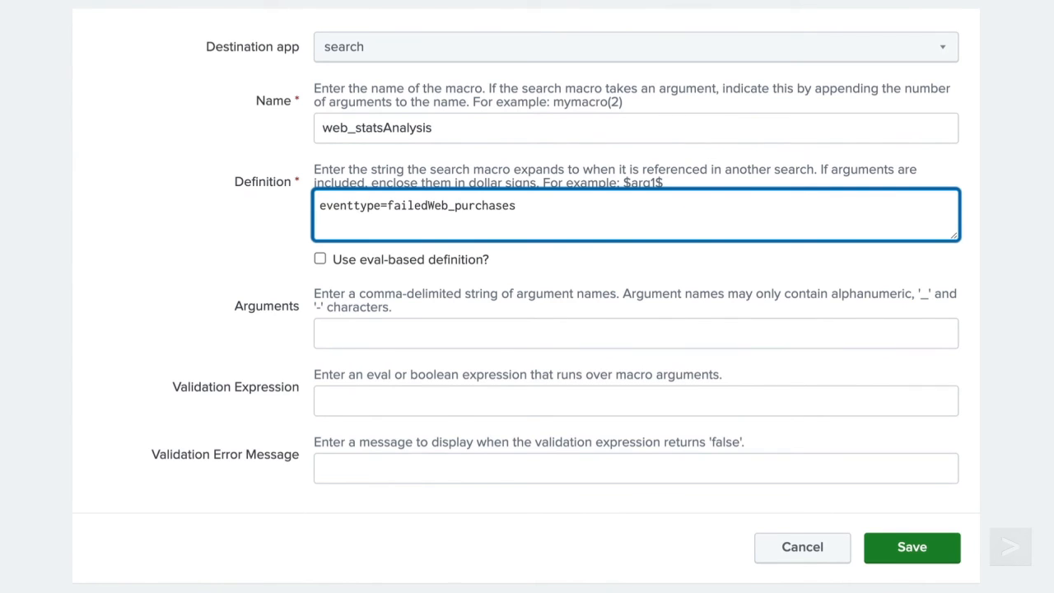
Define web_statsAnalysis as stats count, sum, range, average, variance and sdev of price, and save it
{"action": "type", "text": "| stats count(price) as co"}
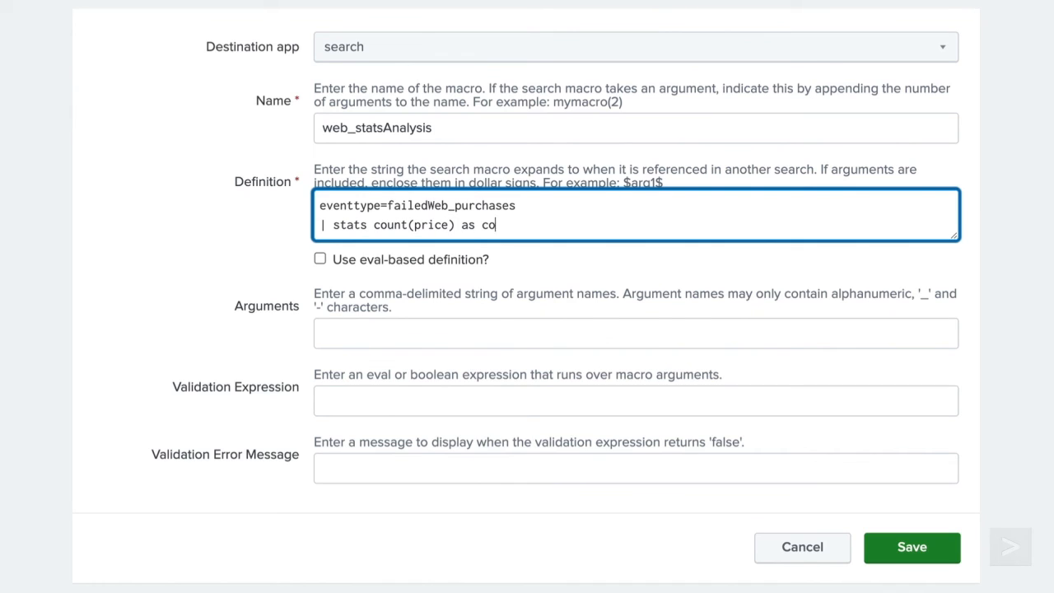
{"action": "type", "text": "unt, sum(price) as sum"}
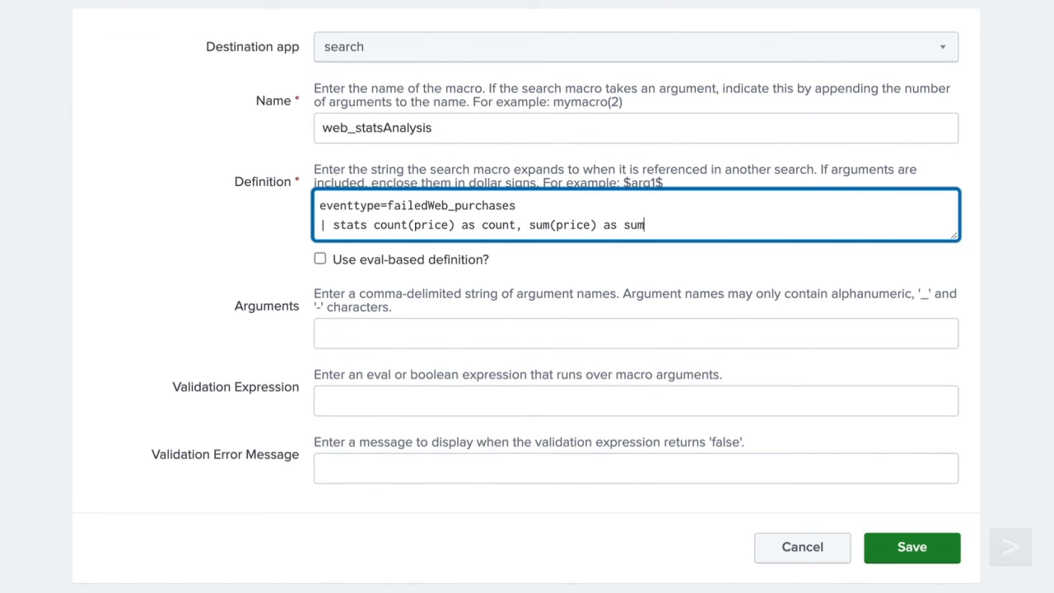
{"action": "type", "text": ", range(price) as range, mean("}
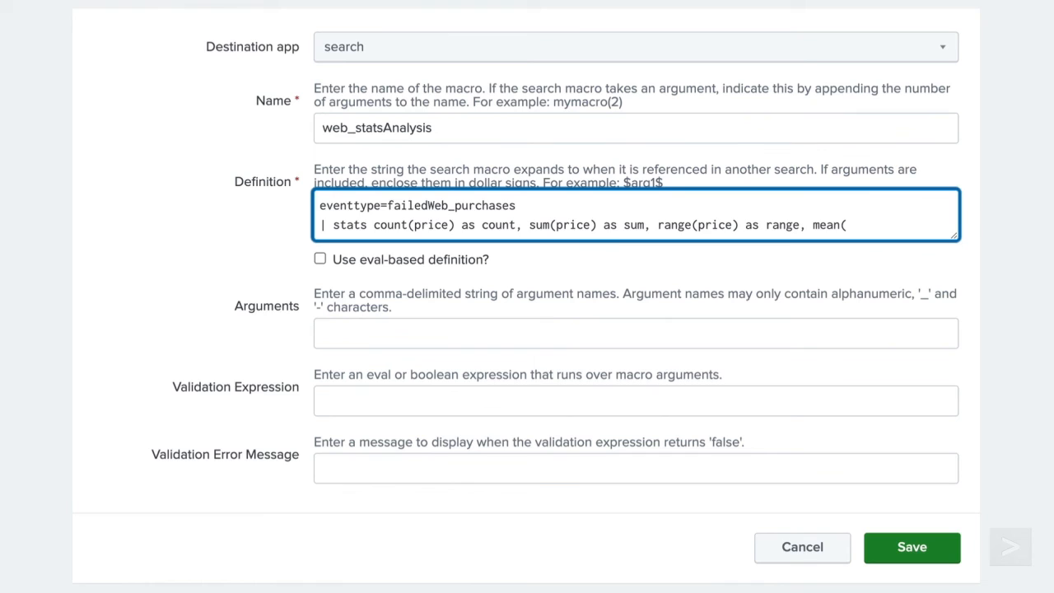
{"action": "type", "text": "price) as average, var(price) as"}
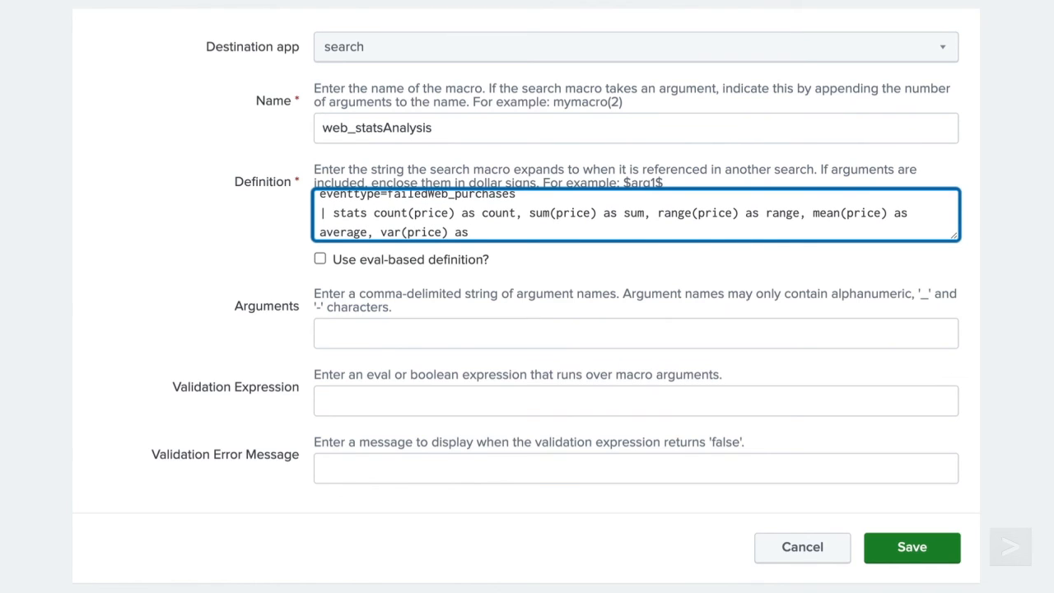
{"action": "type", "text": "variance, stdev(price) as"}
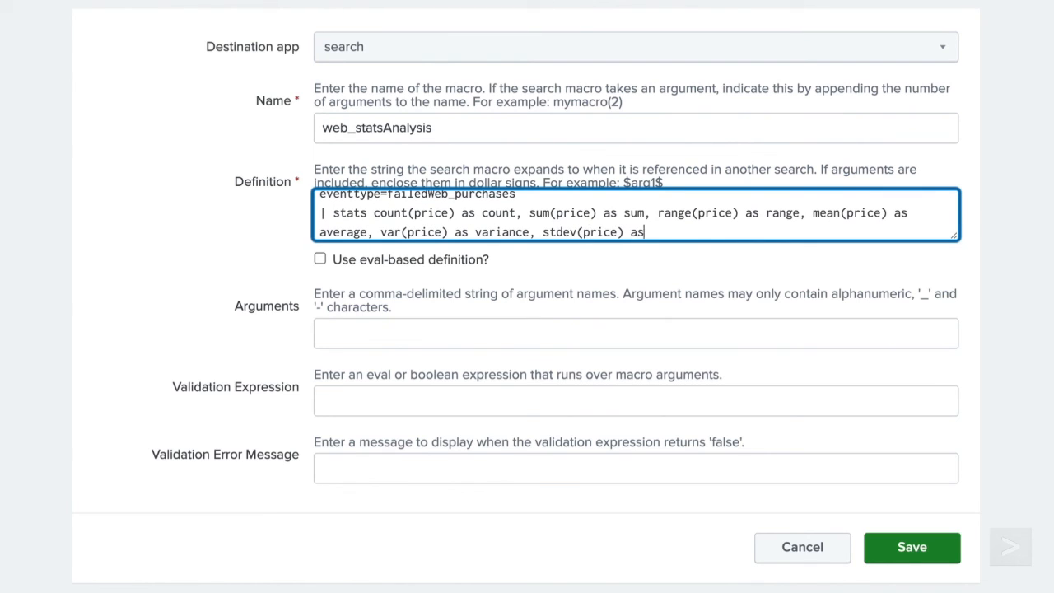
{"action": "type", "text": "sdev"}
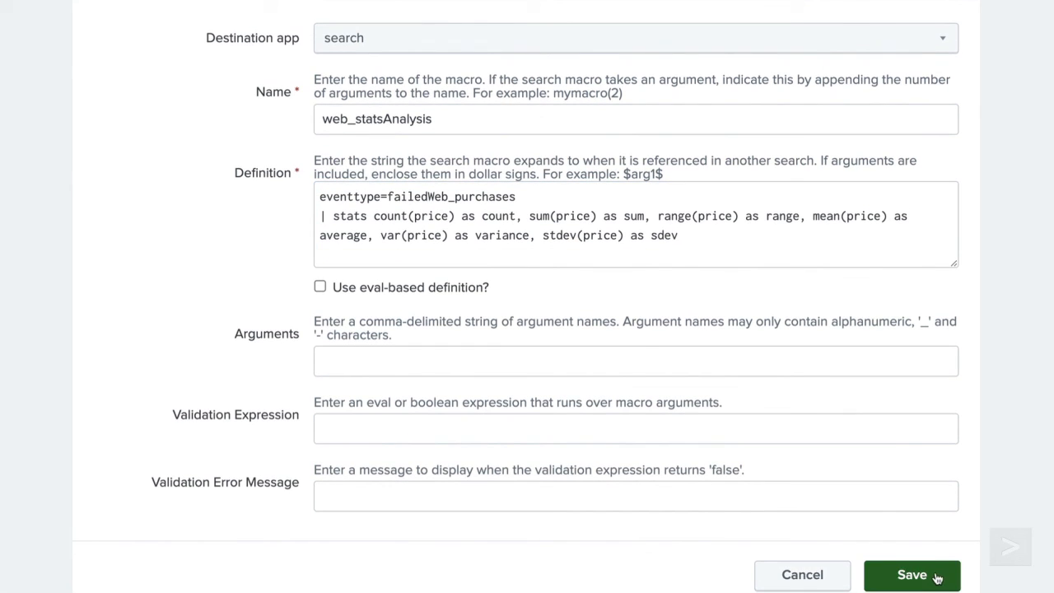
{"action": "left_click", "coordinate": [912, 575]}
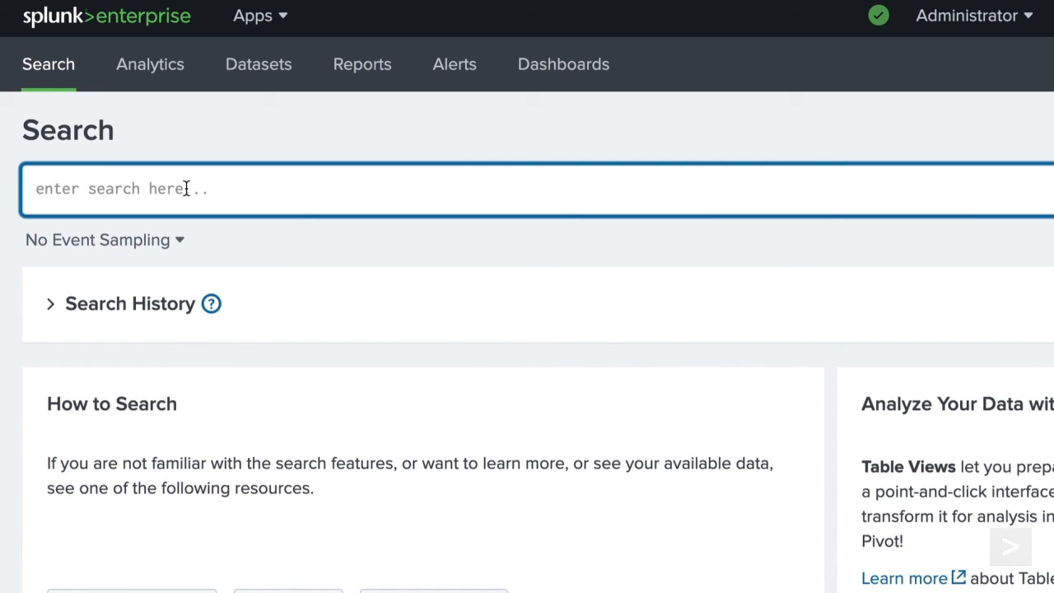
Run the `web_statsAnalysis` macro to get one row of price statistics
{"action": "type", "text": "`web_"}
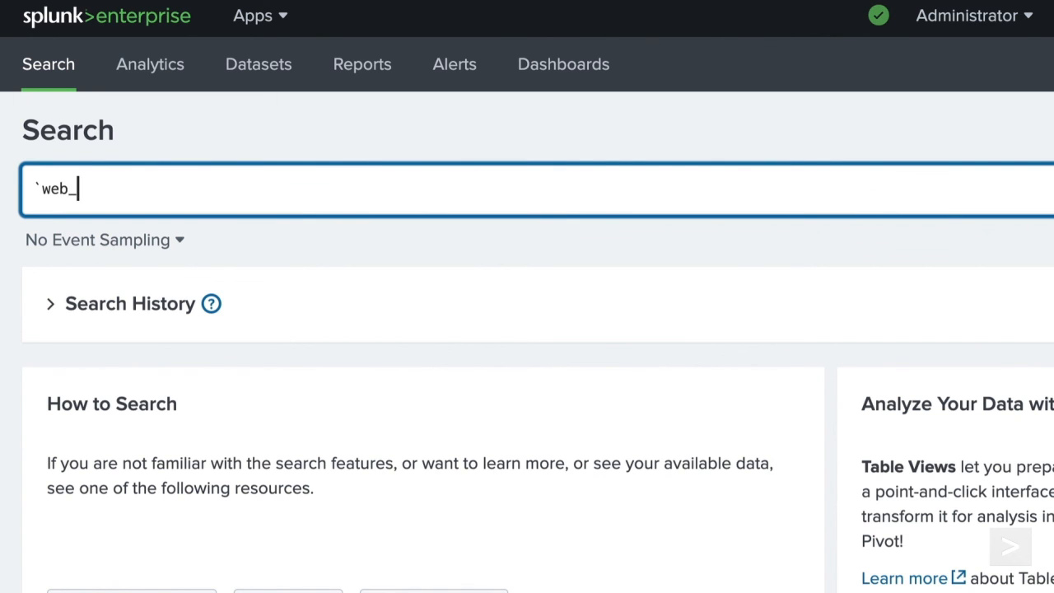
{"action": "type", "text": "statsAnalysis"}
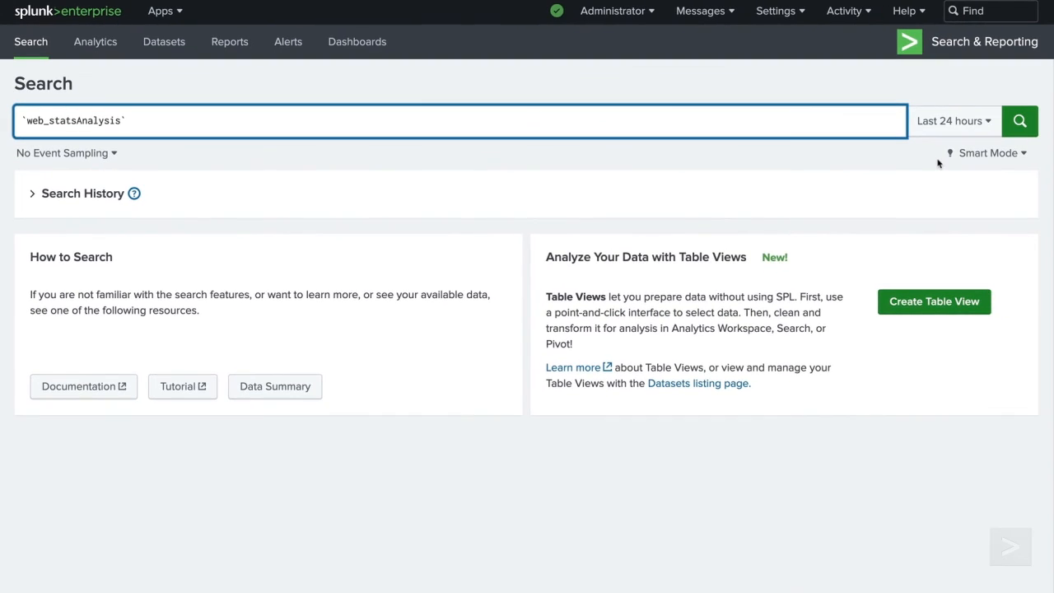
{"action": "left_click", "coordinate": [1020, 121]}
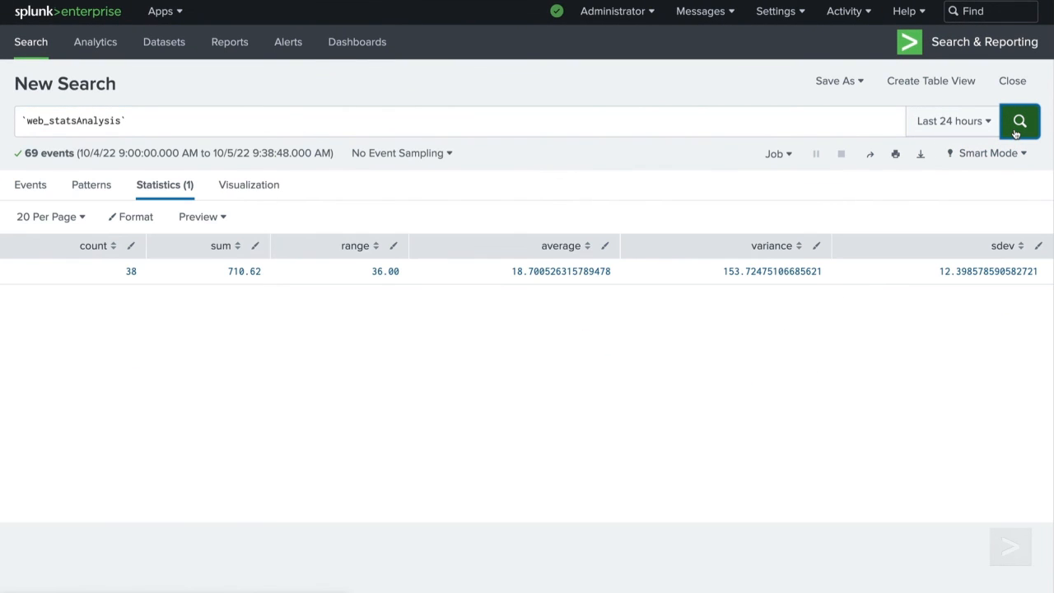